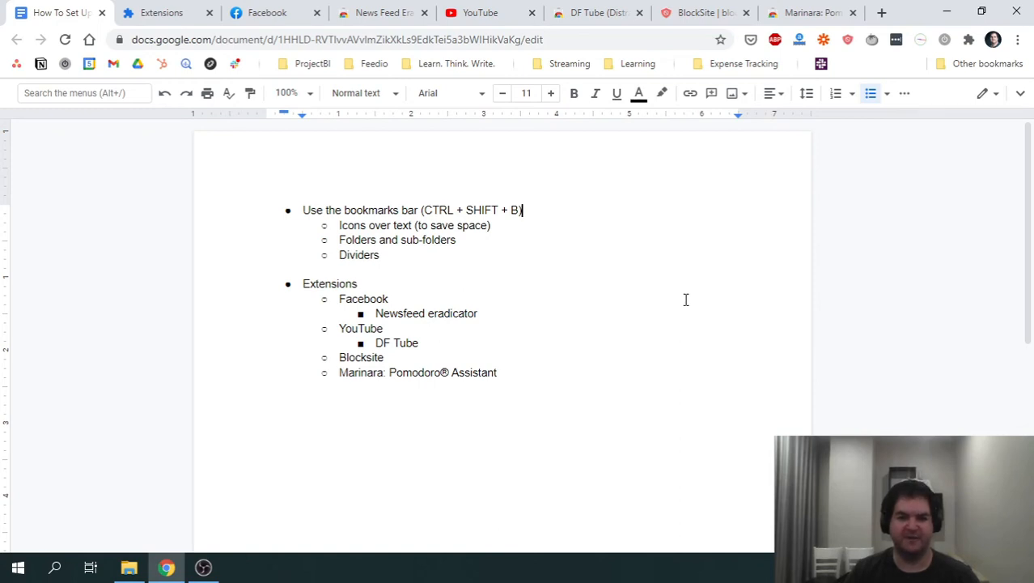
pyautogui.moveTo(642, 311)
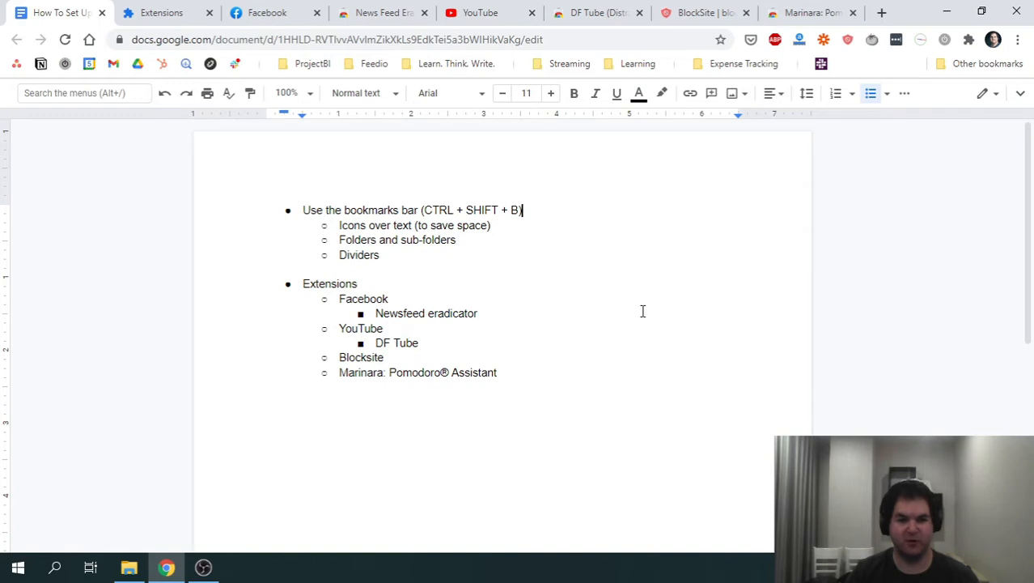
pyautogui.moveTo(627, 298)
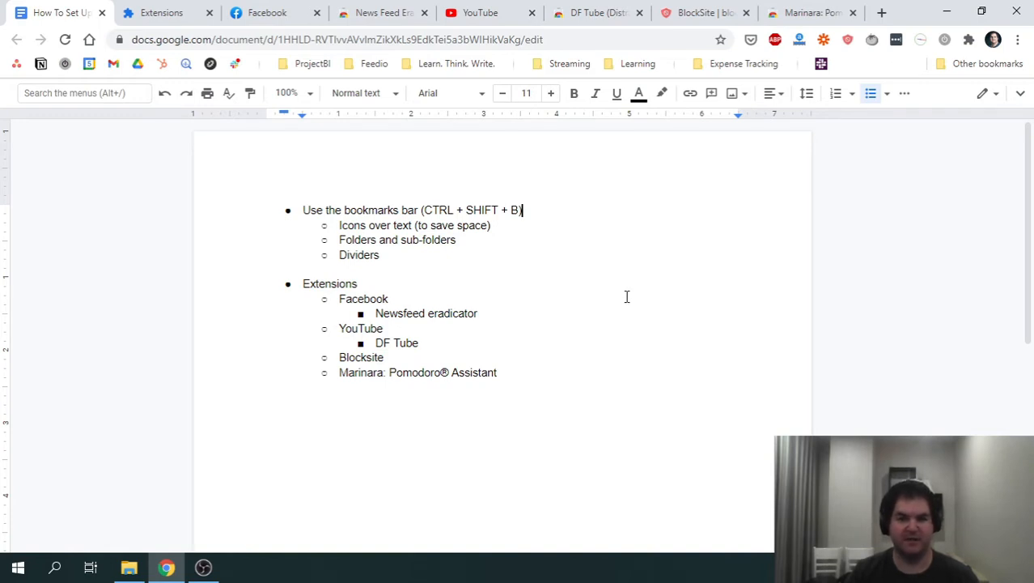
pyautogui.moveTo(605, 304)
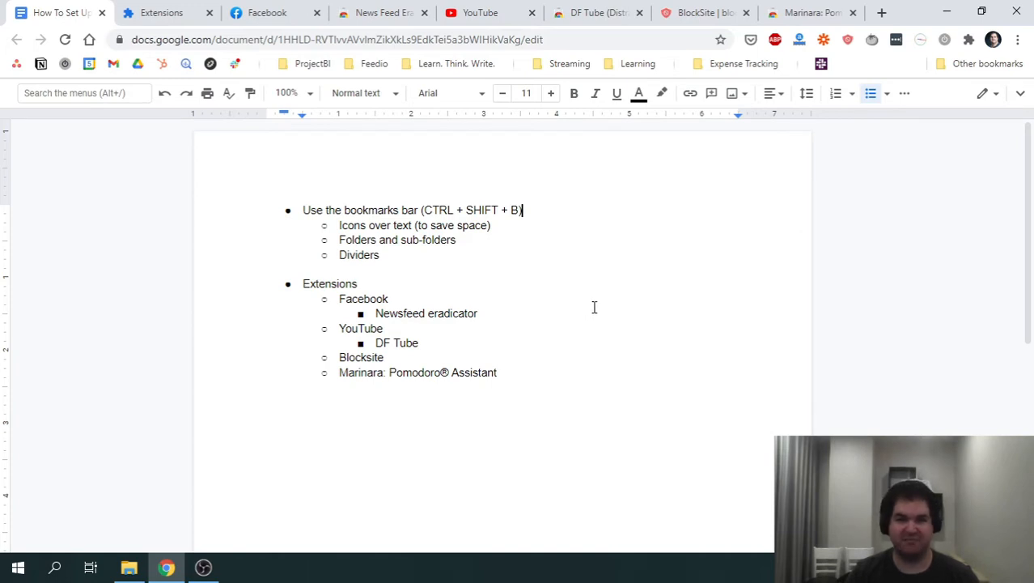
pyautogui.moveTo(576, 315)
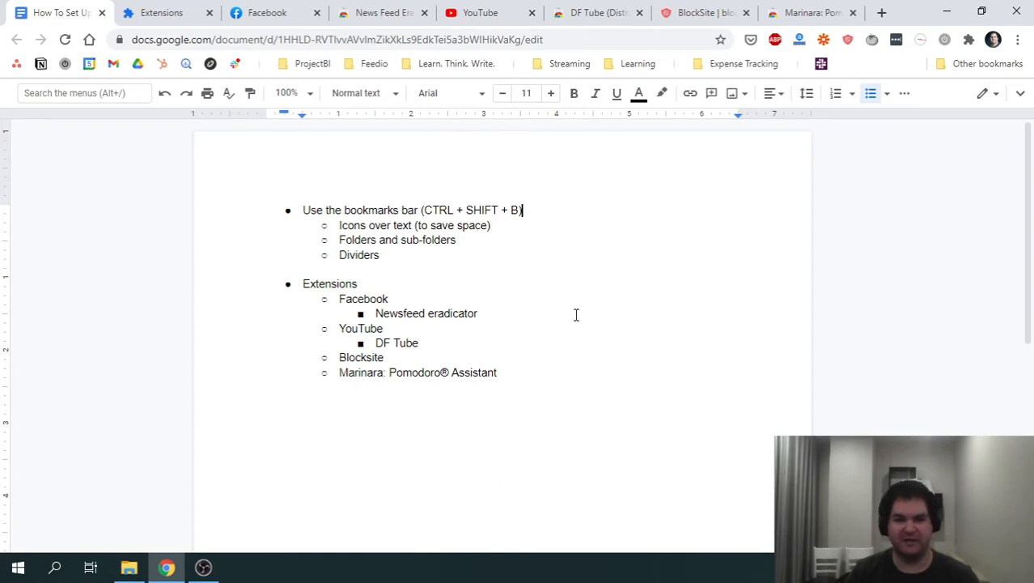
pyautogui.moveTo(556, 323)
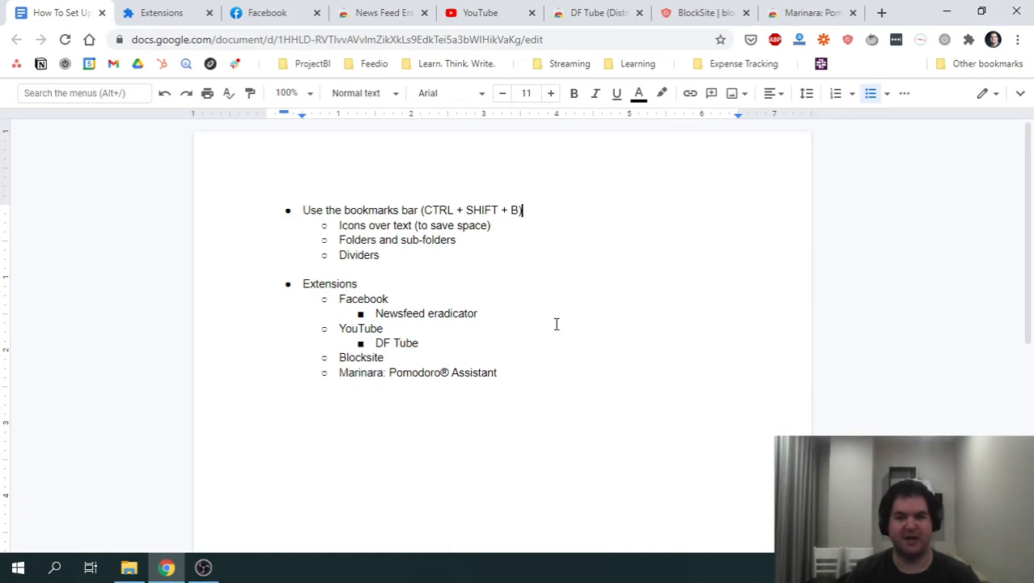
pyautogui.moveTo(556, 334)
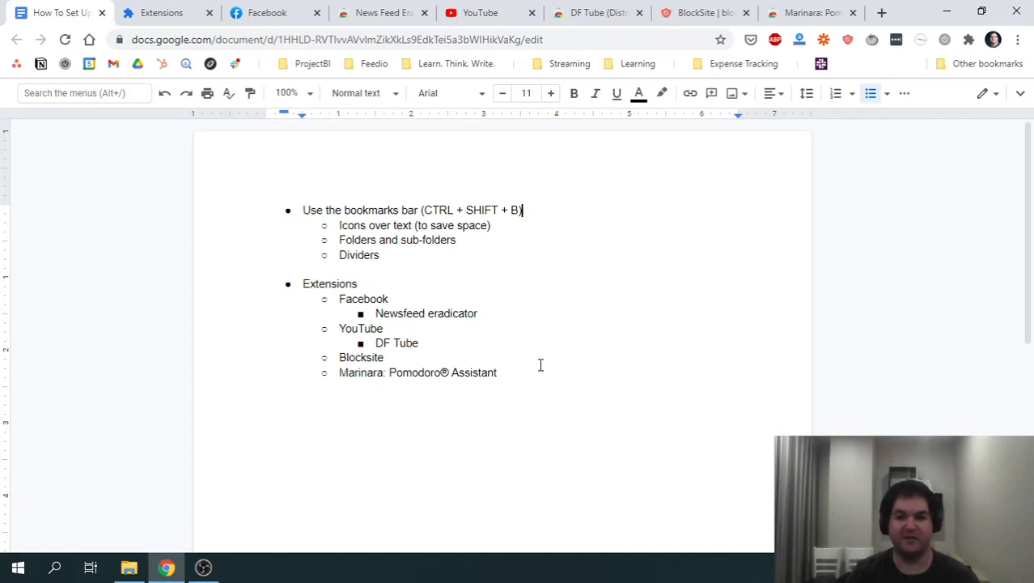
pyautogui.moveTo(537, 379)
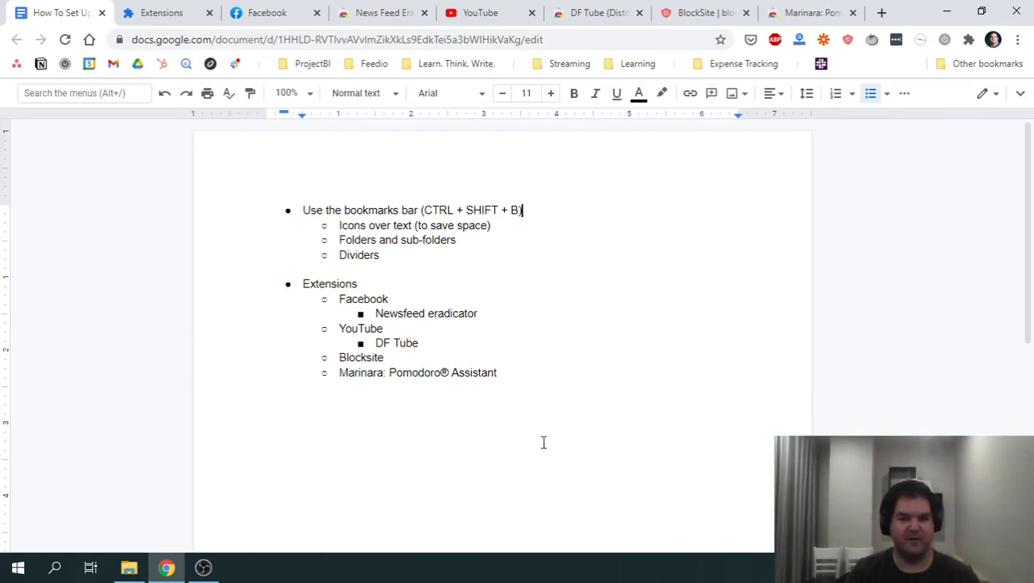
pyautogui.moveTo(450, 416)
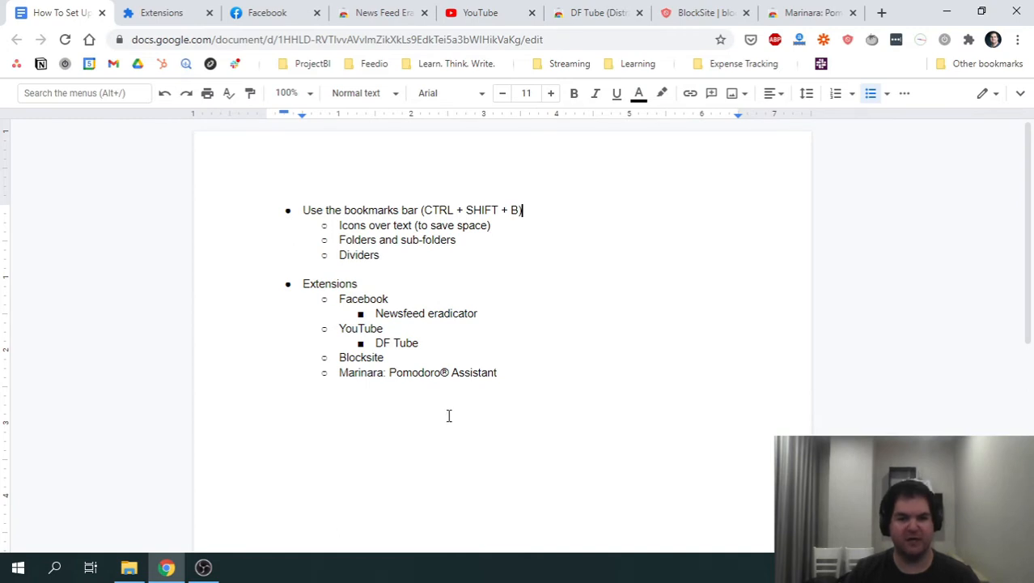
pyautogui.moveTo(408, 382)
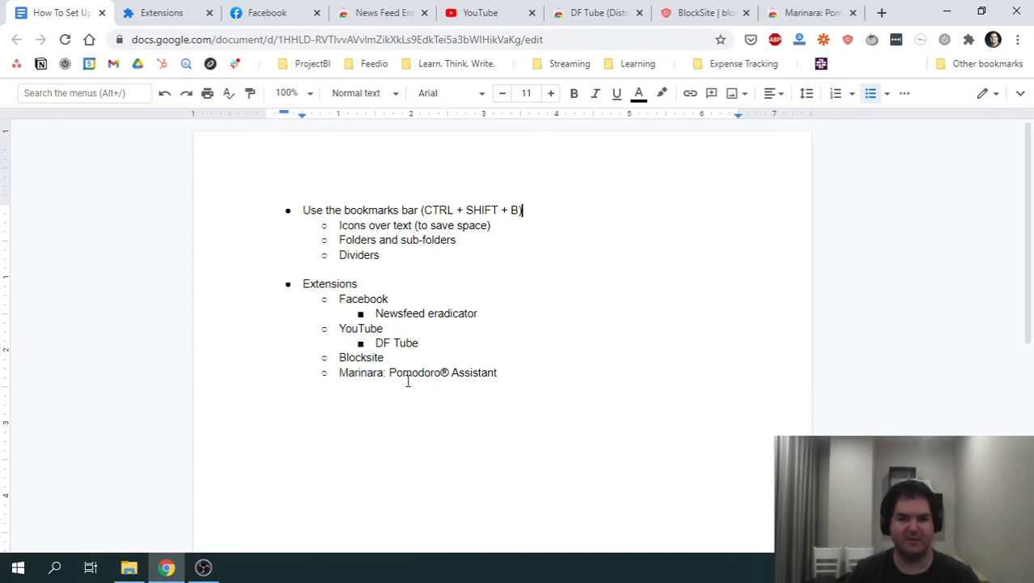
pyautogui.moveTo(541, 375)
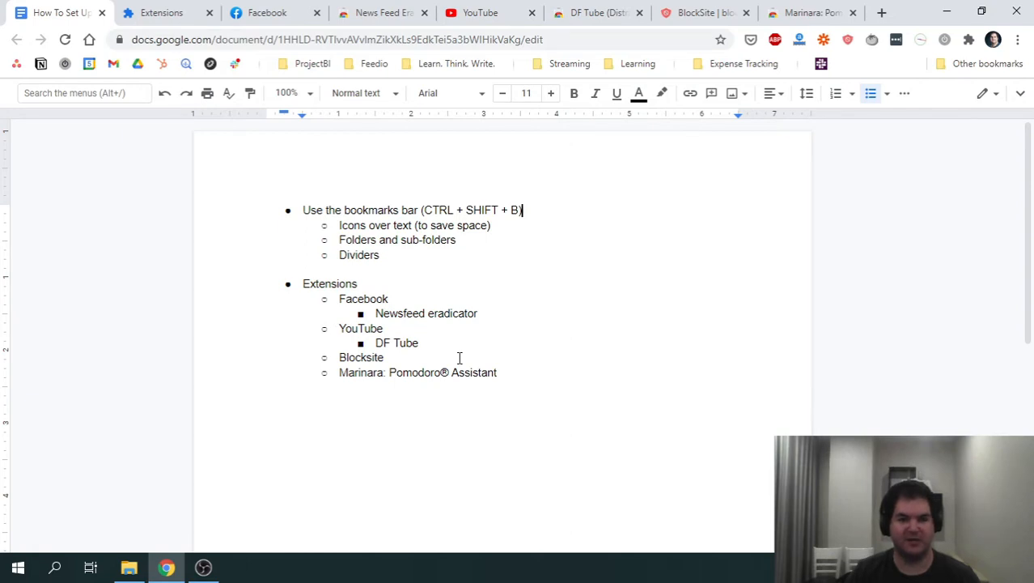
pyautogui.moveTo(456, 358)
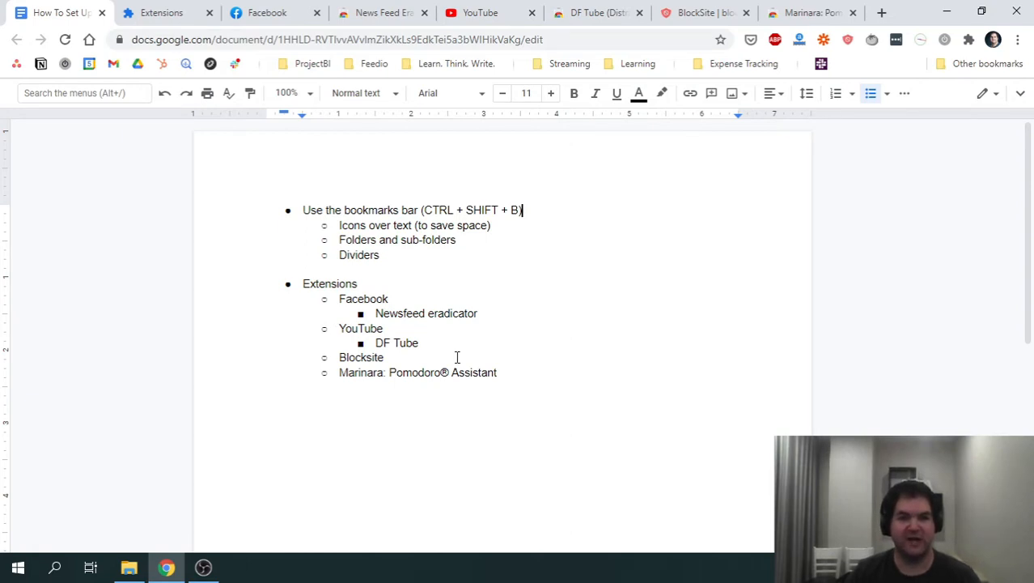
pyautogui.moveTo(392, 284)
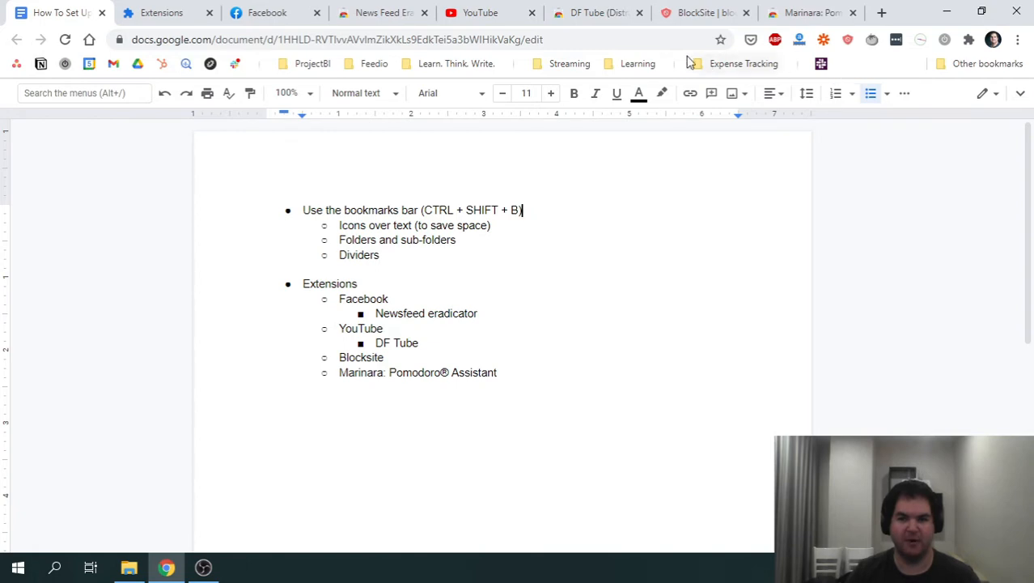
pyautogui.moveTo(690, 174)
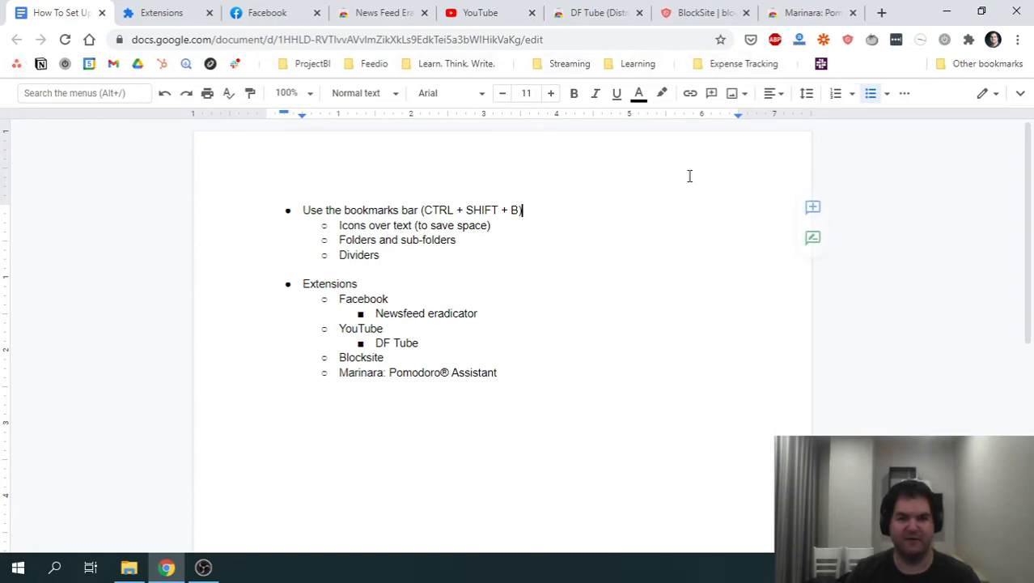
pyautogui.moveTo(610, 277)
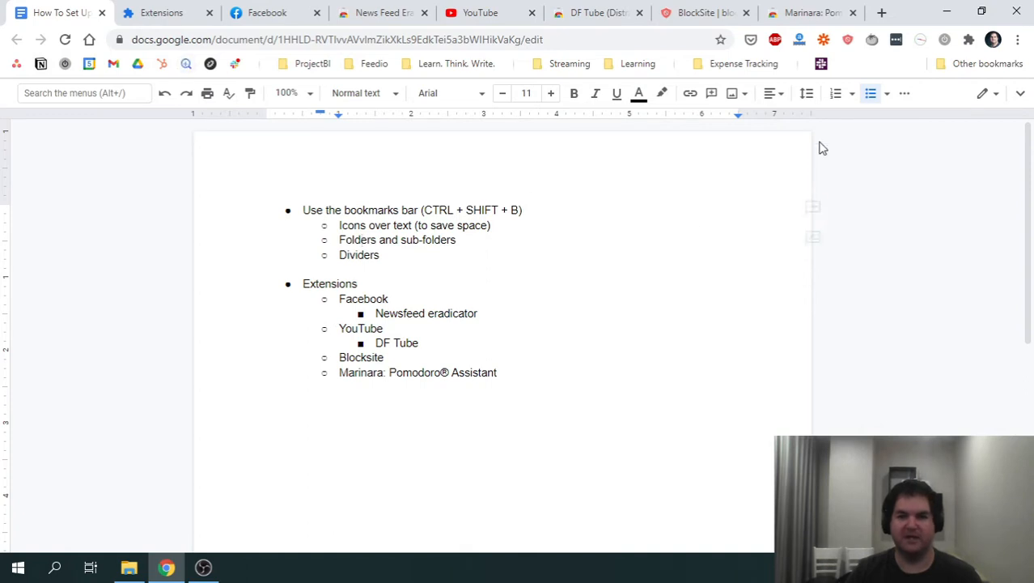
pyautogui.moveTo(886, 13)
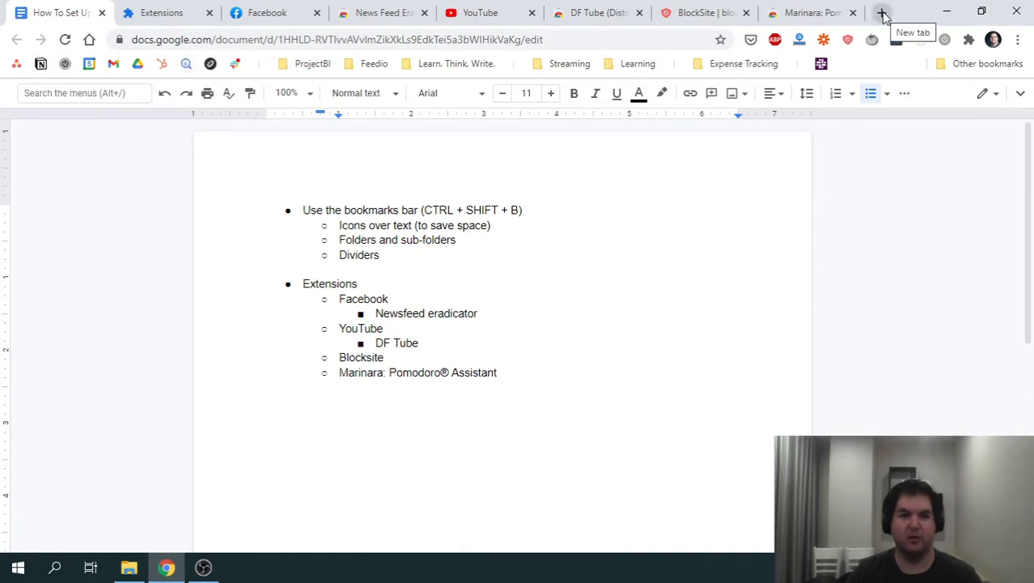
# Bookmark the YouTube home page as a nameless icon-only entry on the bookmarks bar.
pyautogui.click(479, 13)
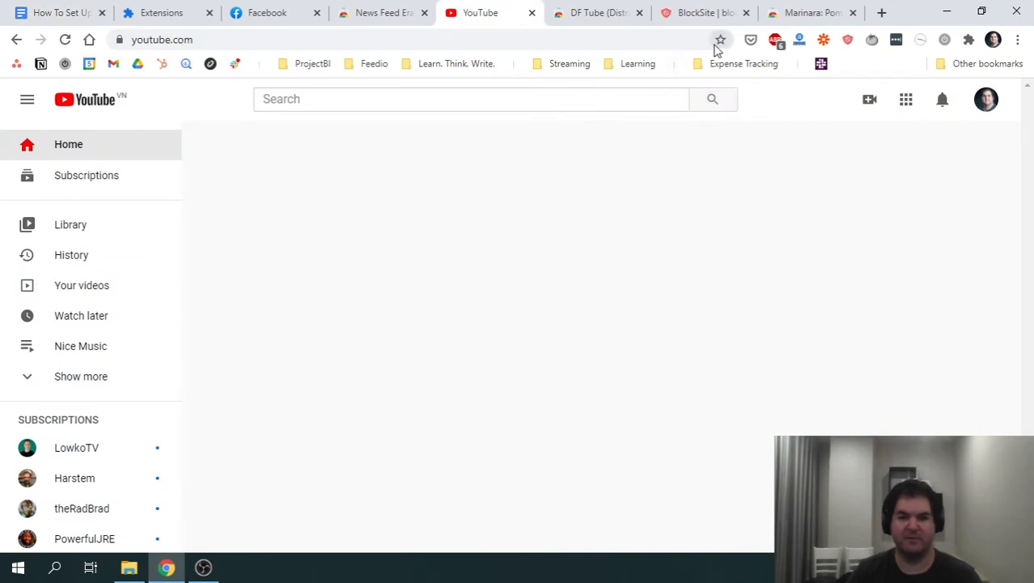
pyautogui.click(720, 39)
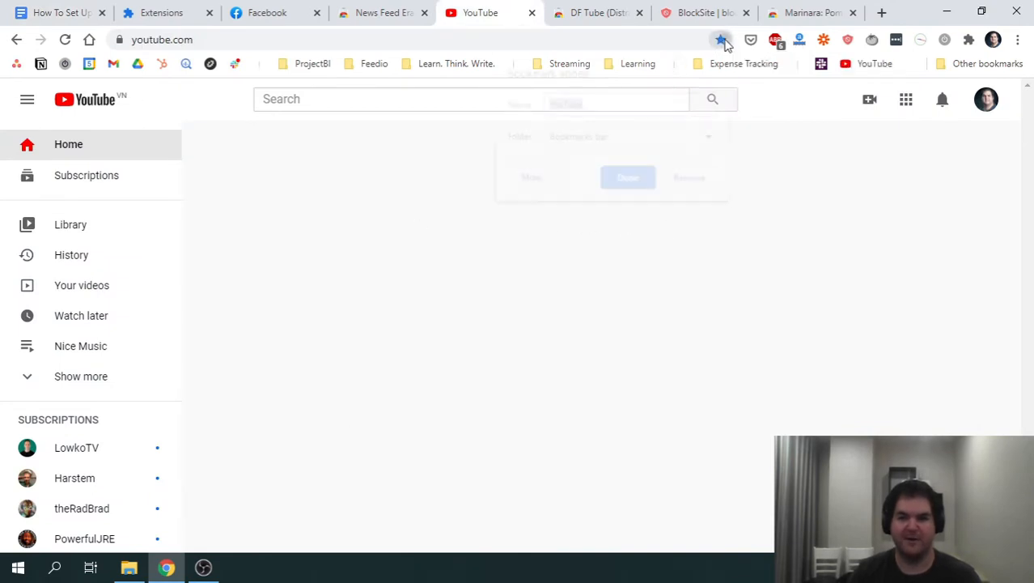
pyautogui.click(720, 39)
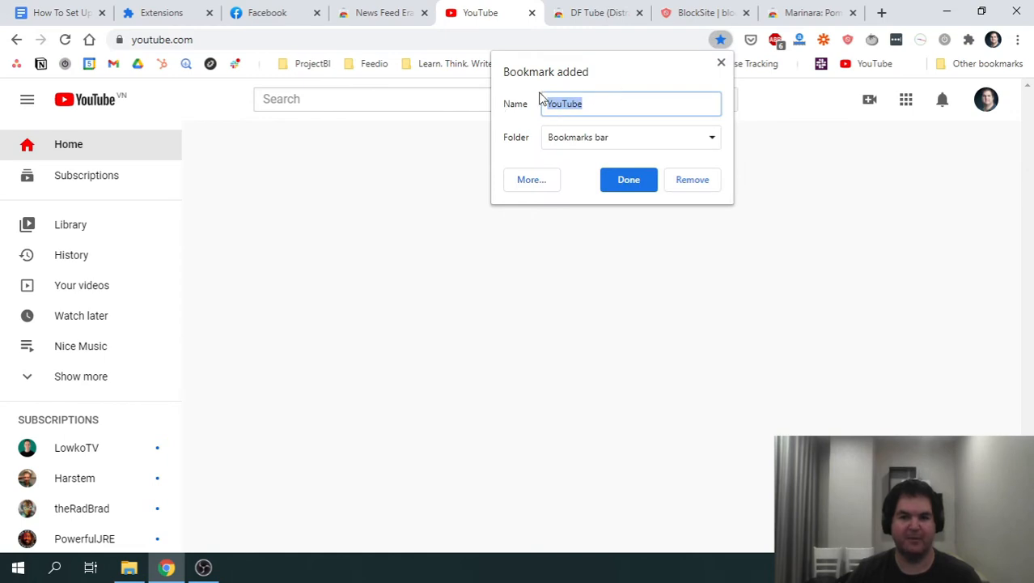
pyautogui.click(712, 136)
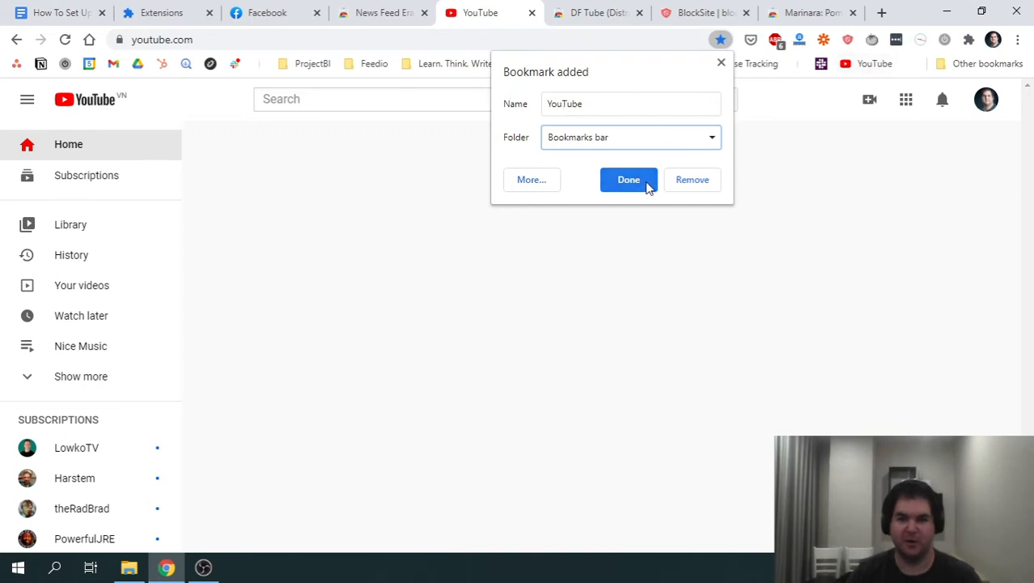
pyautogui.click(655, 104)
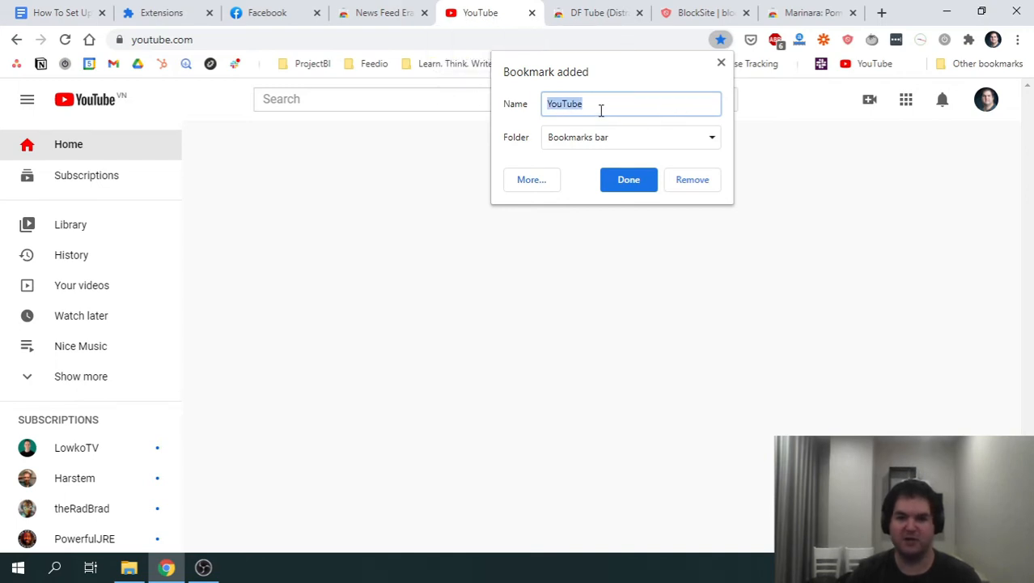
pyautogui.moveTo(521, 113)
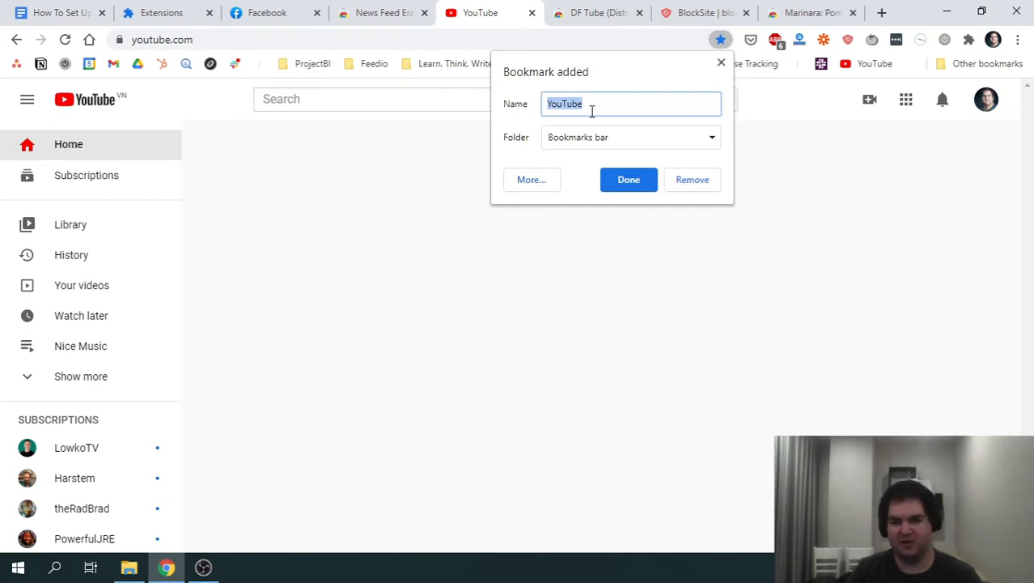
pyautogui.moveTo(512, 116)
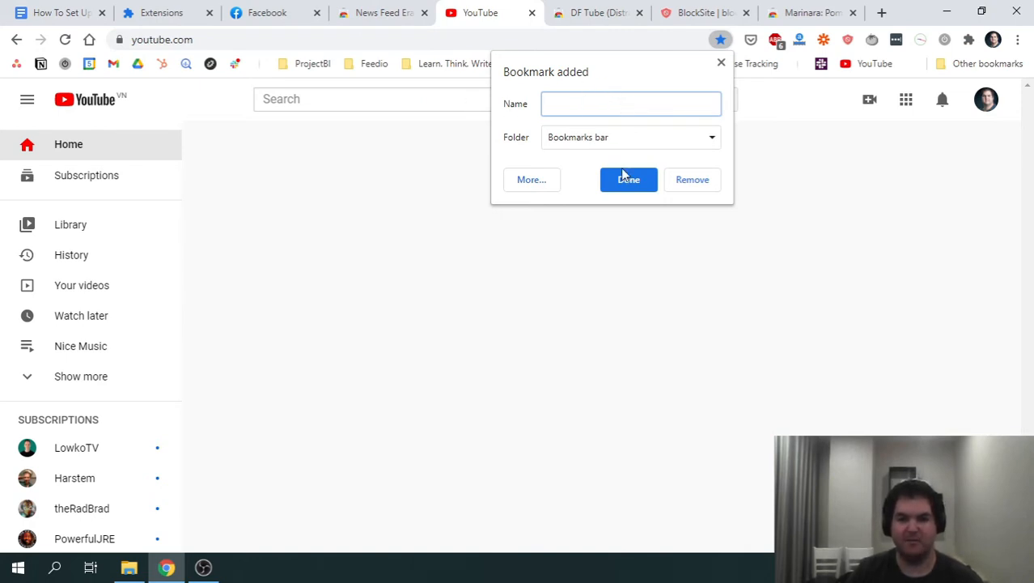
pyautogui.moveTo(835, 113)
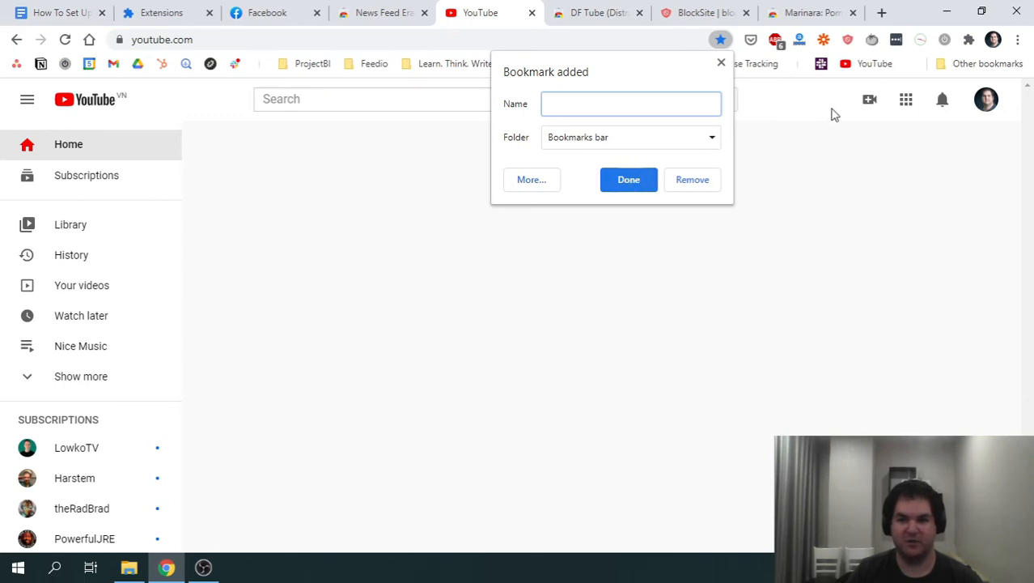
pyautogui.moveTo(864, 75)
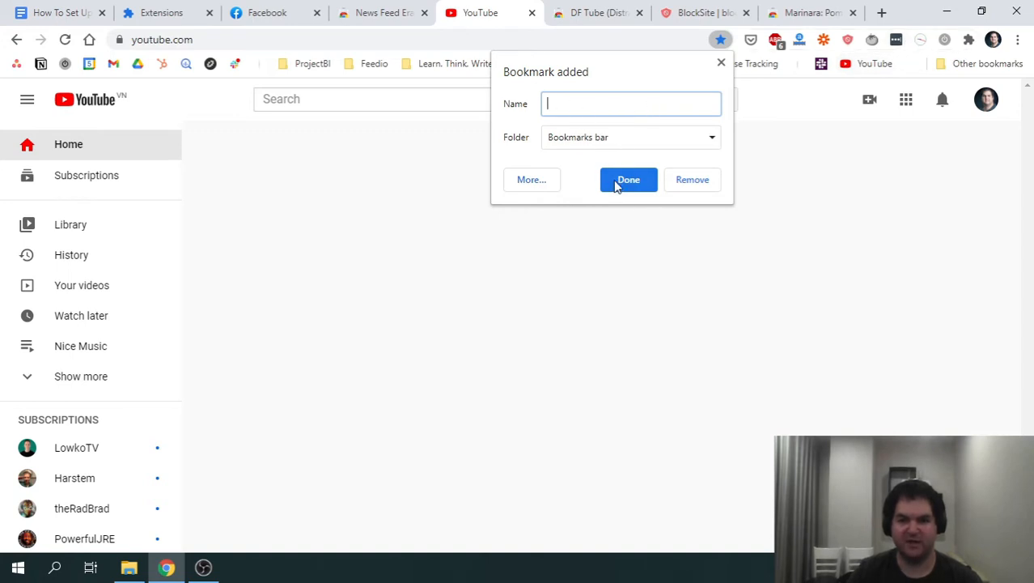
pyautogui.click(628, 178)
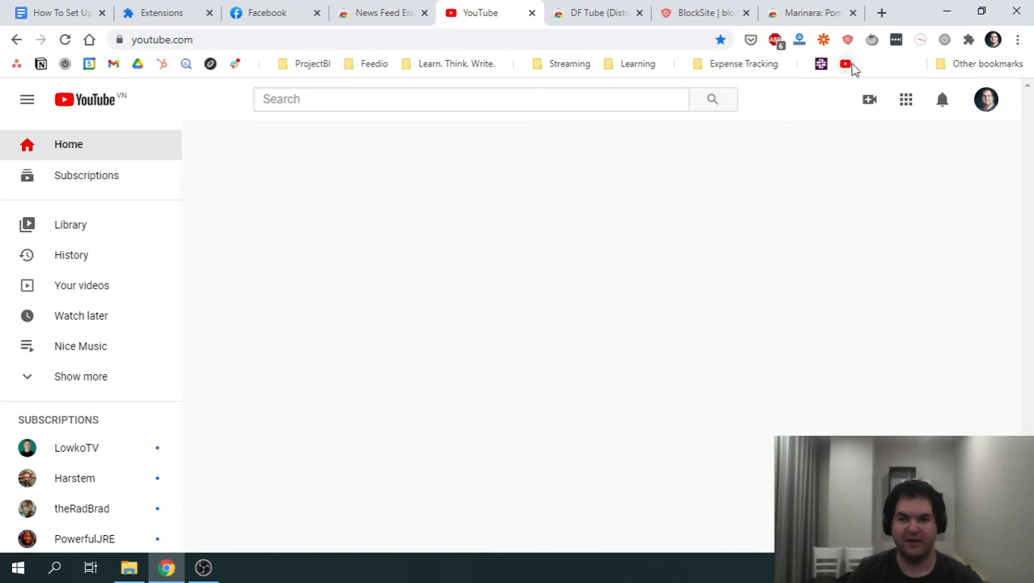
# Bring up the options menu of the new YouTube bookmark to remove it.
pyautogui.rightClick(846, 63)
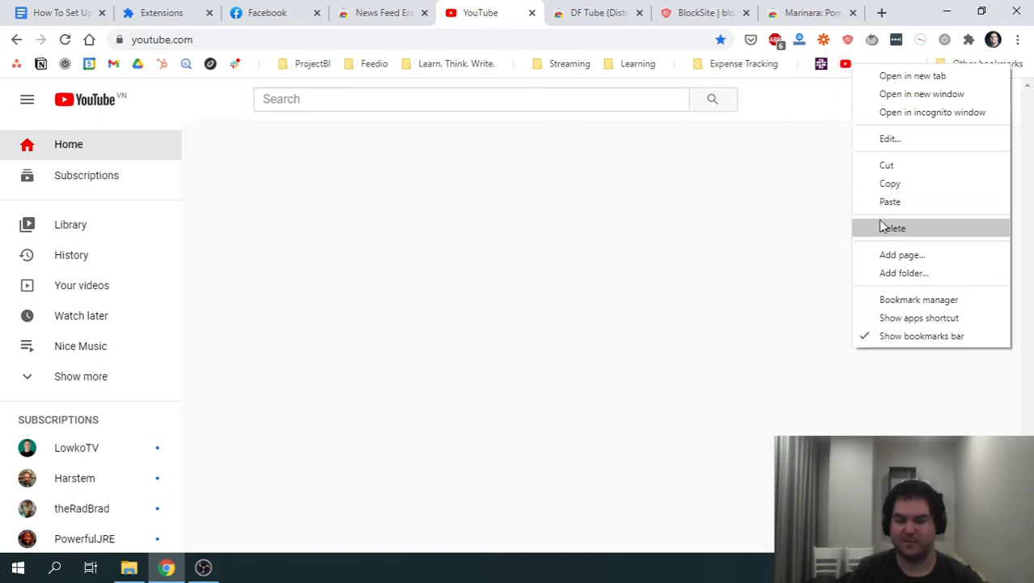
pyautogui.moveTo(919, 207)
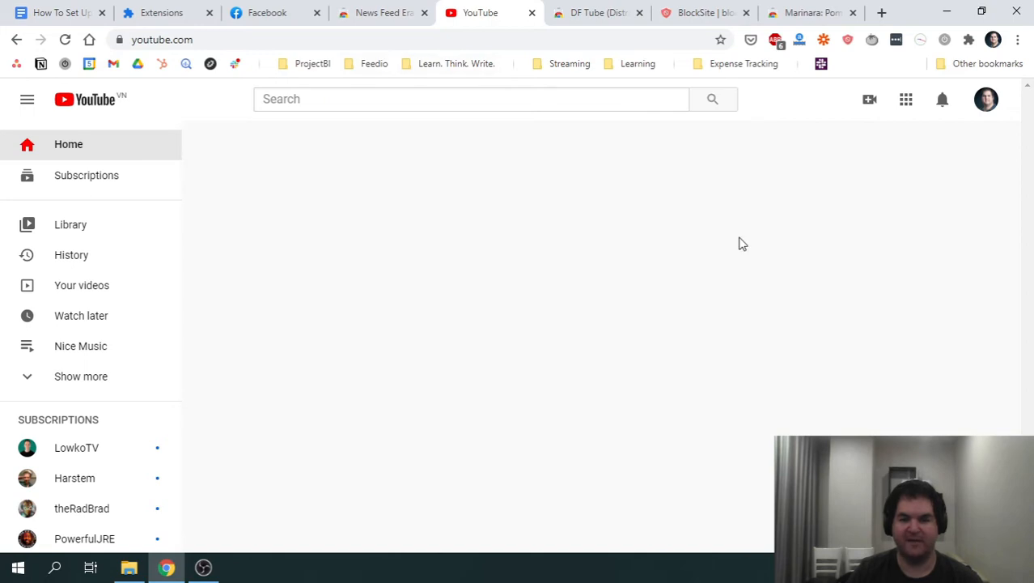
pyautogui.moveTo(225, 151)
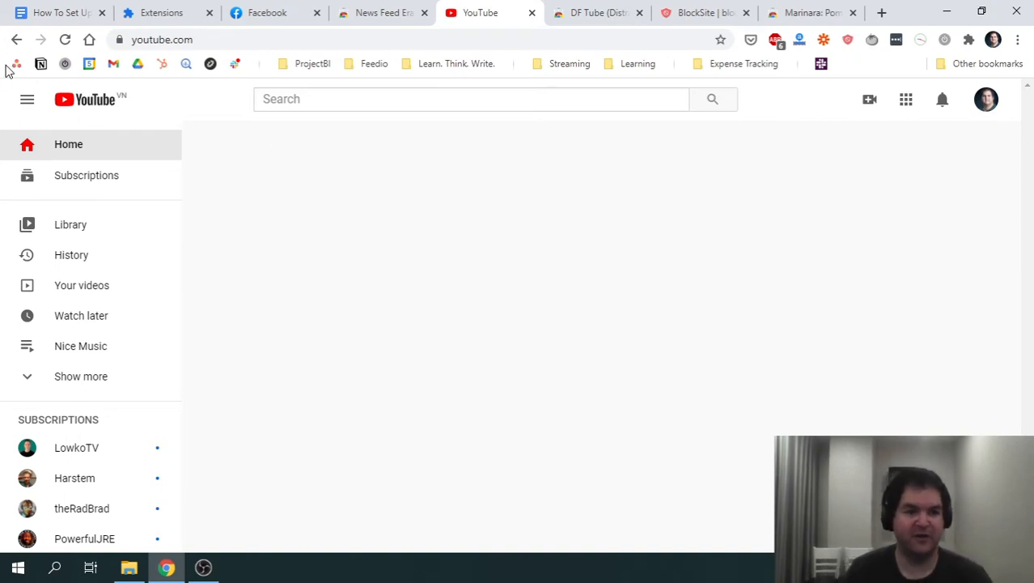
pyautogui.moveTo(19, 65)
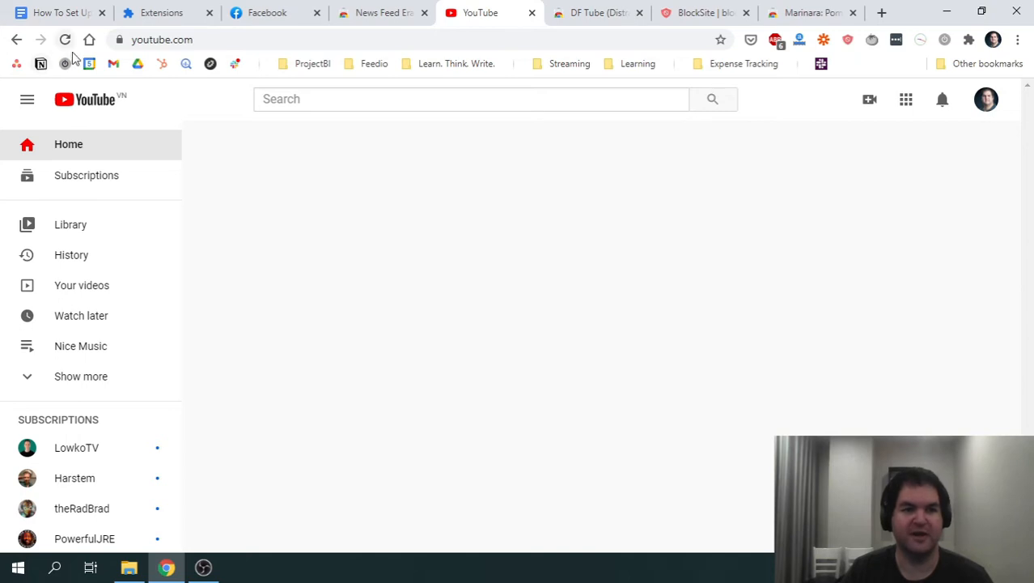
pyautogui.moveTo(90, 65)
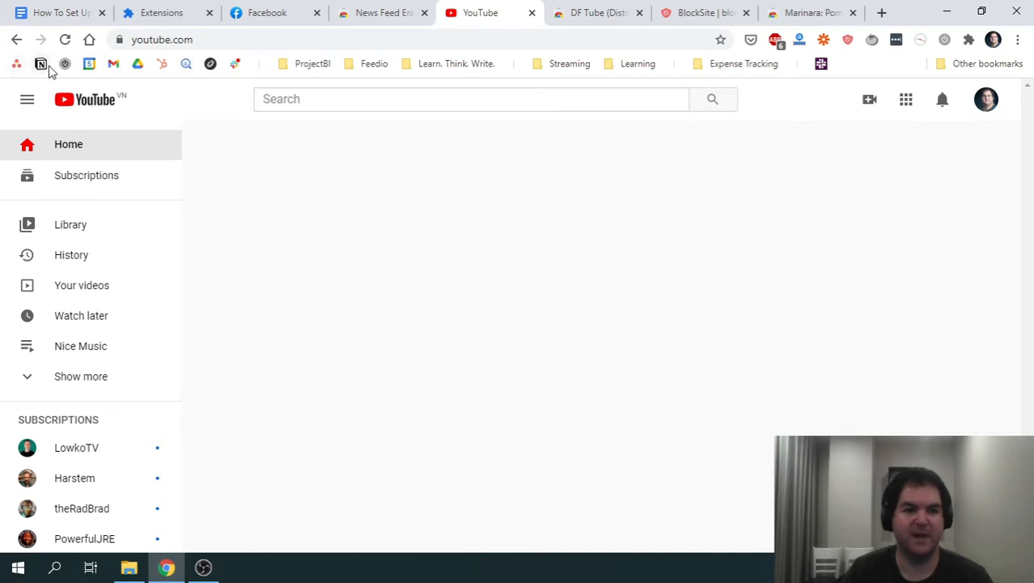
pyautogui.moveTo(10, 62)
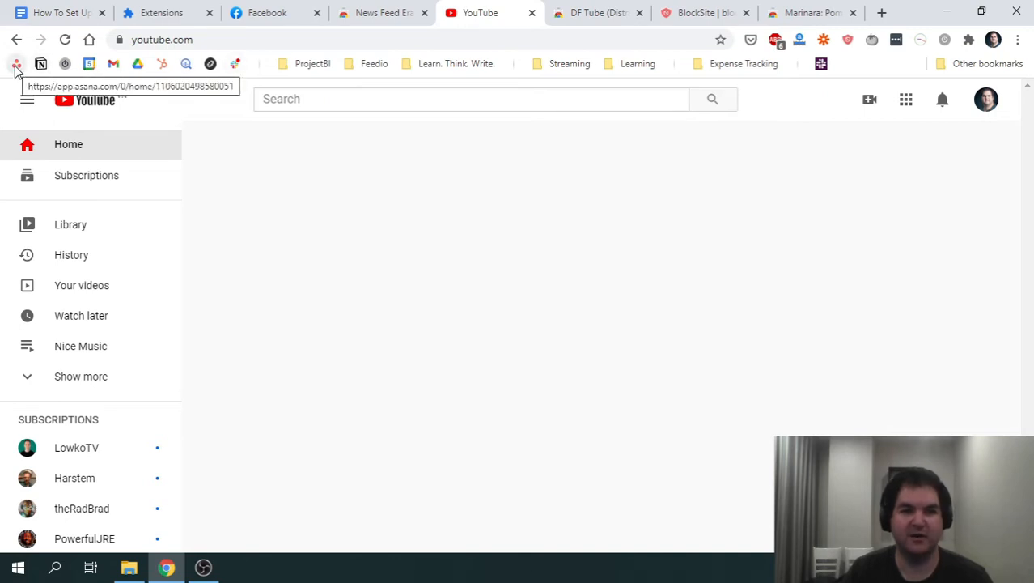
pyautogui.moveTo(35, 65)
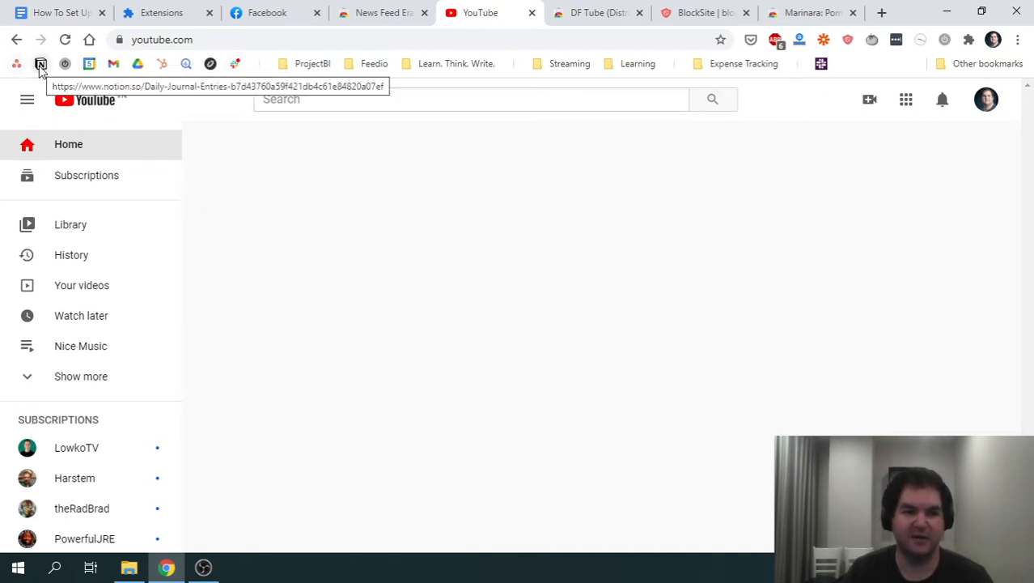
pyautogui.moveTo(389, 211)
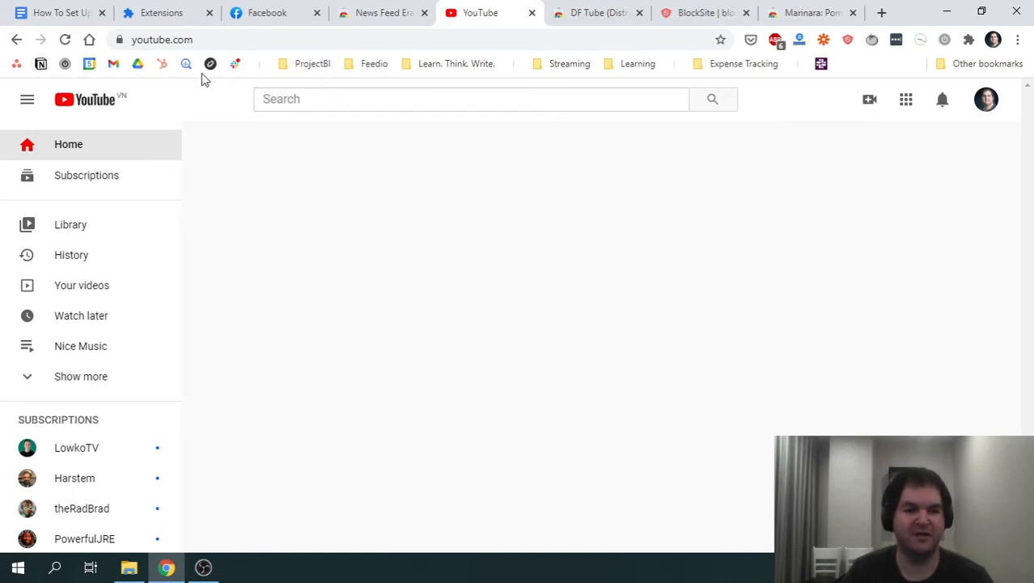
pyautogui.moveTo(520, 80)
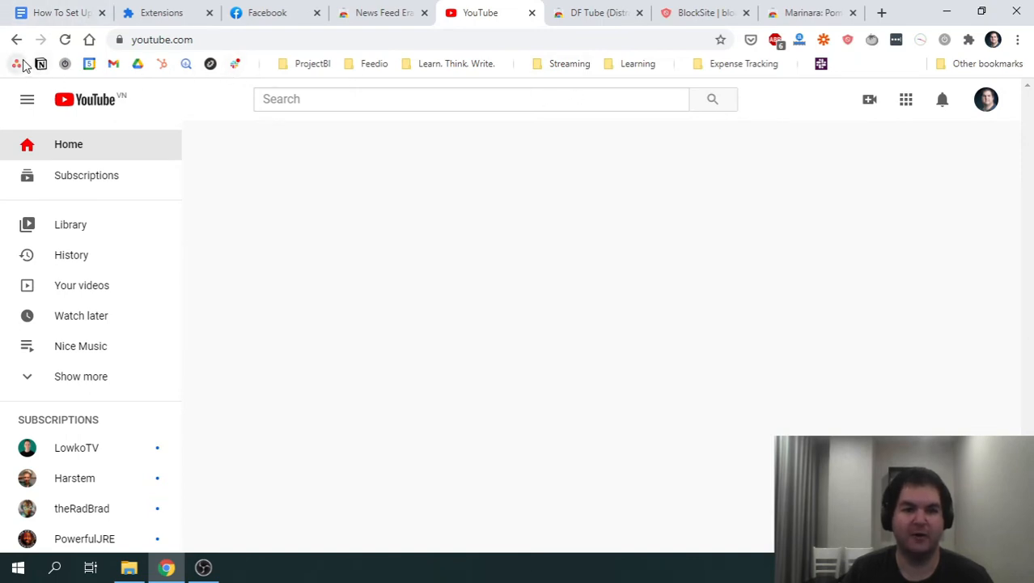
pyautogui.click(57, 13)
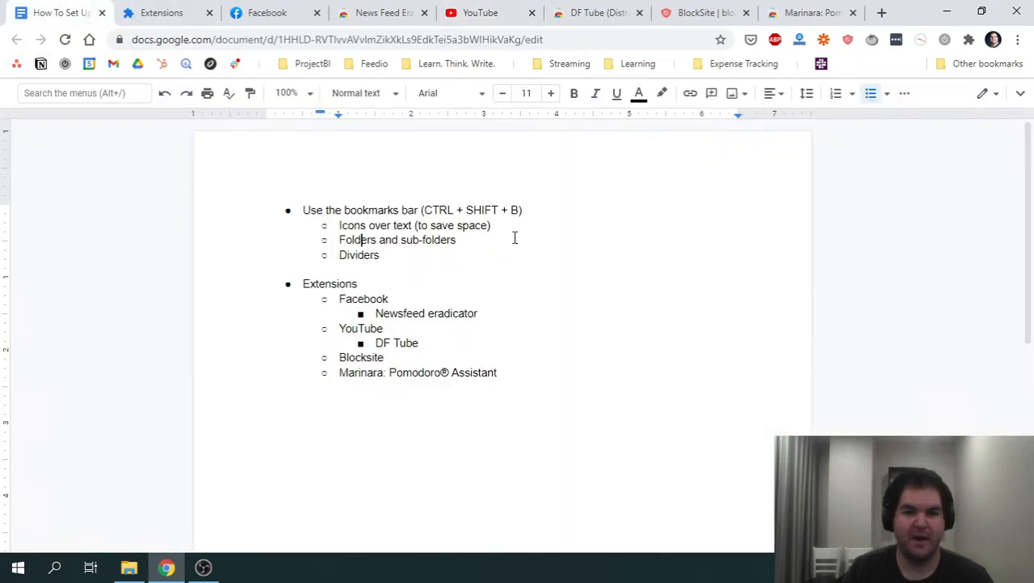
pyautogui.click(483, 13)
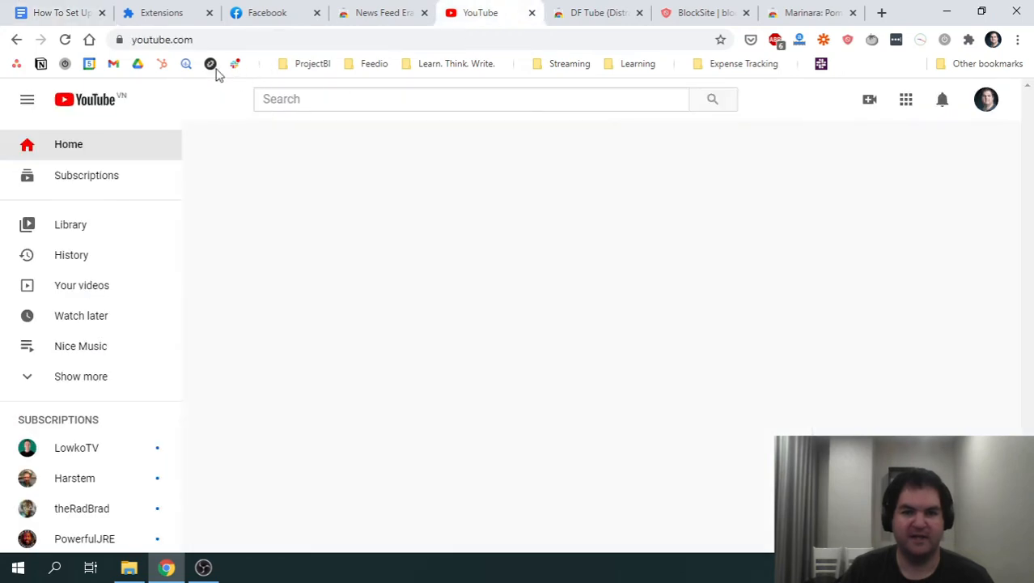
pyautogui.moveTo(665, 106)
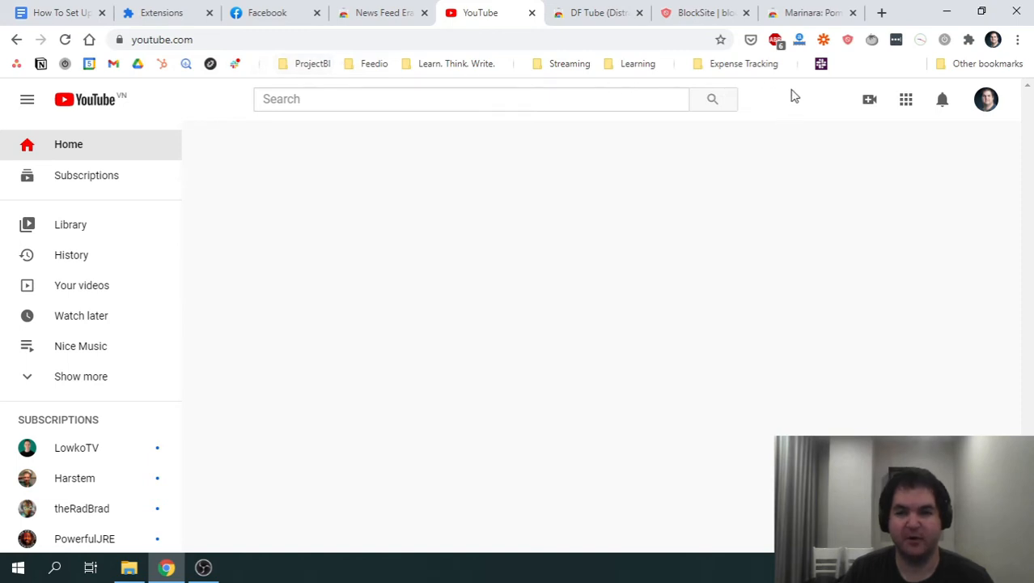
pyautogui.moveTo(874, 71)
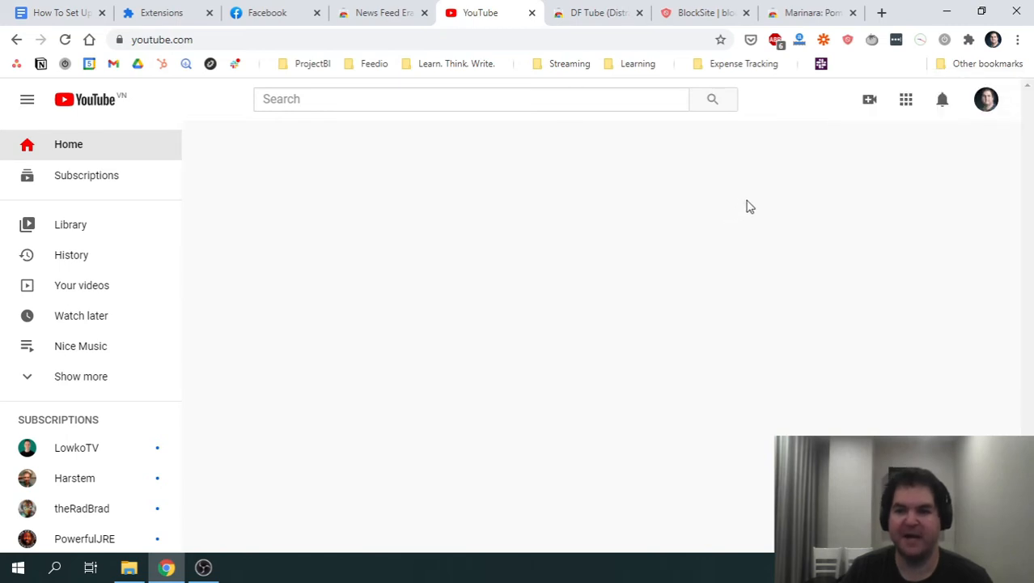
pyautogui.moveTo(981, 68)
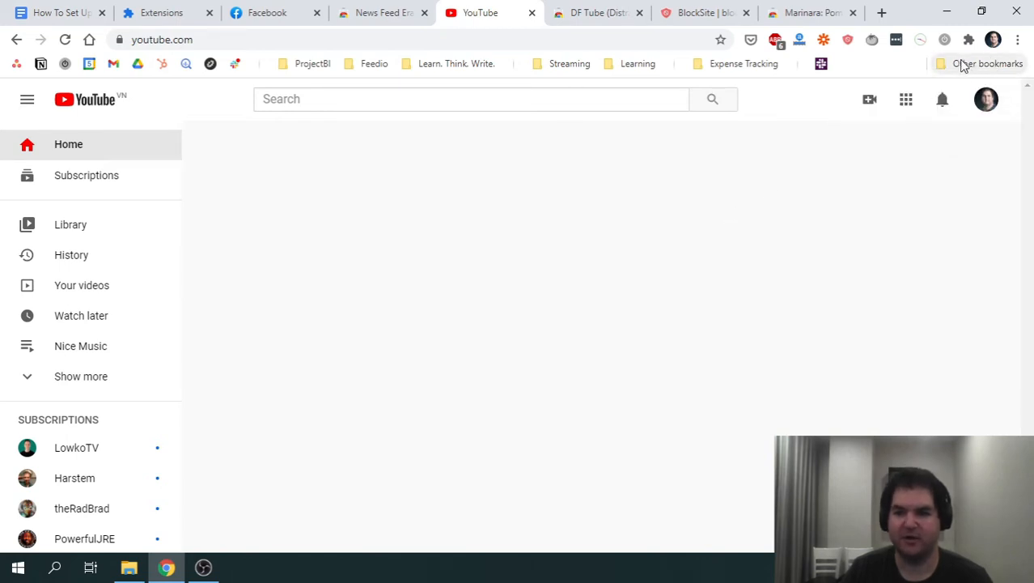
pyautogui.moveTo(975, 309)
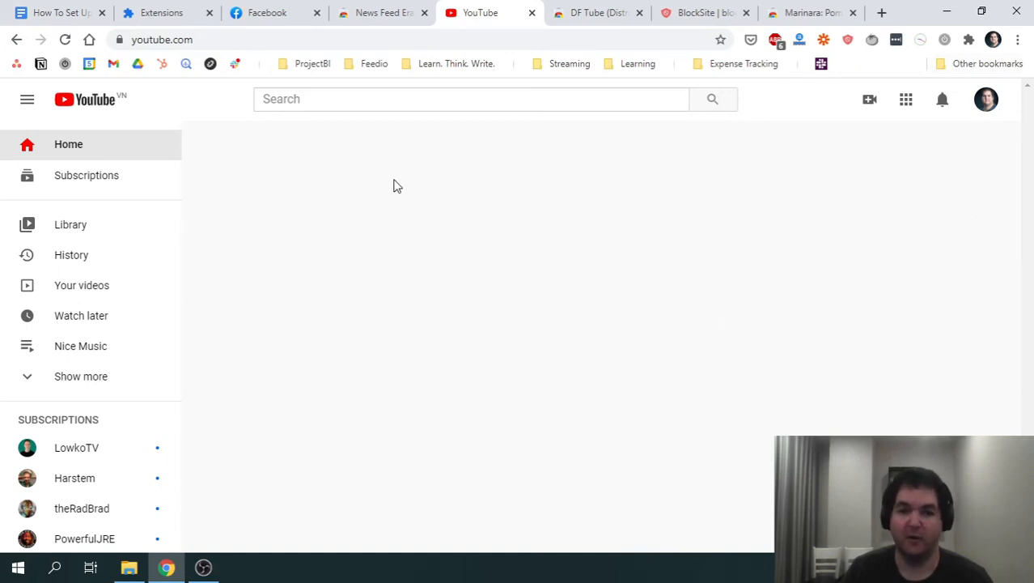
# Expand the first bookmarks folder to show General, Clients, Projects and Plans for 2020, then return to the notes.
pyautogui.click(309, 63)
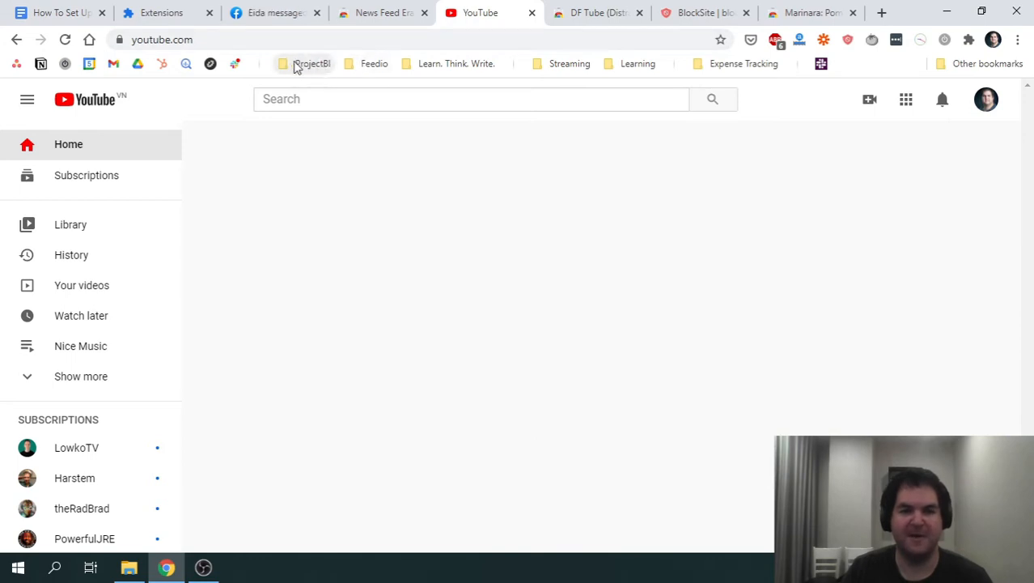
pyautogui.click(311, 63)
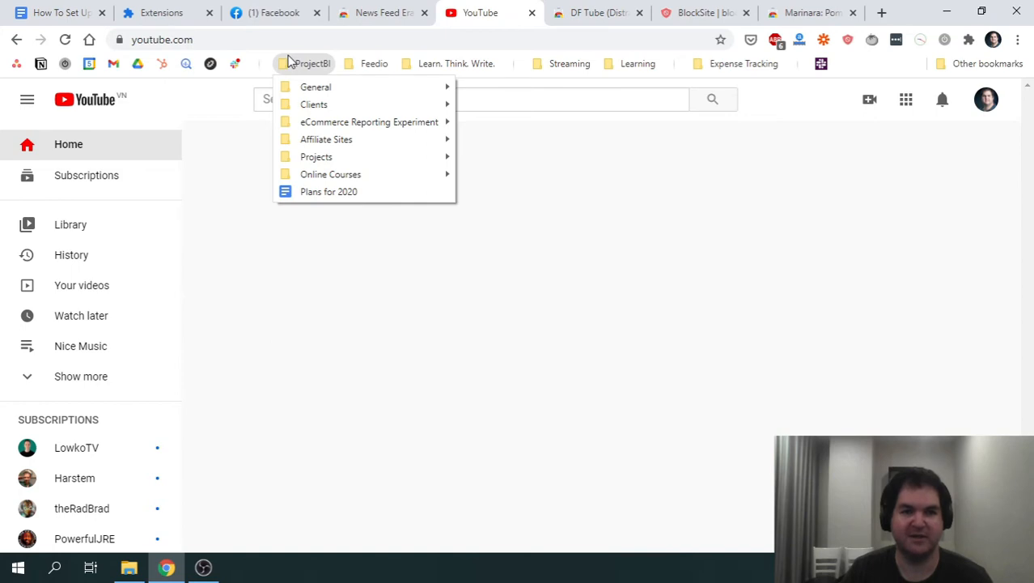
pyautogui.click(48, 13)
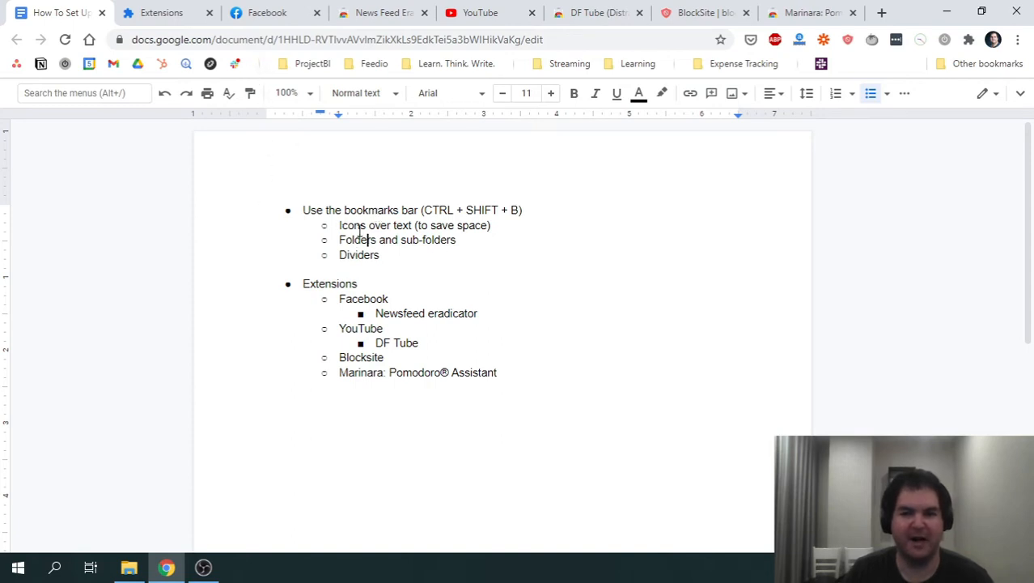
pyautogui.moveTo(259, 73)
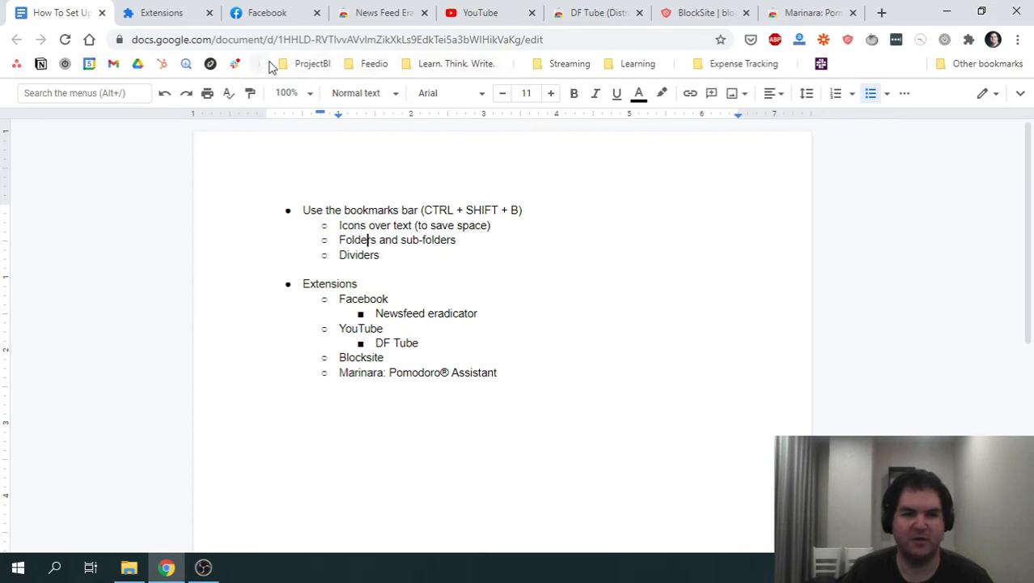
pyautogui.moveTo(270, 64)
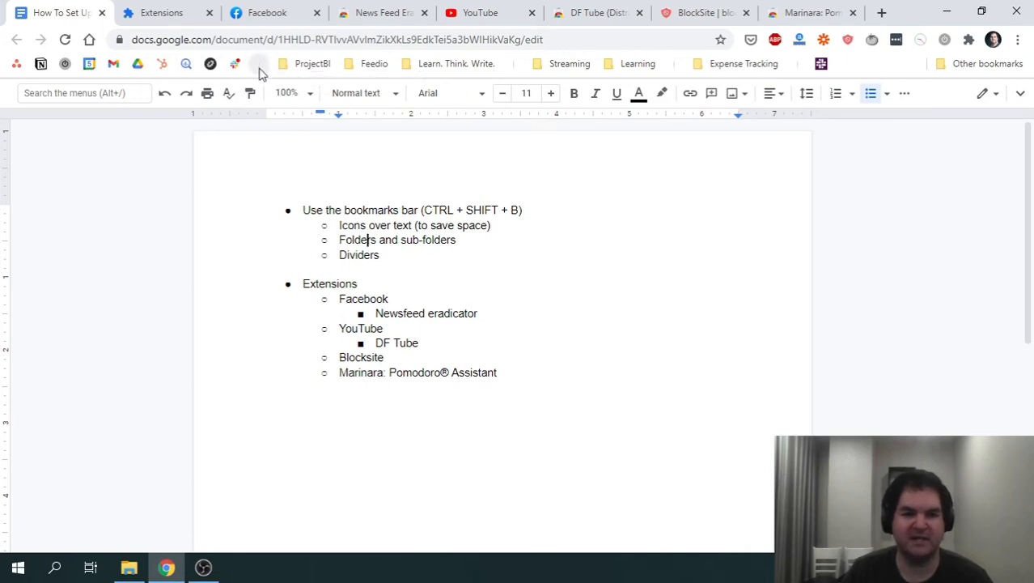
pyautogui.moveTo(262, 68)
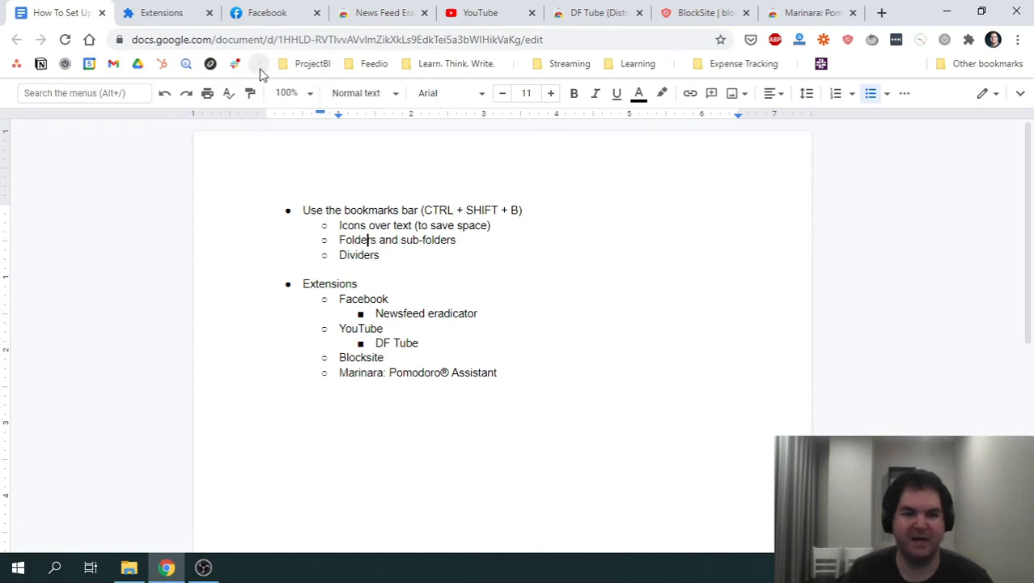
pyautogui.moveTo(262, 64)
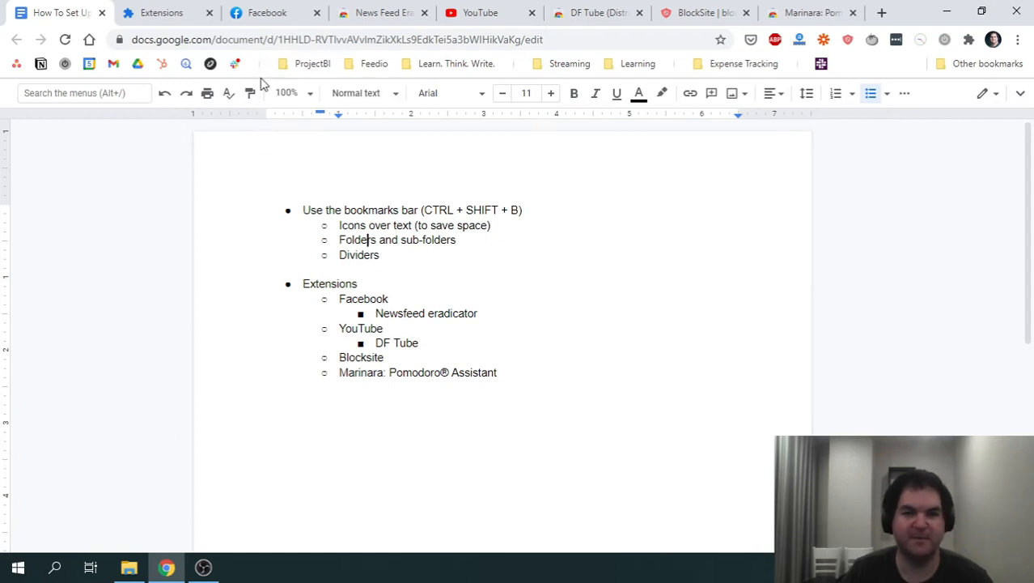
pyautogui.moveTo(689, 92)
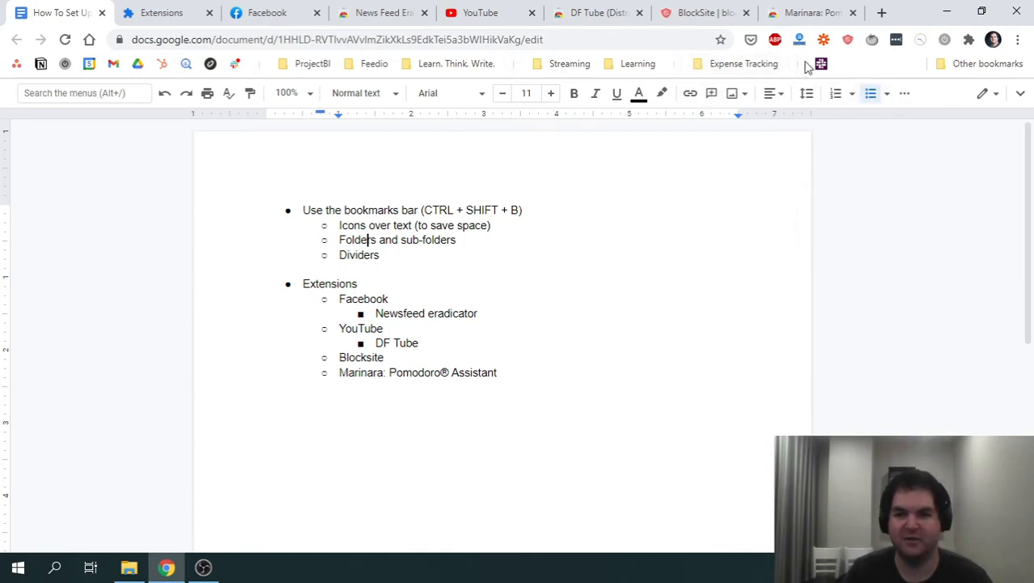
pyautogui.moveTo(266, 68)
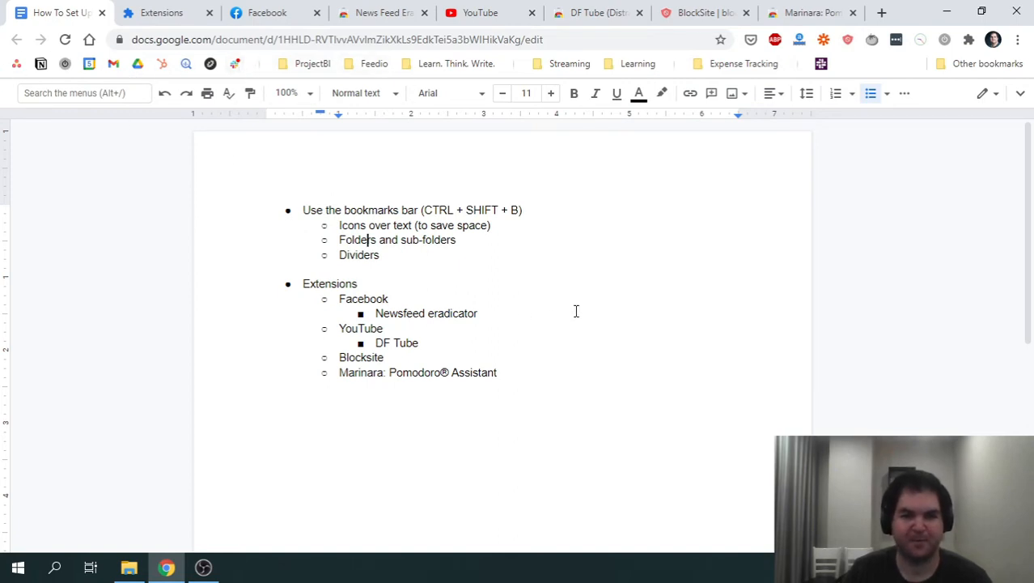
pyautogui.moveTo(264, 64)
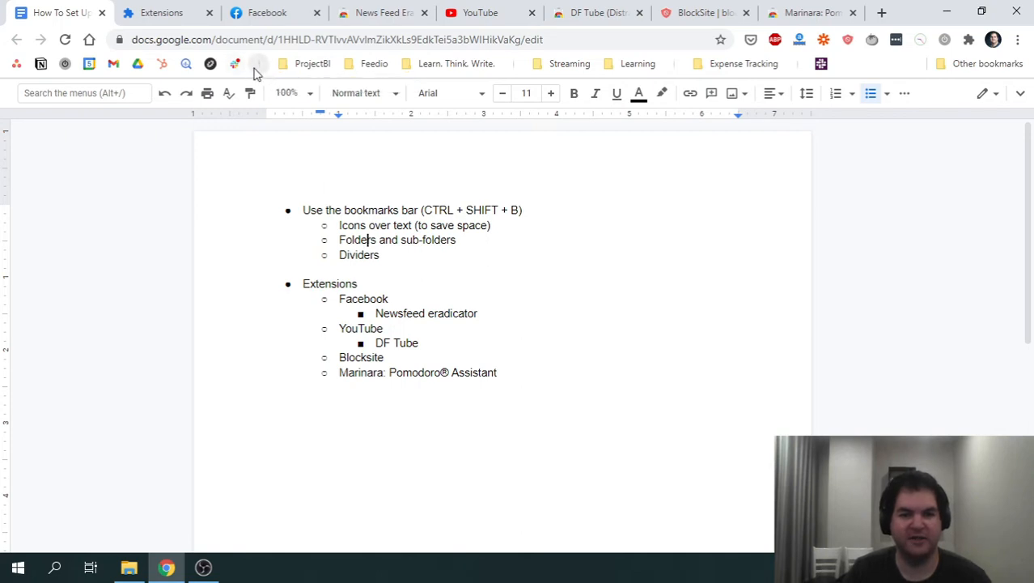
pyautogui.moveTo(663, 92)
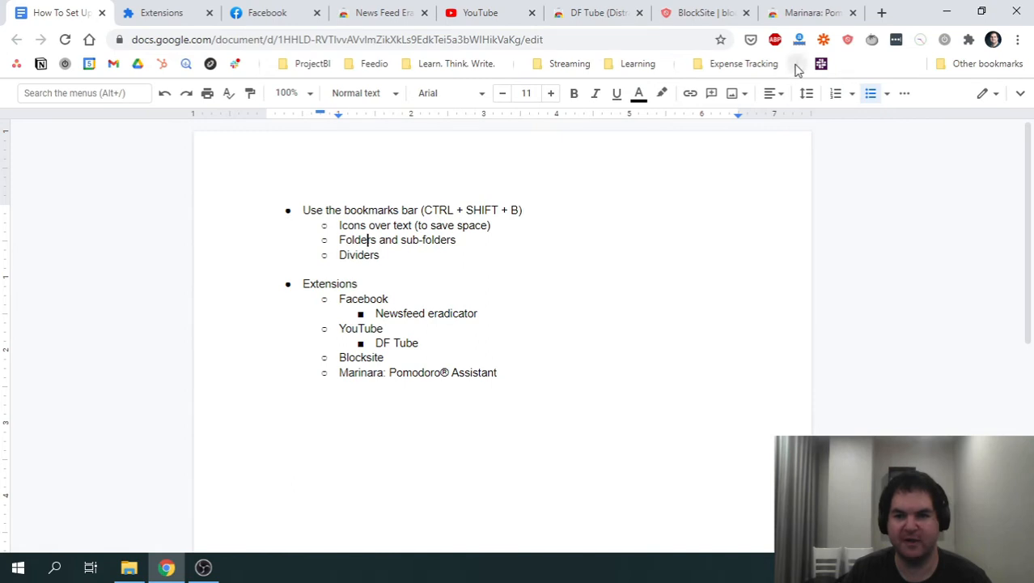
pyautogui.moveTo(440, 285)
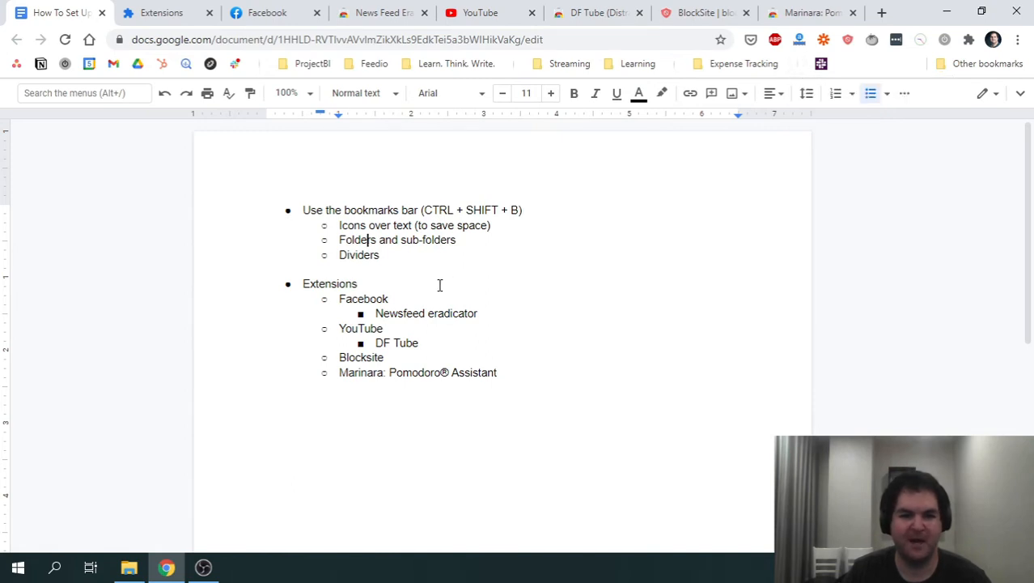
pyautogui.moveTo(433, 314)
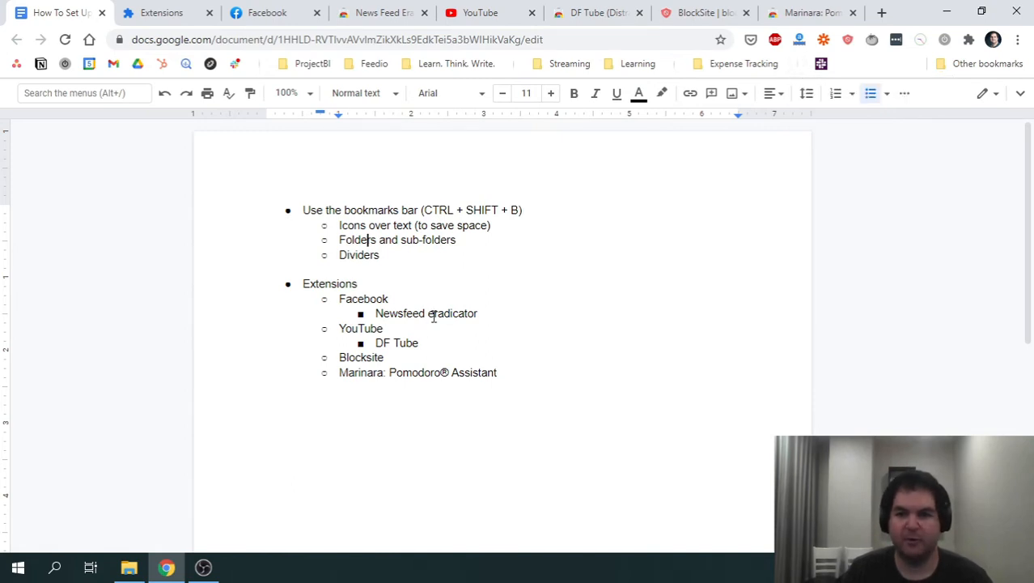
pyautogui.moveTo(437, 321)
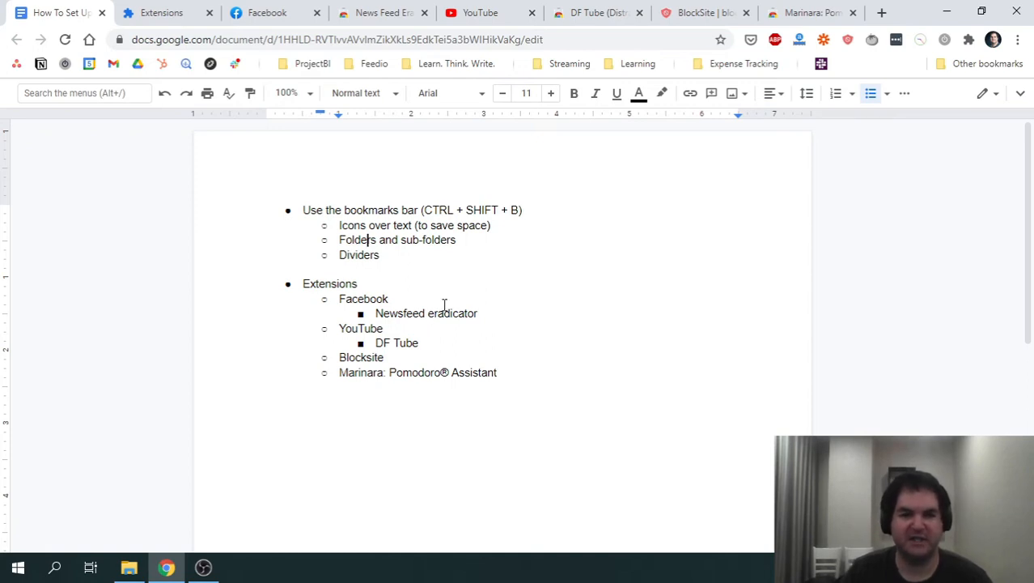
# Highlight 'Newsfeed eradicator' in the notes and switch to the Facebook home page.
pyautogui.doubleClick(328, 283)
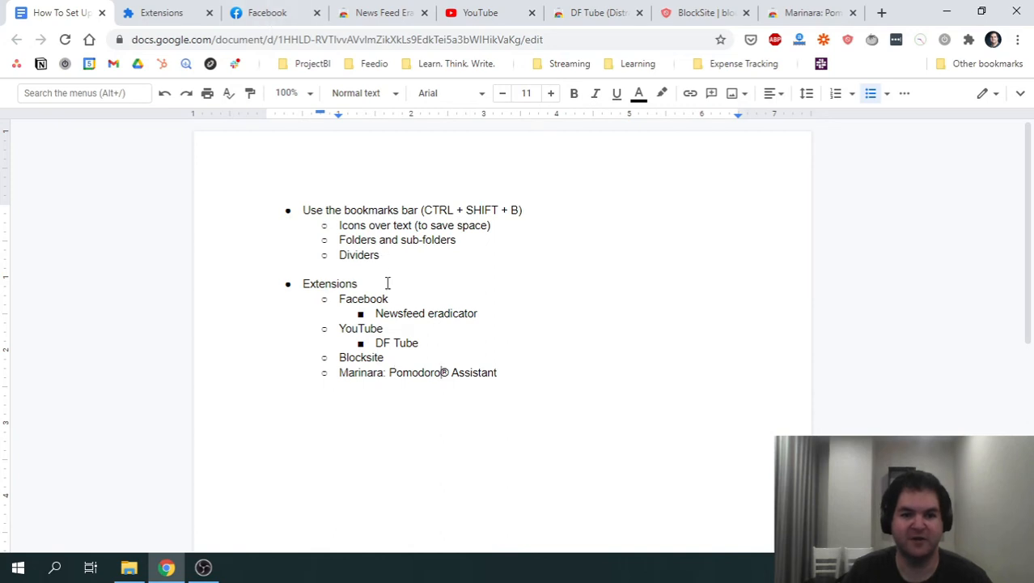
pyautogui.doubleClick(426, 314)
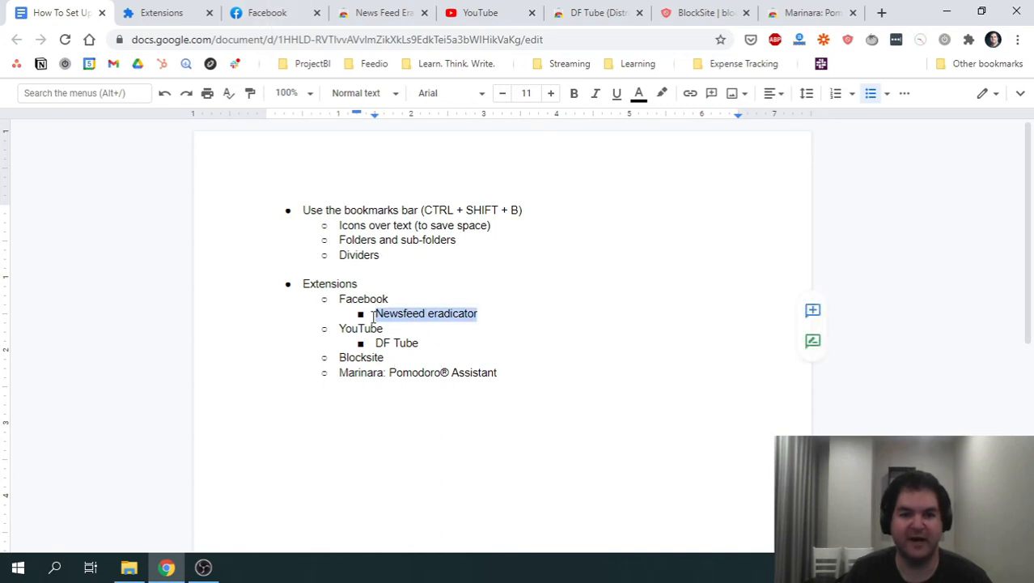
pyautogui.click(267, 13)
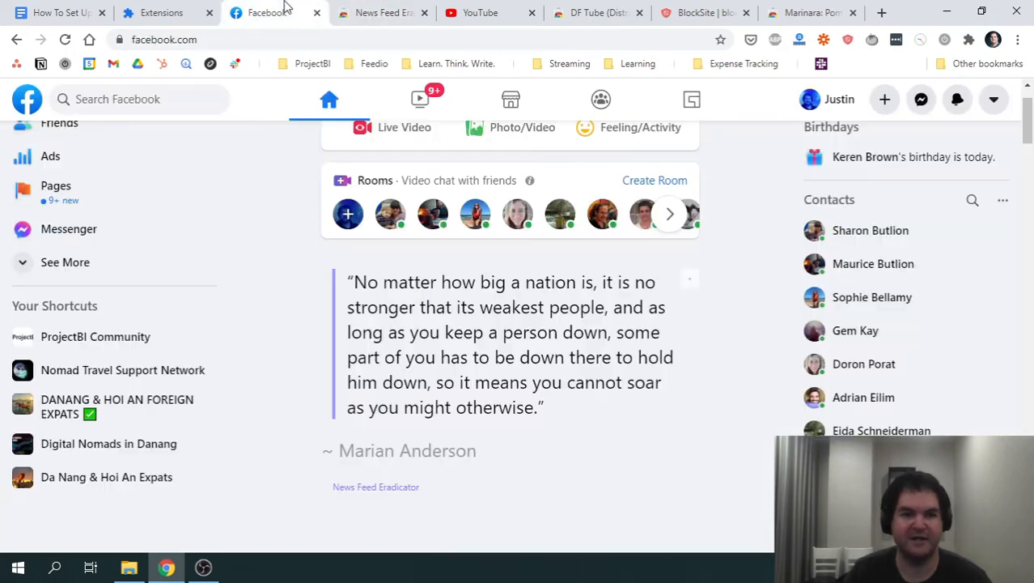
pyautogui.moveTo(353, 278)
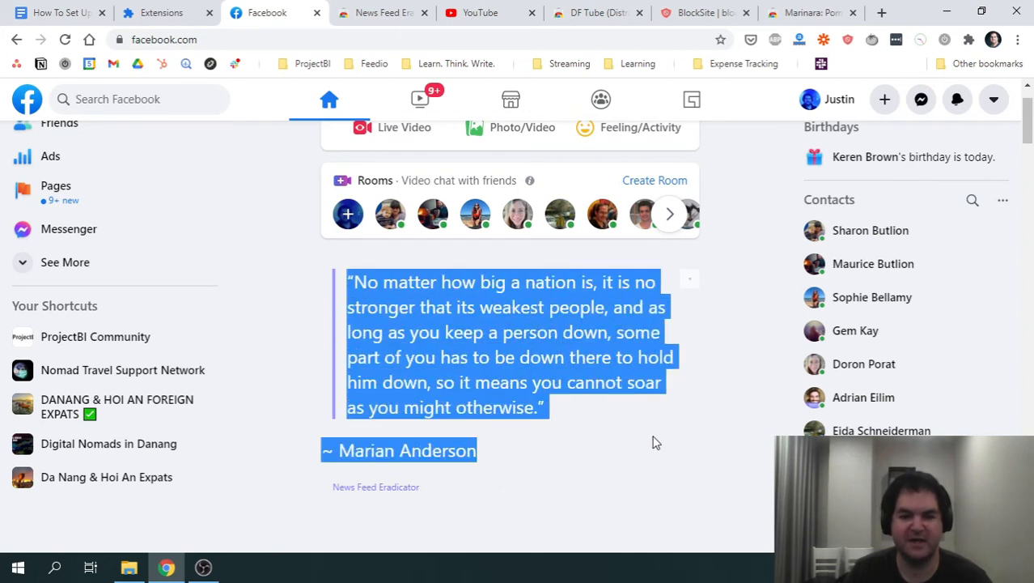
pyautogui.moveTo(403, 307)
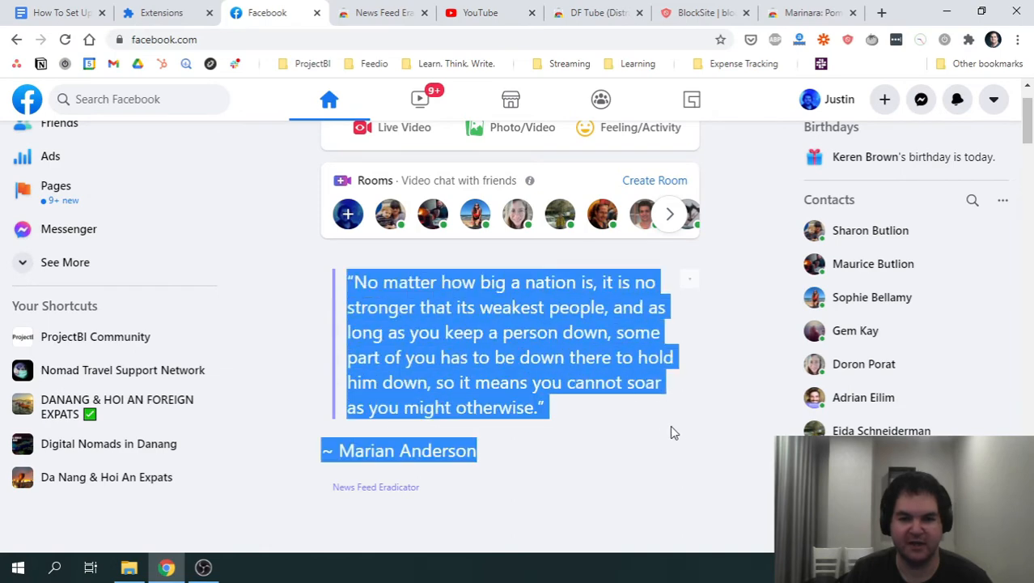
# Point out the Marian Anderson quote shown where the Facebook news feed would be.
pyautogui.click(385, 513)
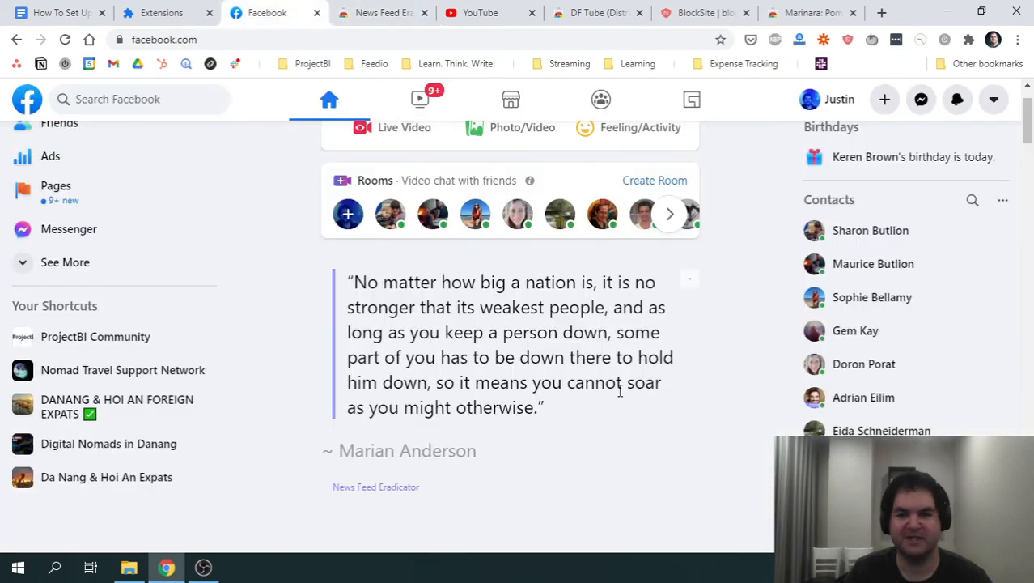
pyautogui.moveTo(566, 455)
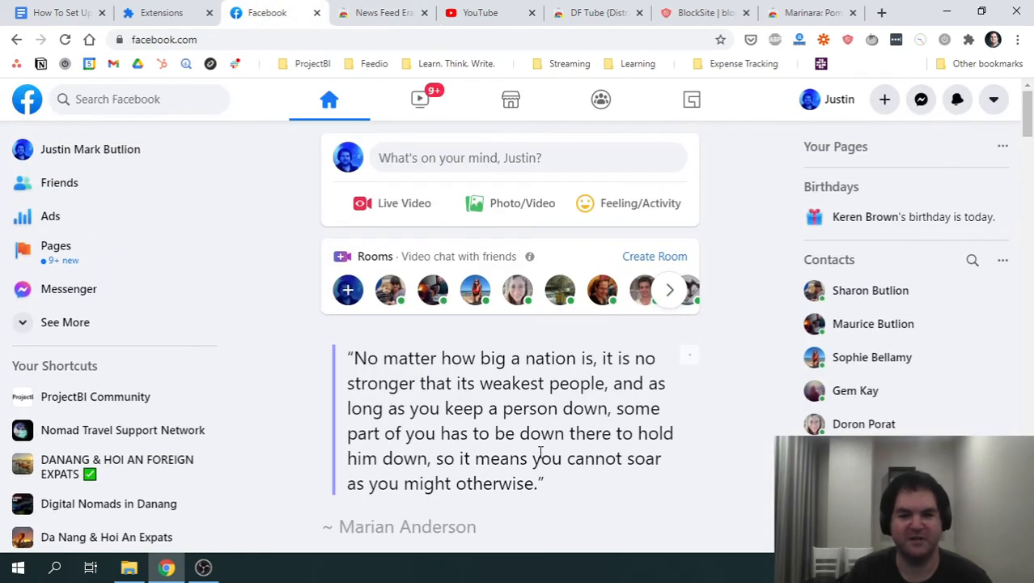
pyautogui.moveTo(353, 343)
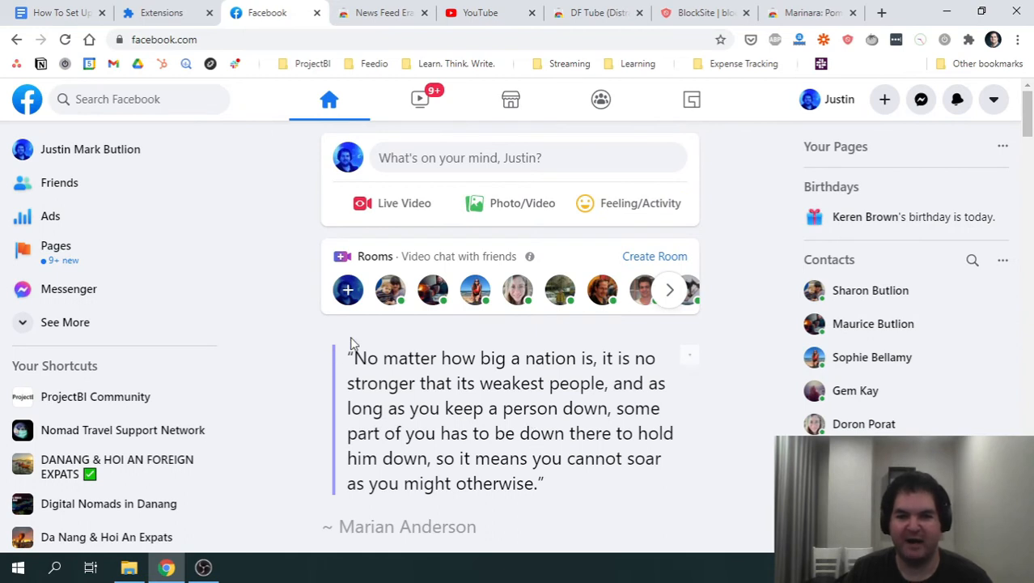
pyautogui.moveTo(297, 323)
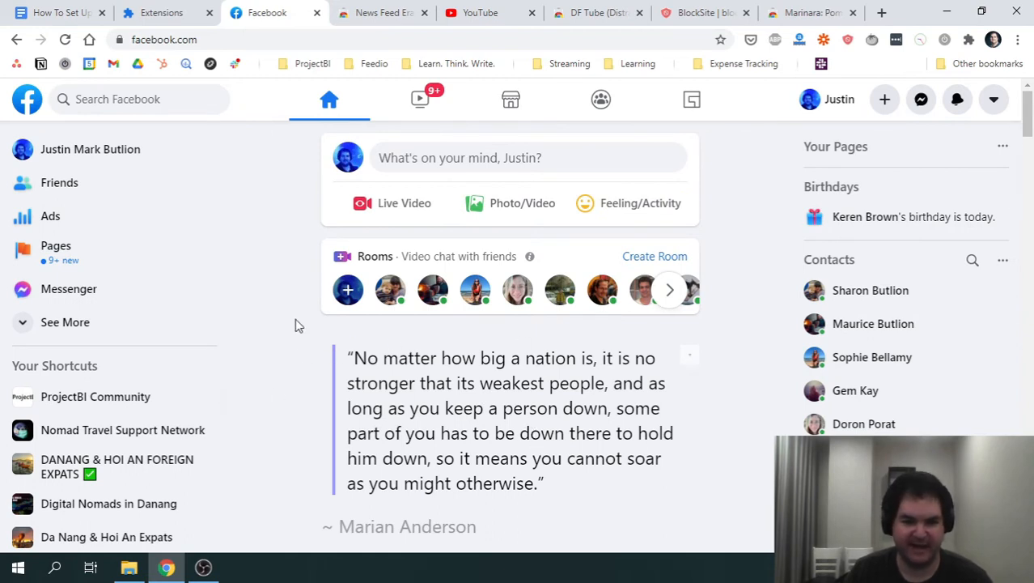
pyautogui.moveTo(348, 358); pyautogui.dragTo(611, 432)
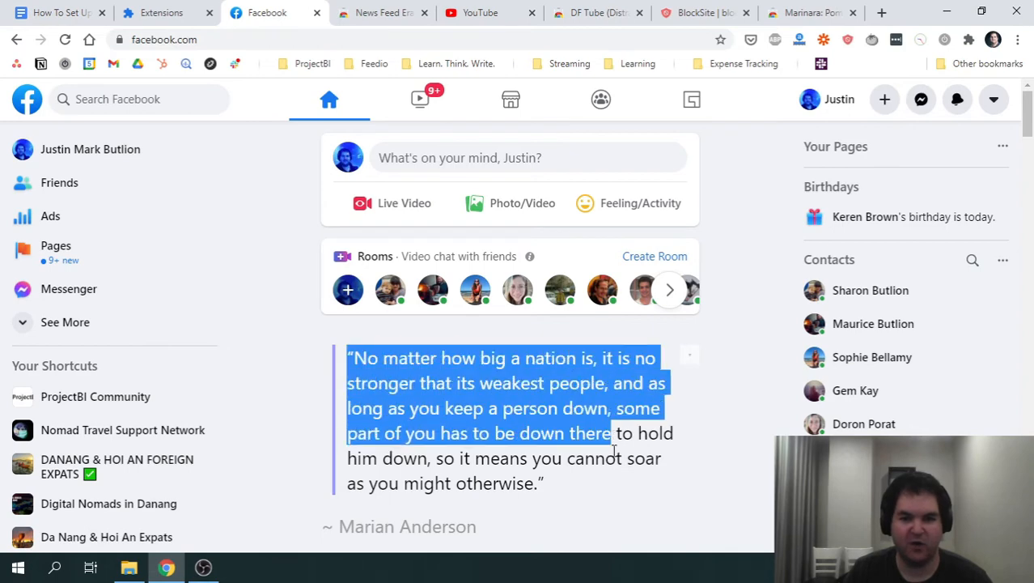
pyautogui.click(541, 421)
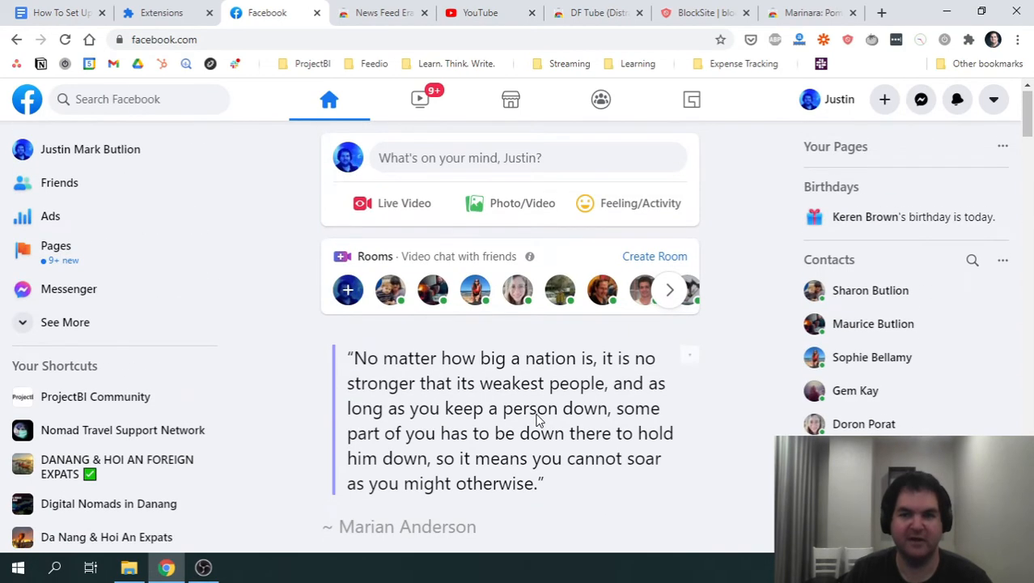
pyautogui.moveTo(450, 456)
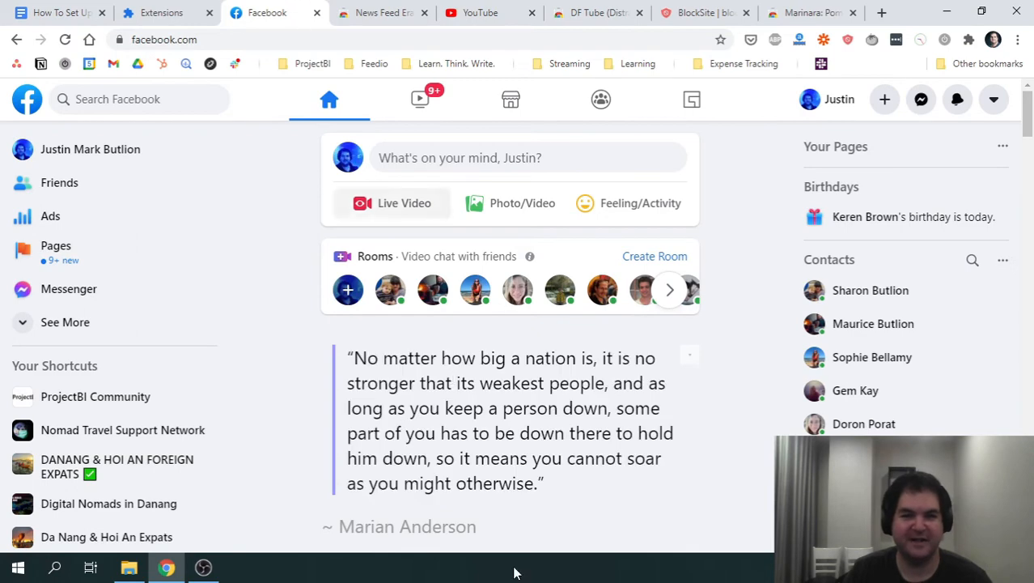
# Show the empty YouTube home page under DF Tube and go to the Subscriptions feed.
pyautogui.click(57, 13)
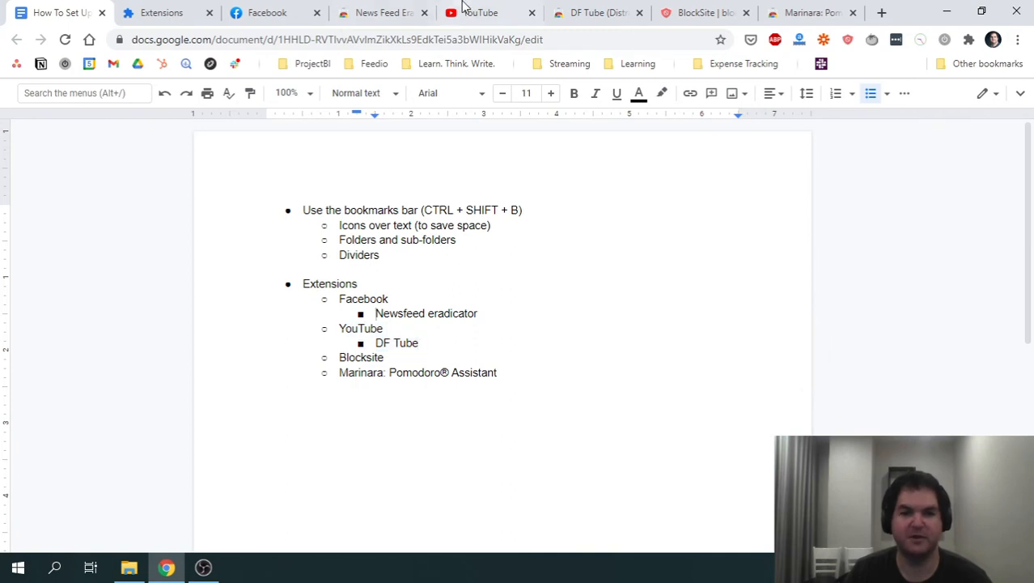
pyautogui.click(479, 13)
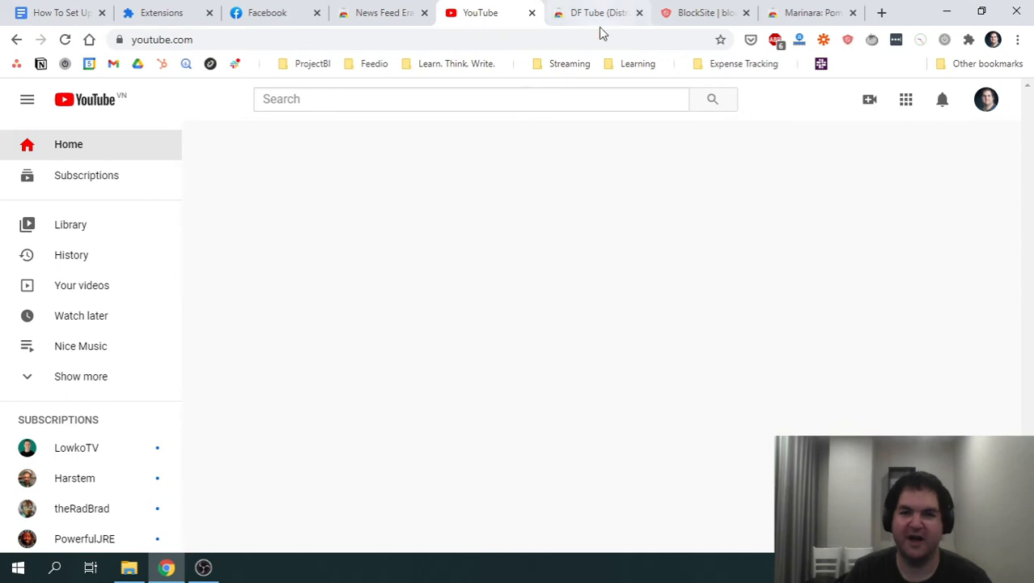
pyautogui.click(597, 13)
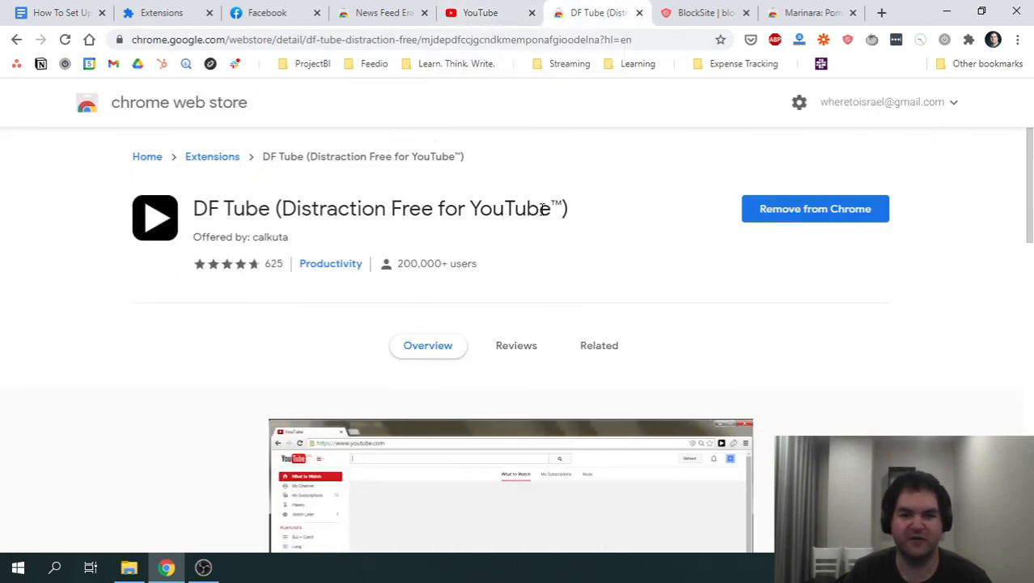
pyautogui.click(479, 13)
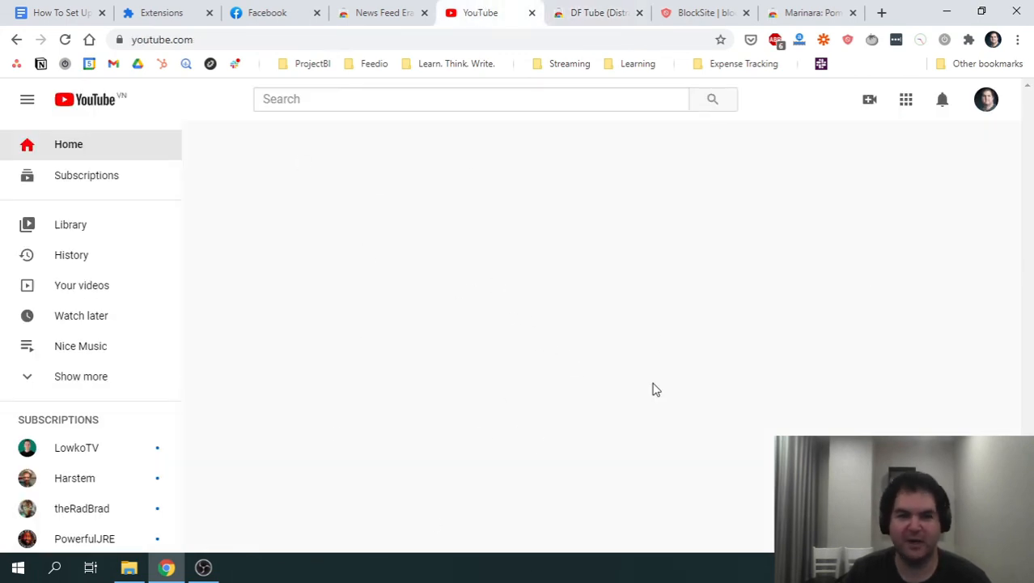
pyautogui.click(87, 175)
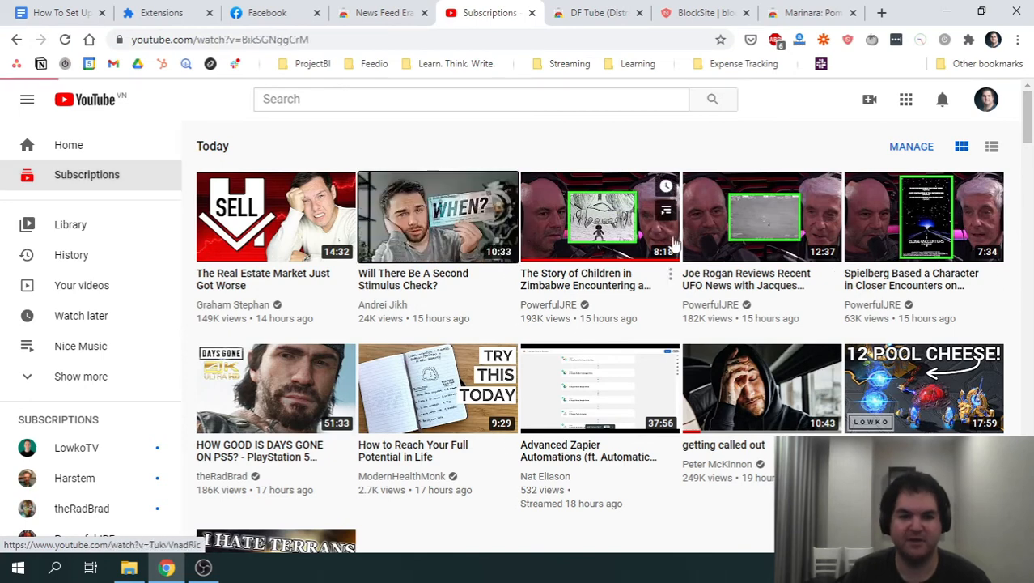
# Play 'Will There Be A Second Stimulus Check?' twice, showing no recommendations or comments beside it.
pyautogui.click(437, 217)
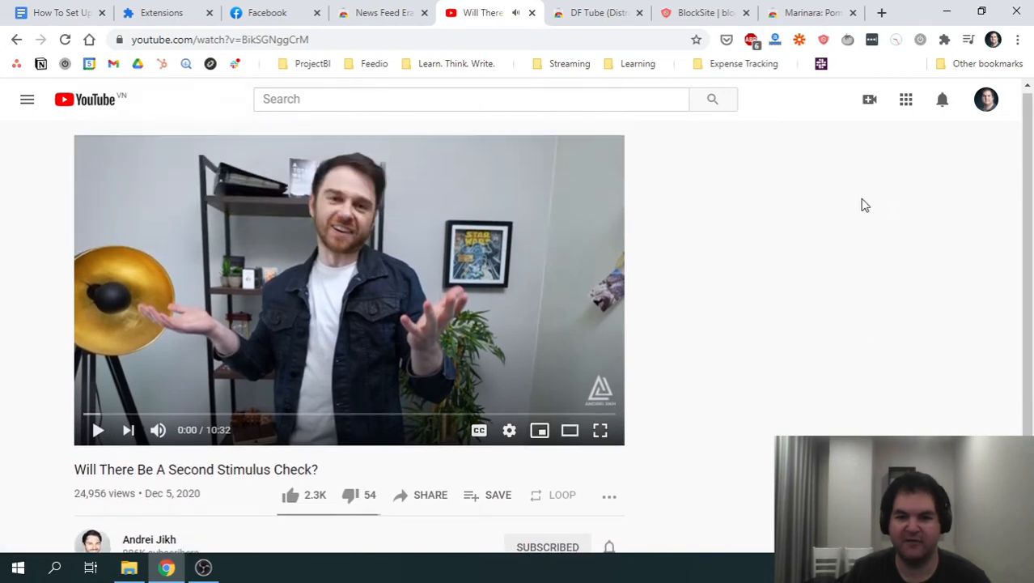
pyautogui.scroll(-3)
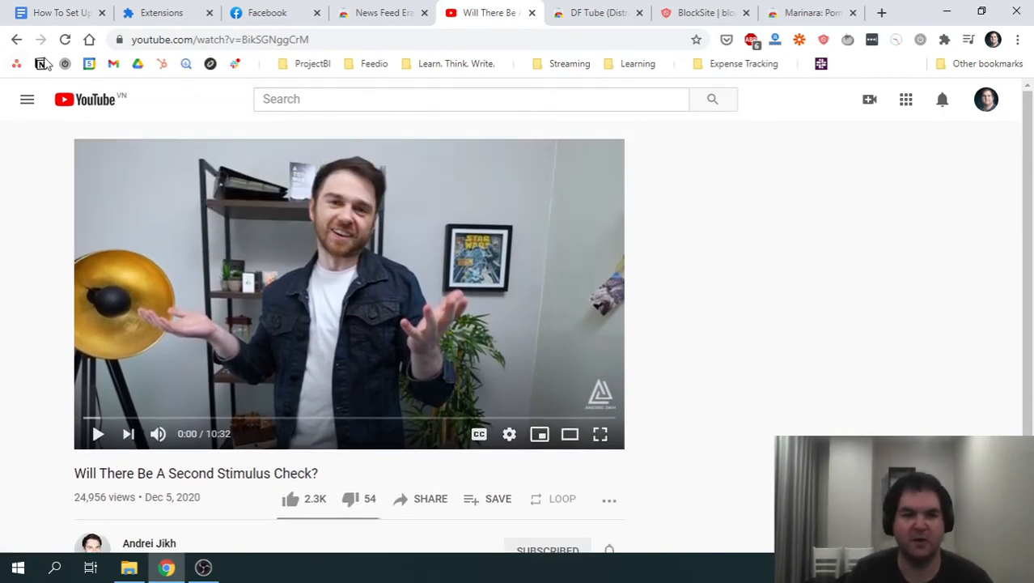
pyautogui.click(26, 100)
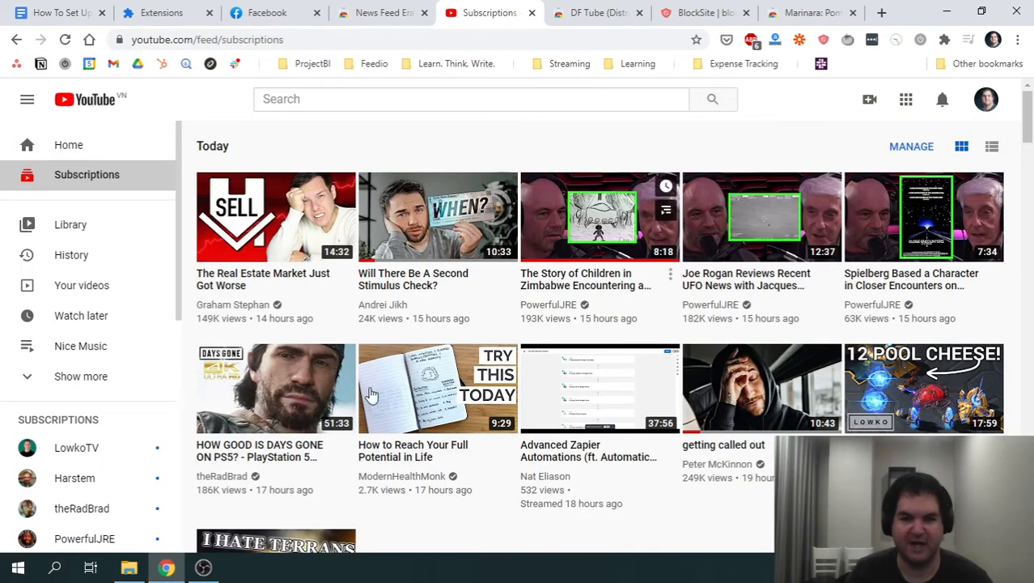
pyautogui.click(437, 388)
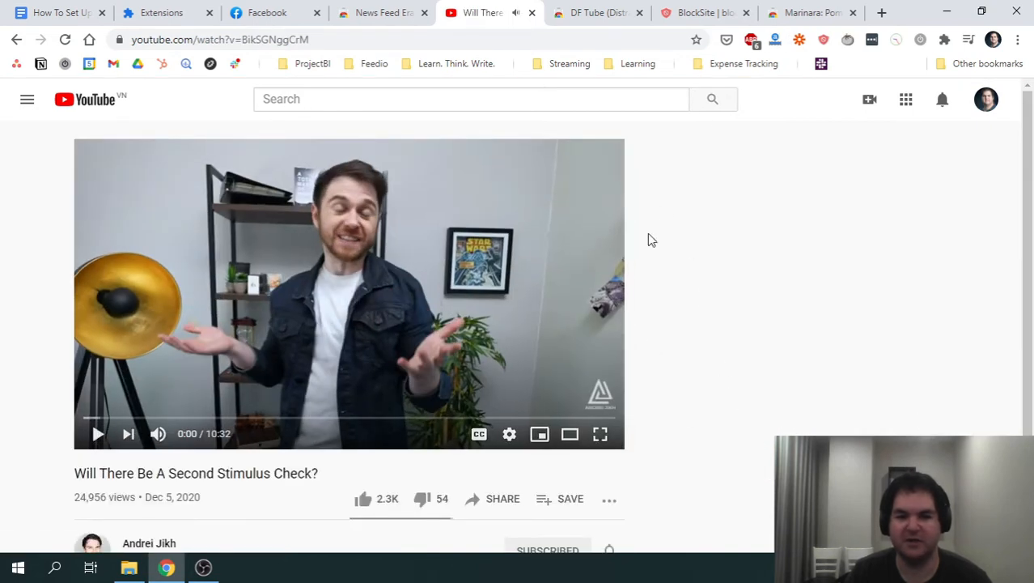
pyautogui.scroll(-3)
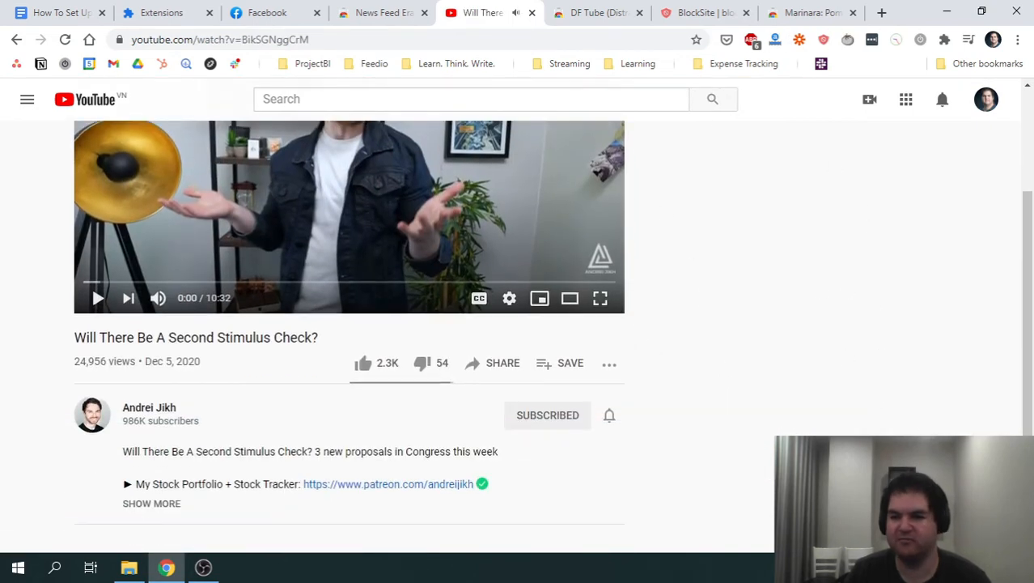
pyautogui.scroll(3)
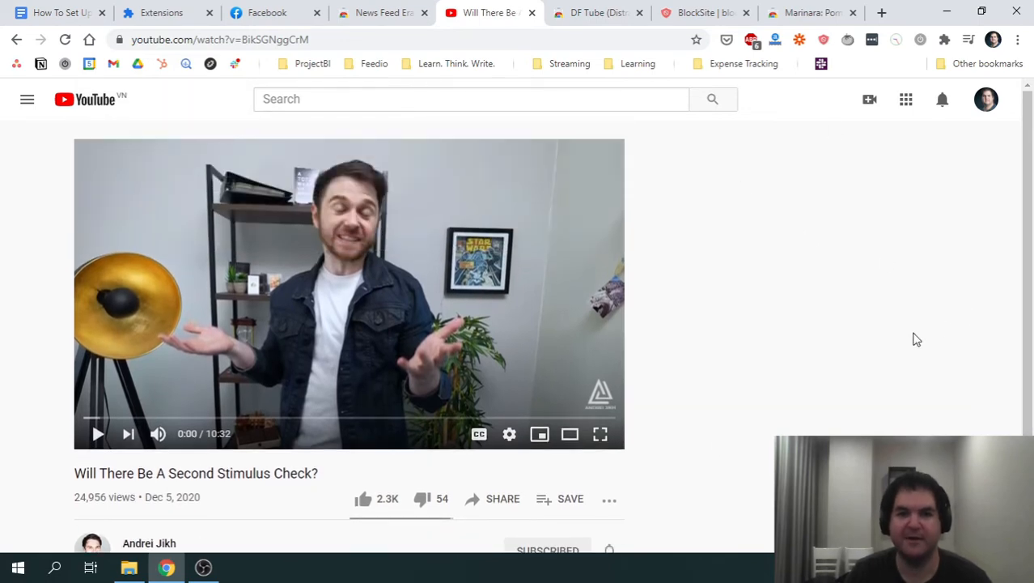
# Revisit the DF Tube and News Feed Eradicator store pages and Facebook, then return to the setup notes.
pyautogui.click(597, 13)
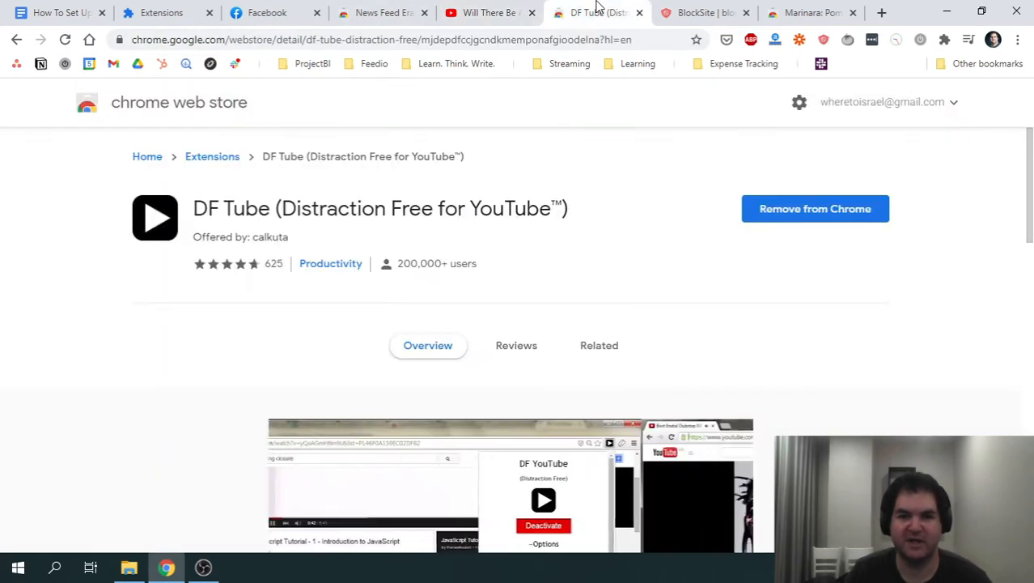
pyautogui.click(382, 13)
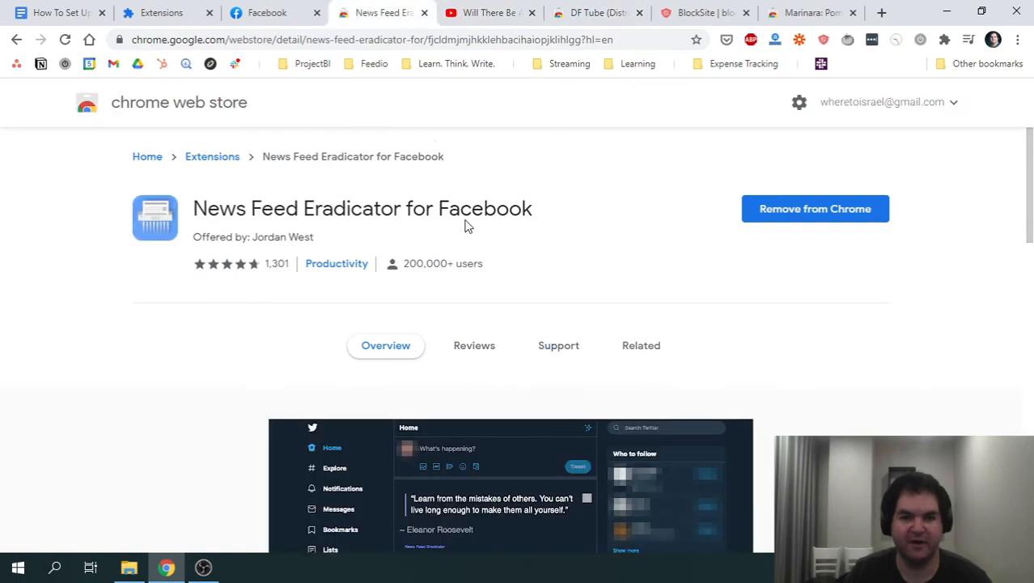
pyautogui.moveTo(545, 171)
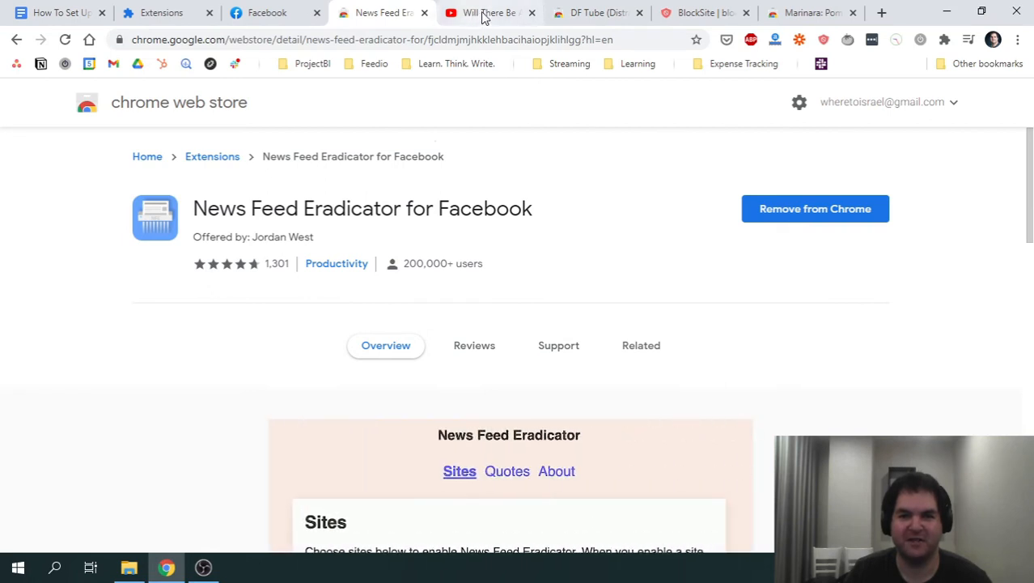
pyautogui.moveTo(631, 130)
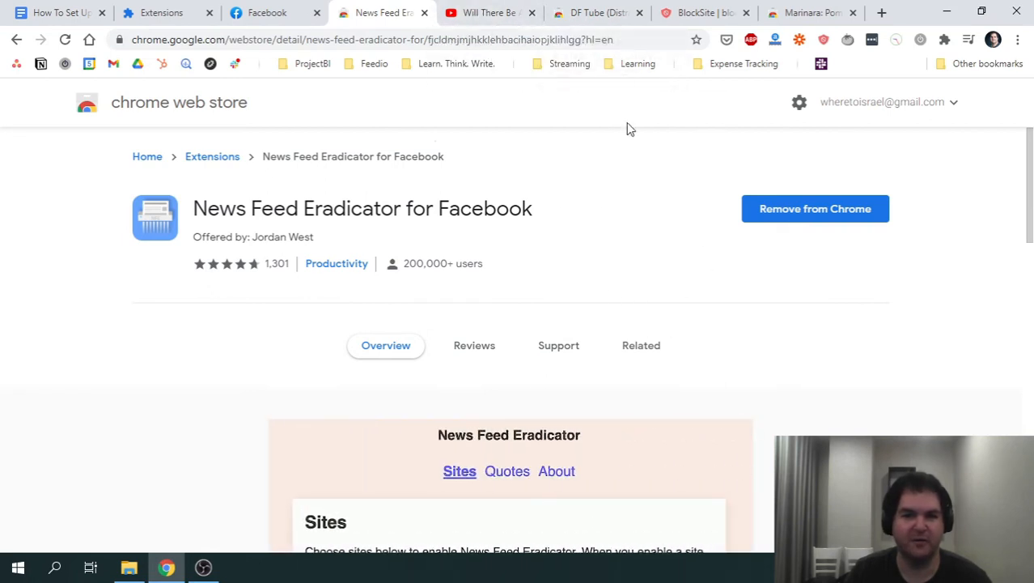
pyautogui.moveTo(363, 181)
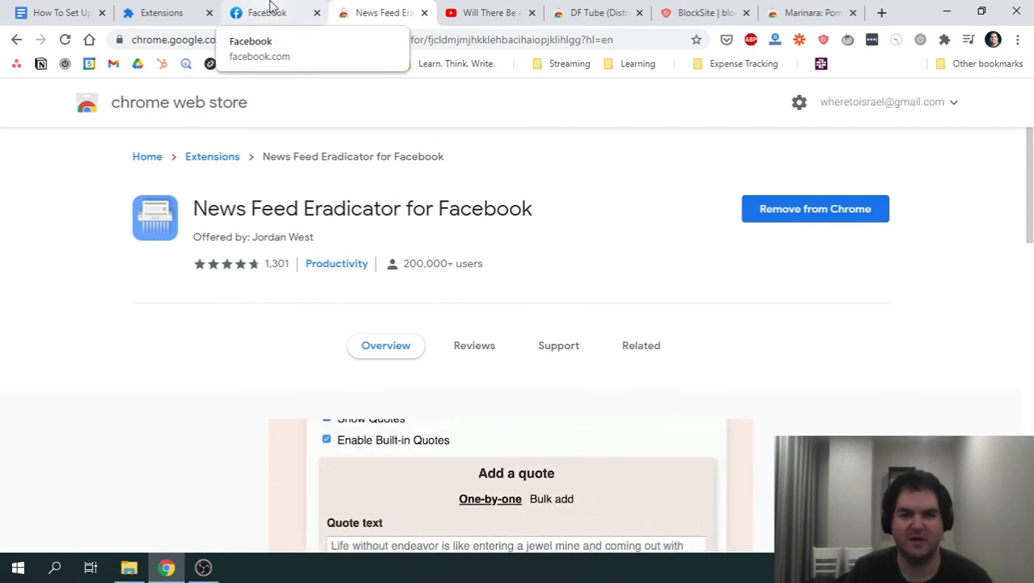
pyautogui.click(267, 13)
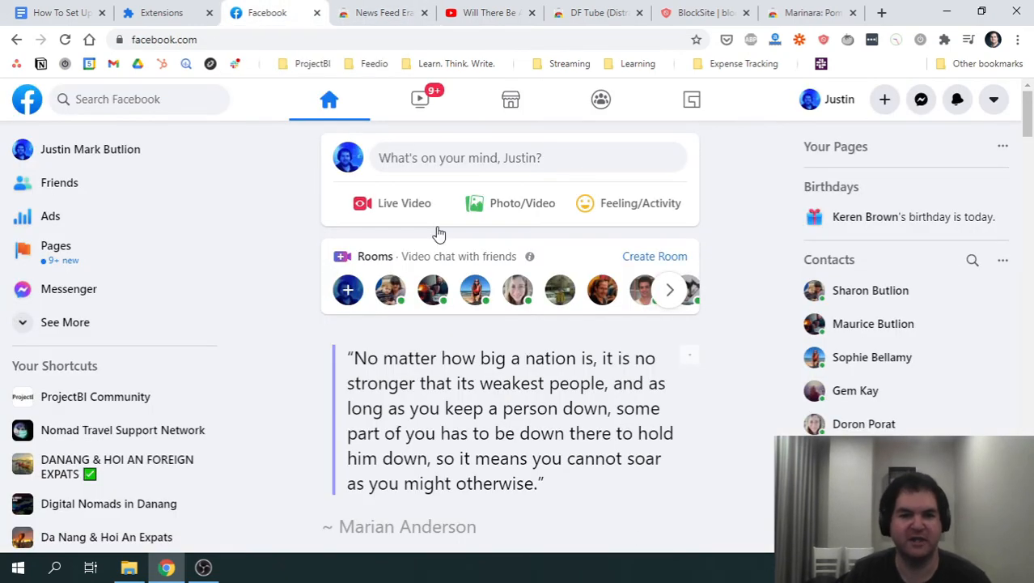
pyautogui.moveTo(596, 13)
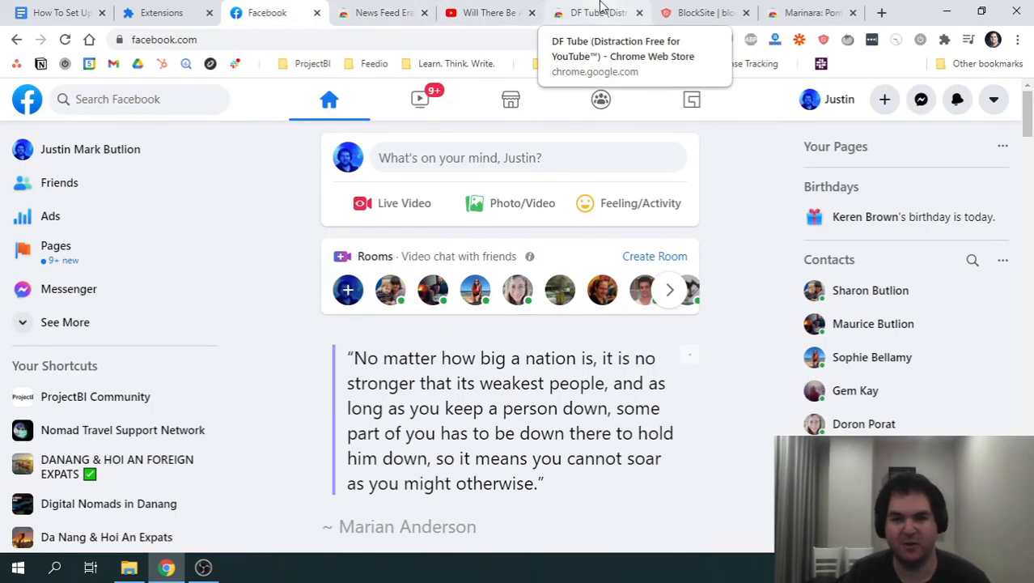
pyautogui.click(595, 13)
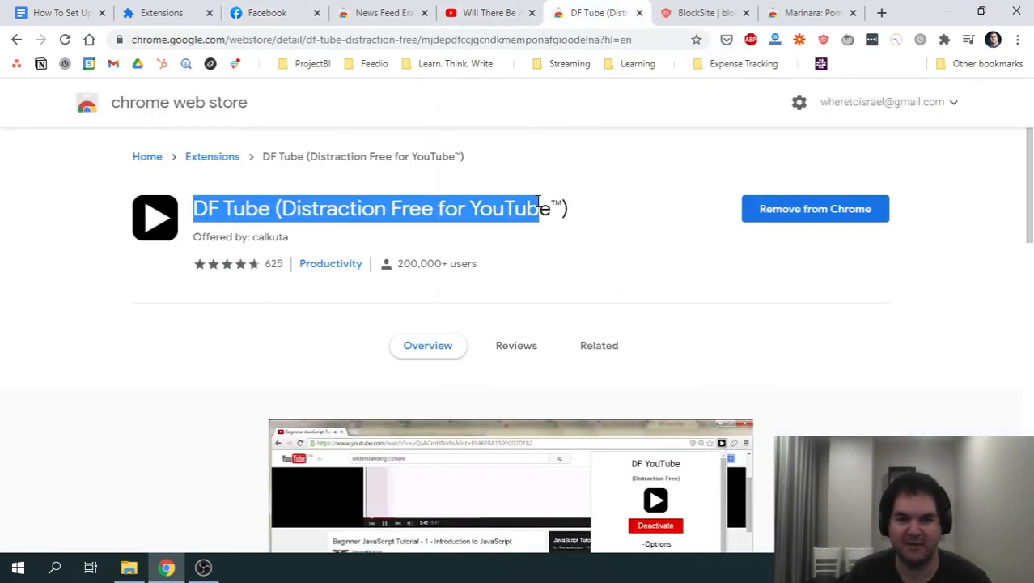
pyautogui.click(308, 207)
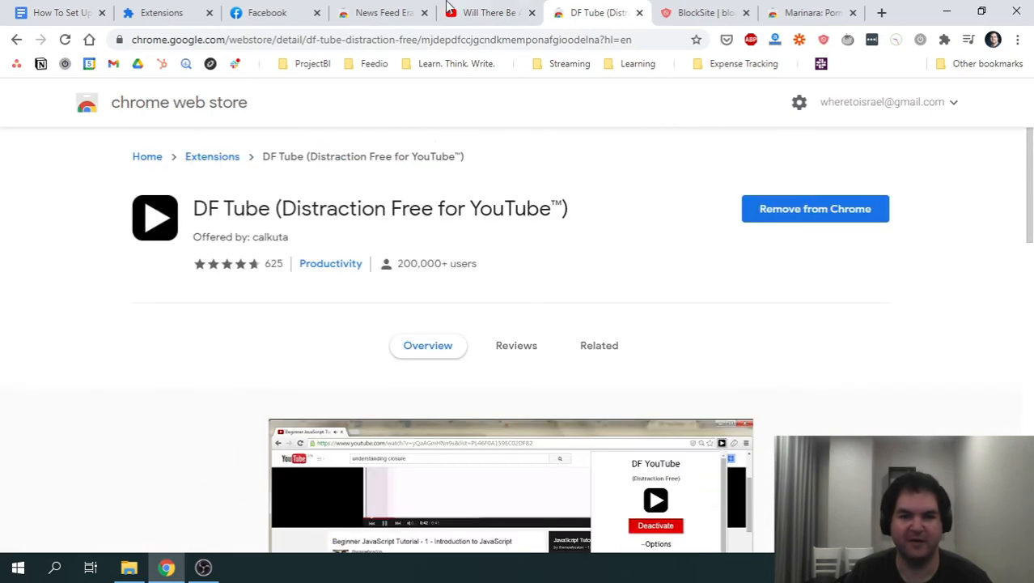
pyautogui.moveTo(78, 13)
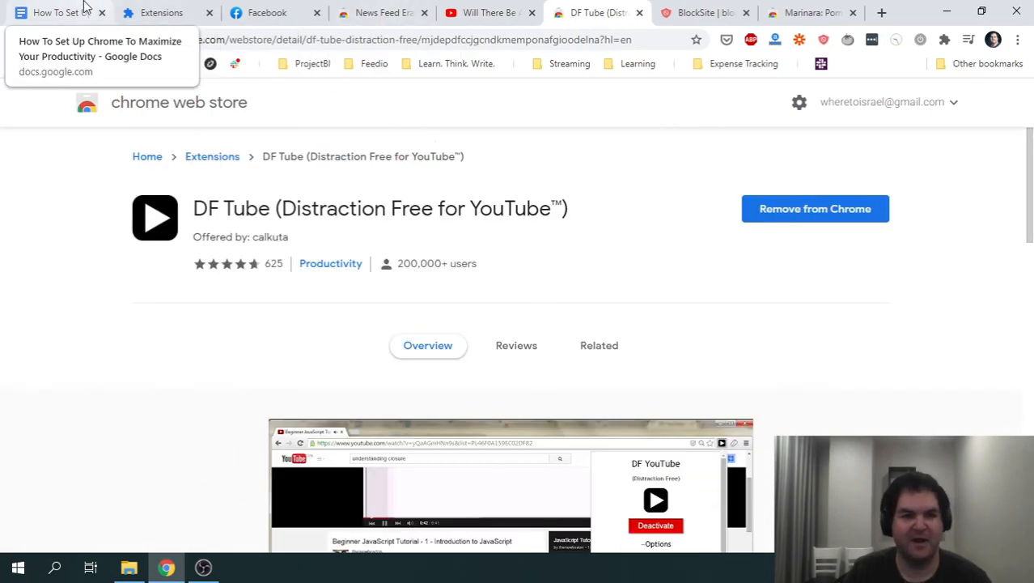
pyautogui.click(57, 13)
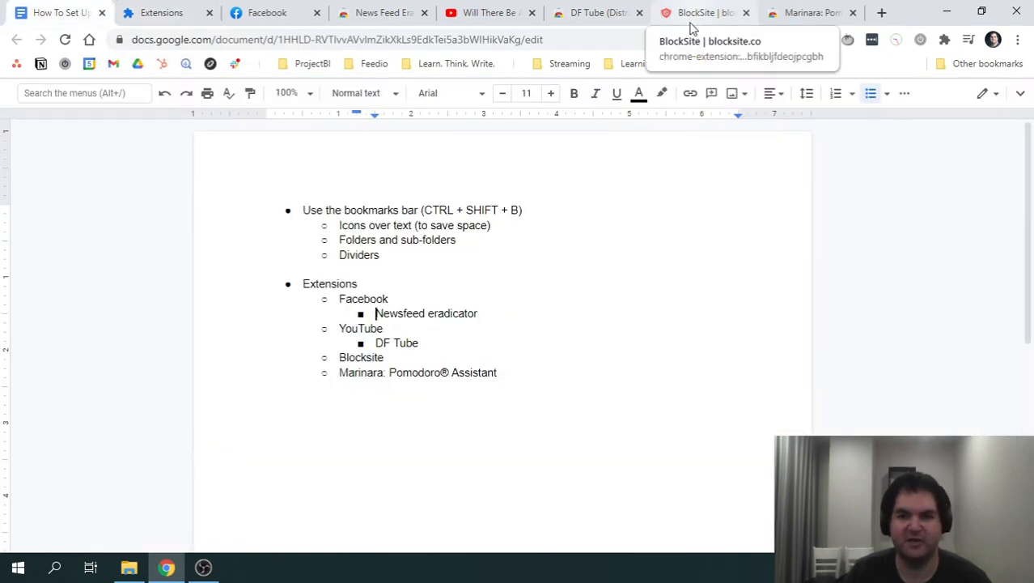
# Try to reach facebook.com and land on BlockSite's 'No way, Jose.' blocked page.
pyautogui.click(704, 13)
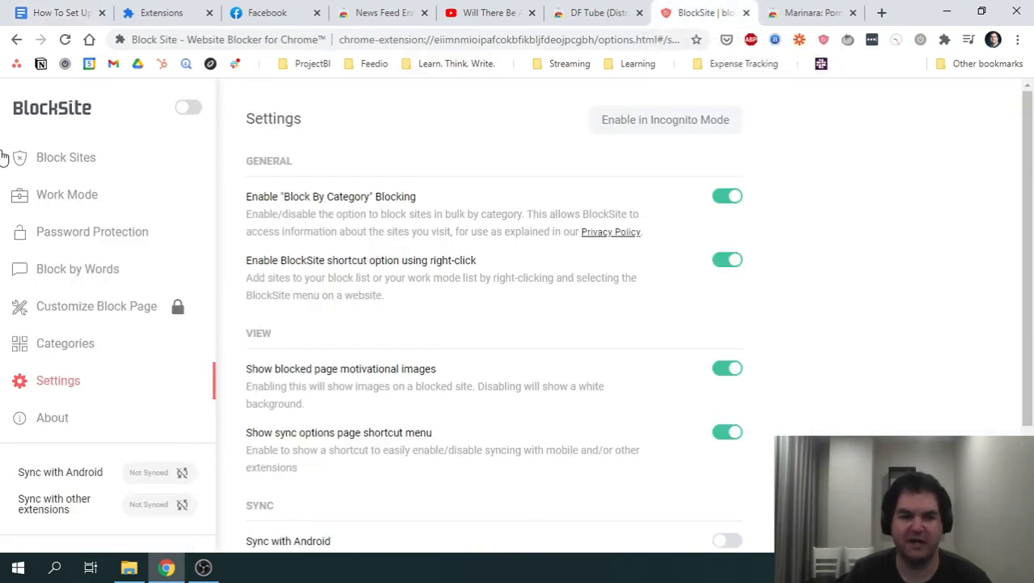
pyautogui.moveTo(112, 111)
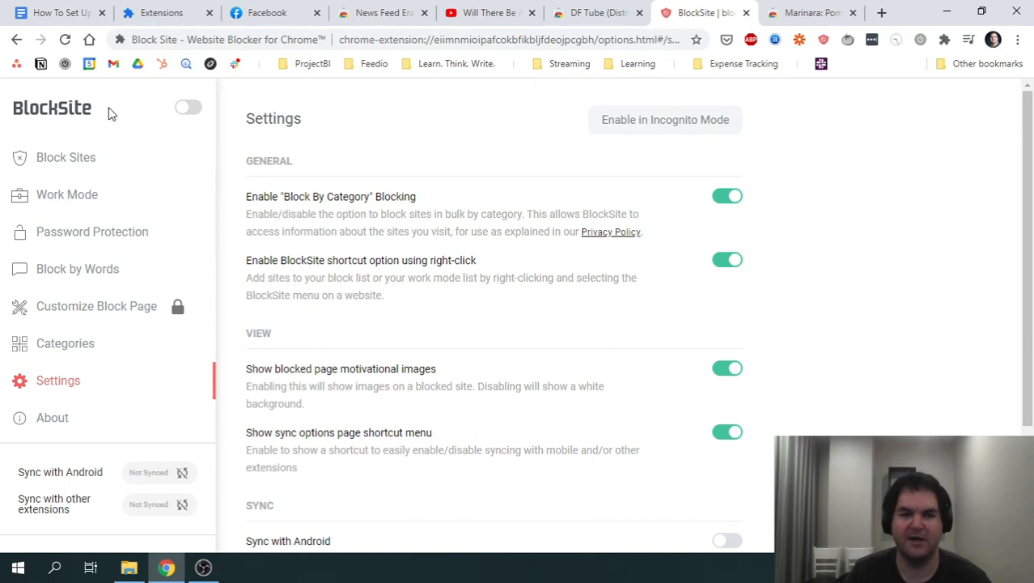
pyautogui.click(188, 107)
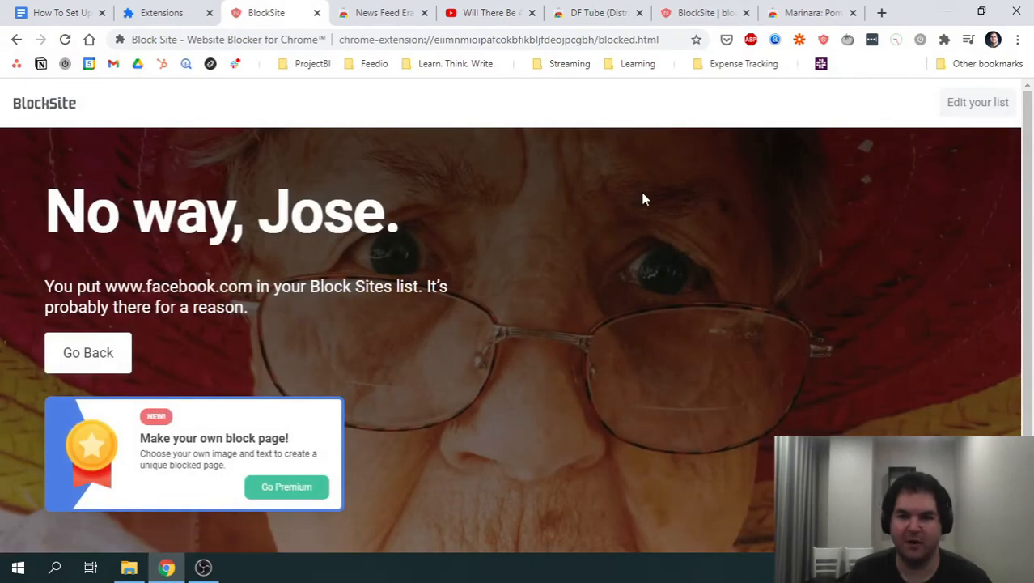
pyautogui.moveTo(635, 327)
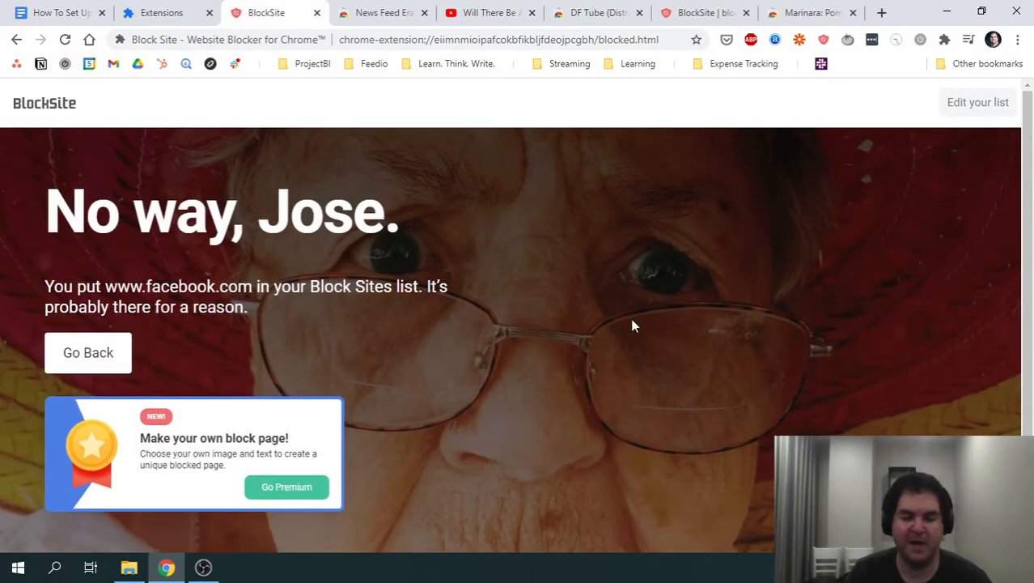
pyautogui.moveTo(575, 320)
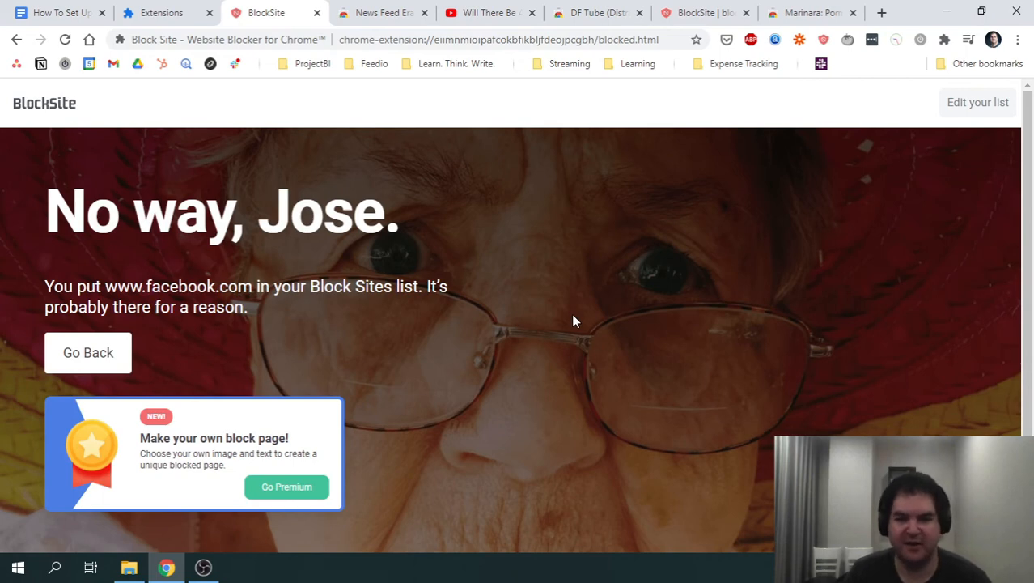
pyautogui.moveTo(568, 325)
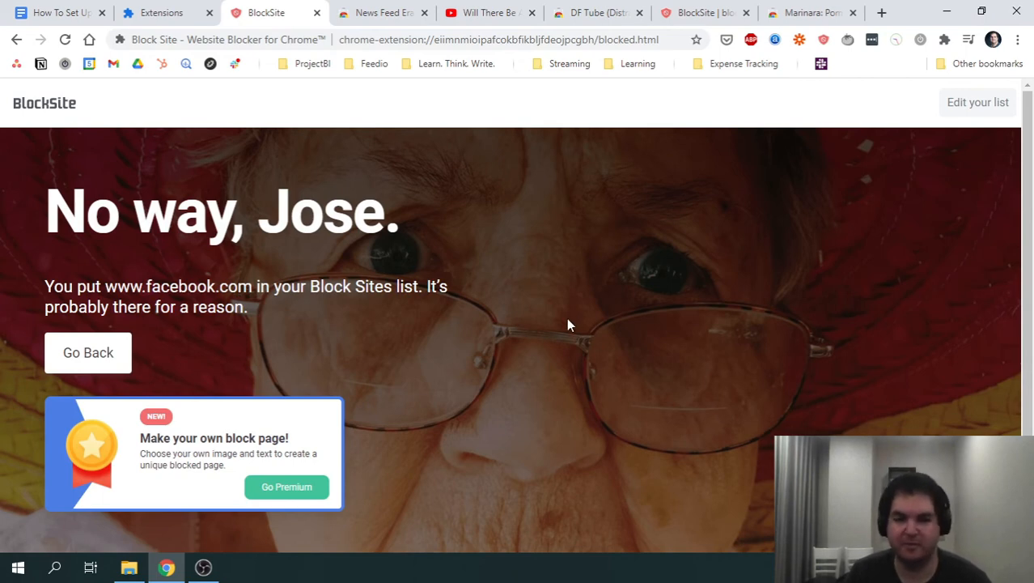
pyautogui.moveTo(558, 330)
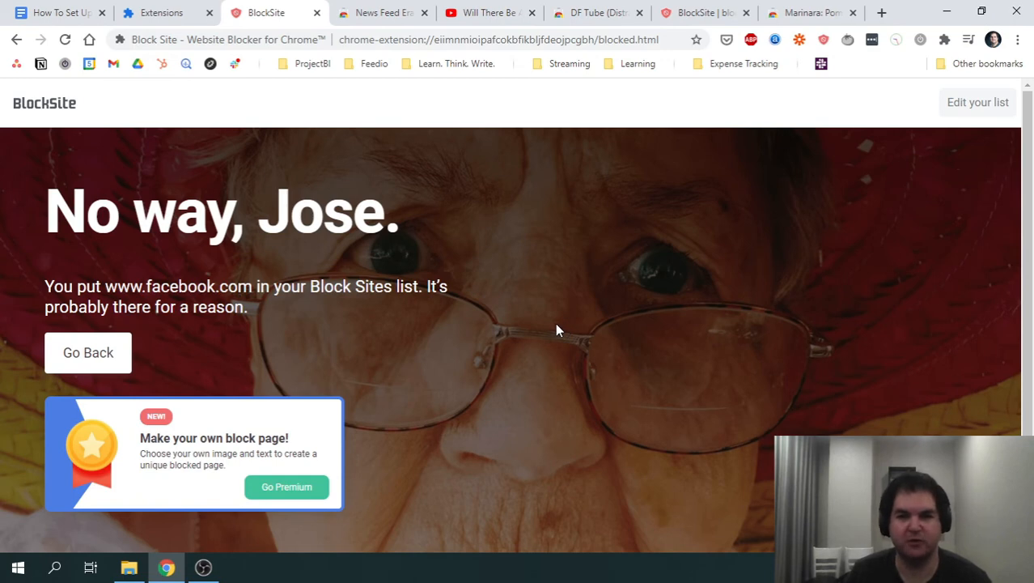
pyautogui.moveTo(544, 330)
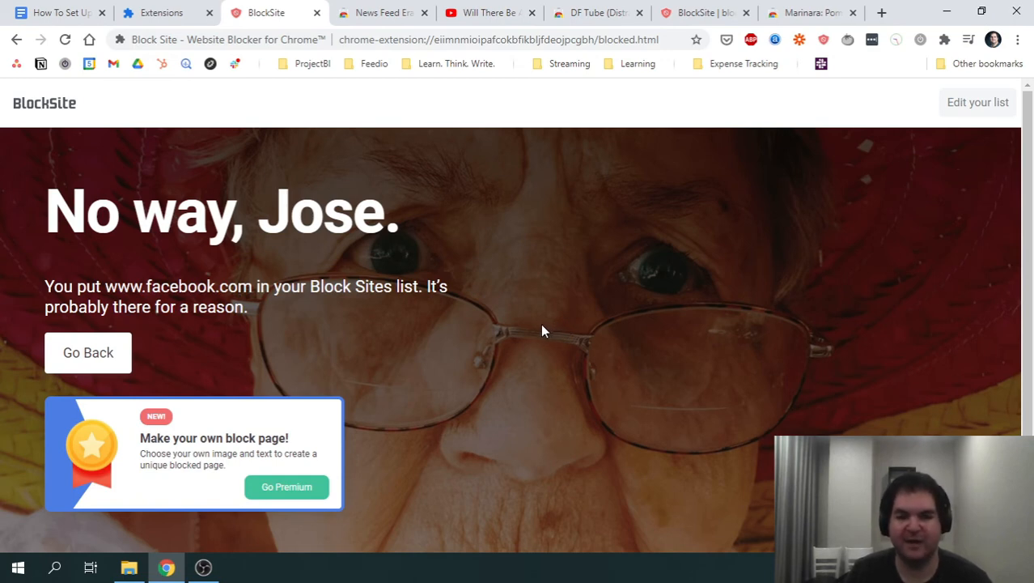
pyautogui.moveTo(498, 307)
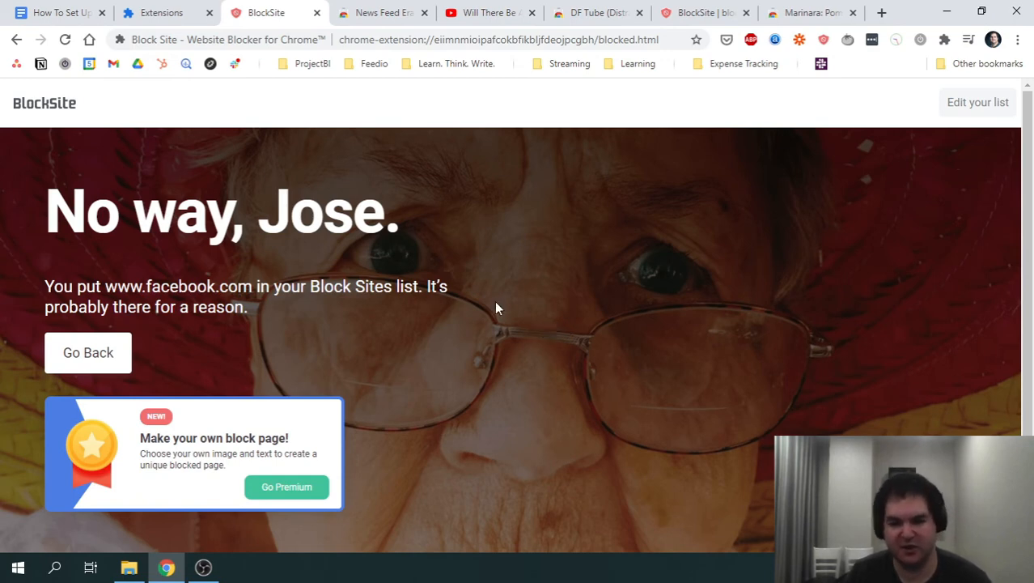
pyautogui.moveTo(534, 292)
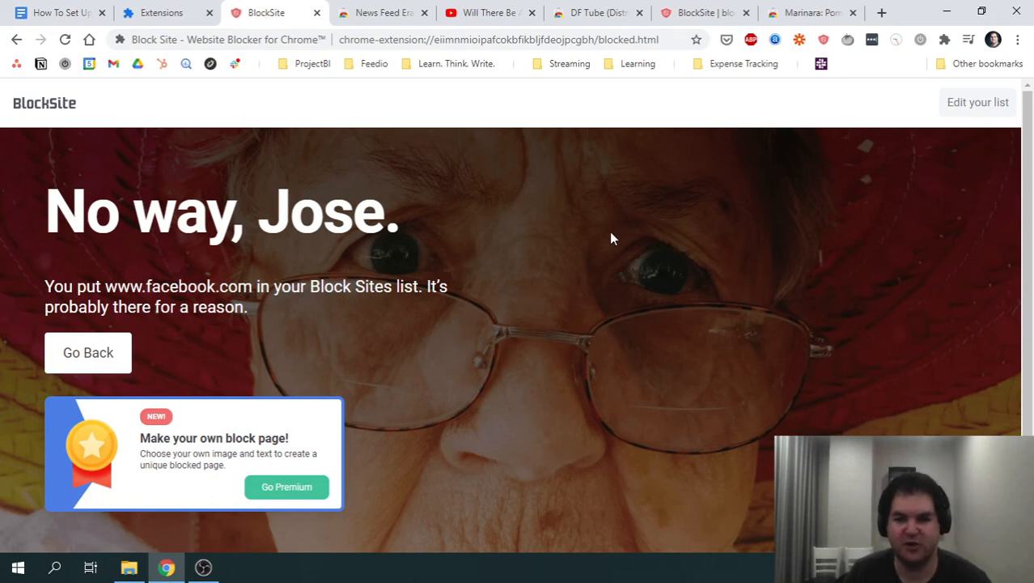
pyautogui.moveTo(592, 222)
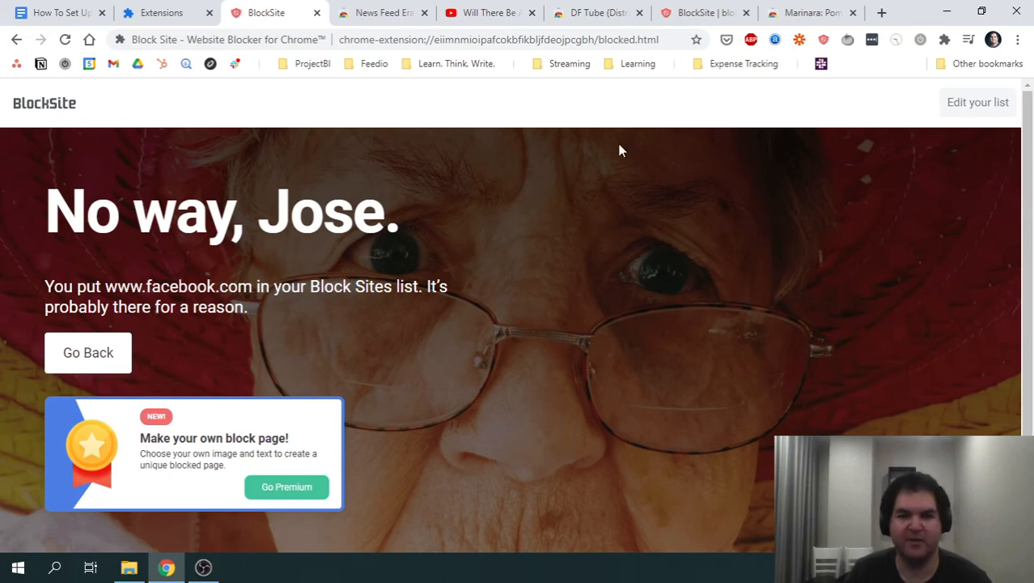
pyautogui.moveTo(696, 13)
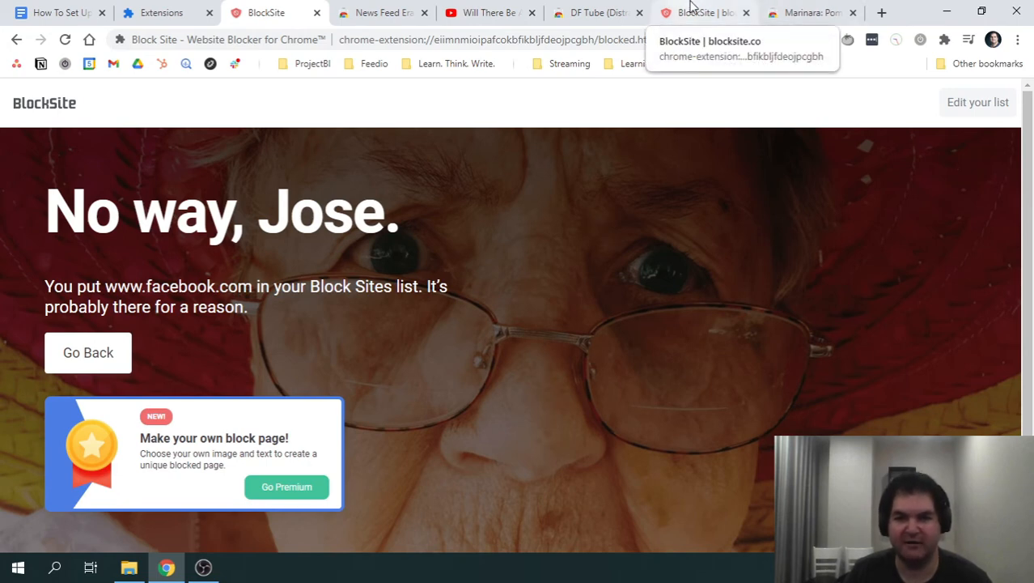
# Show BlockSite's Settings page with category blocking and the right-click shortcut enabled.
pyautogui.click(700, 13)
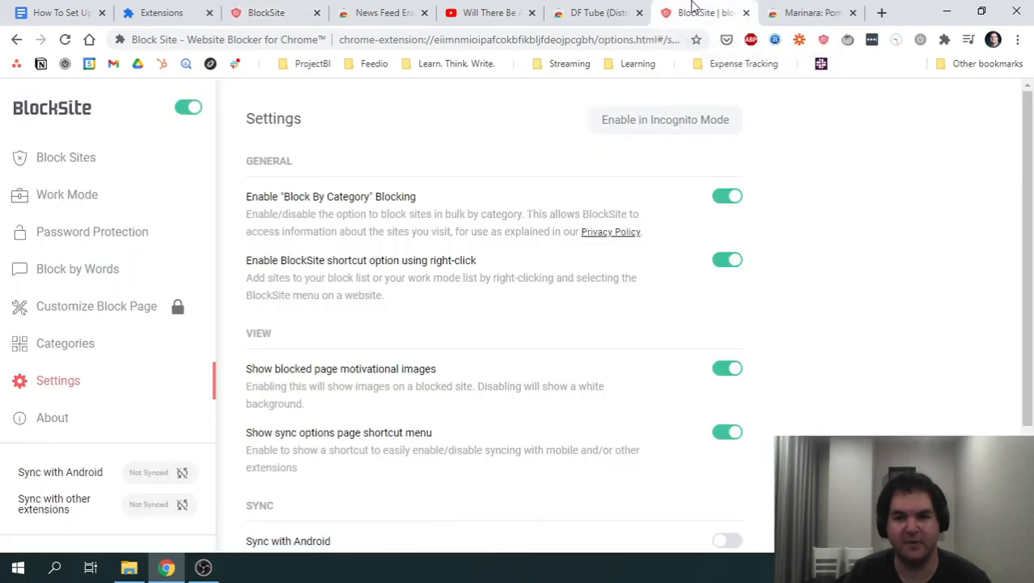
pyautogui.moveTo(515, 159)
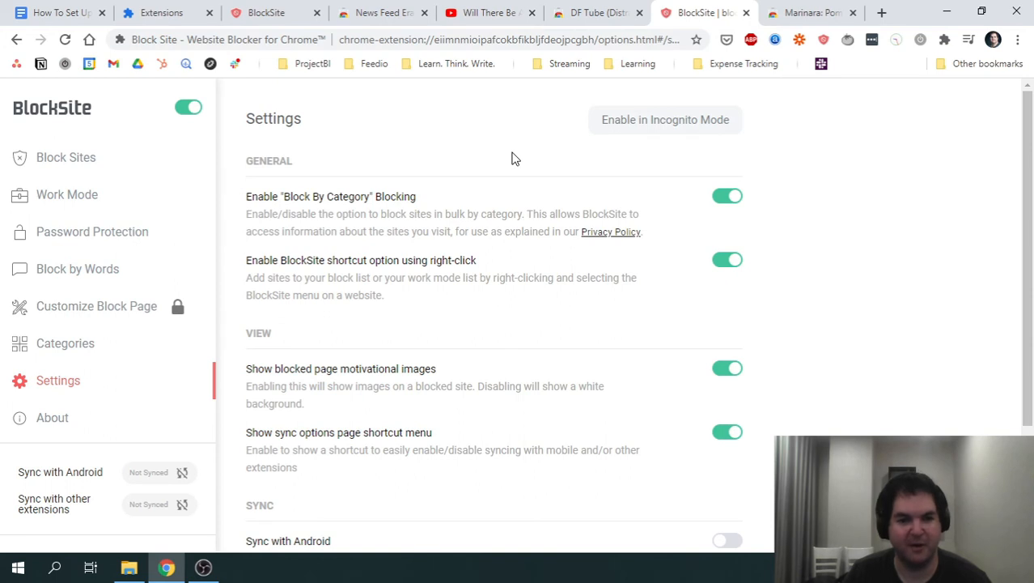
pyautogui.moveTo(496, 141)
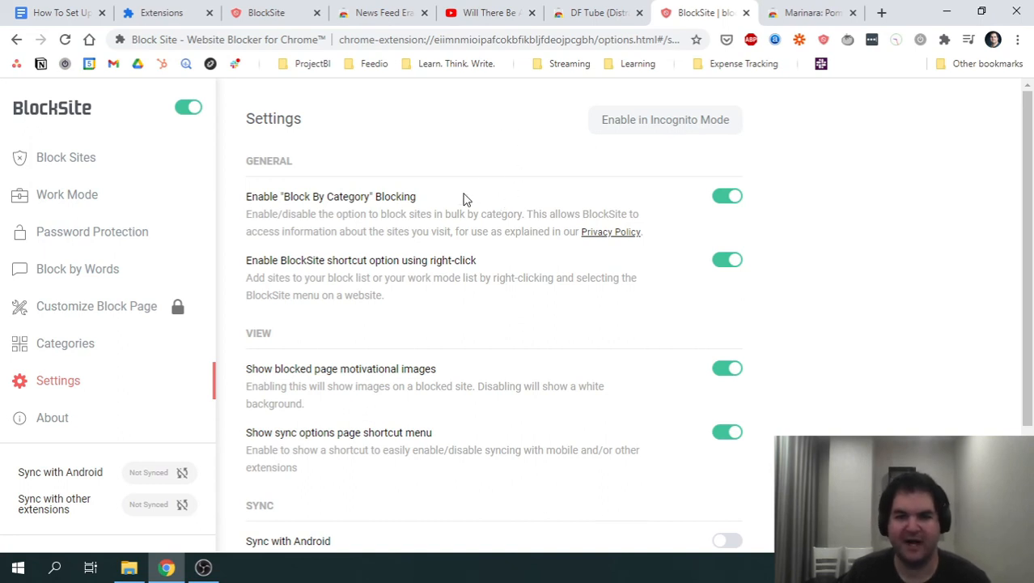
pyautogui.moveTo(502, 133)
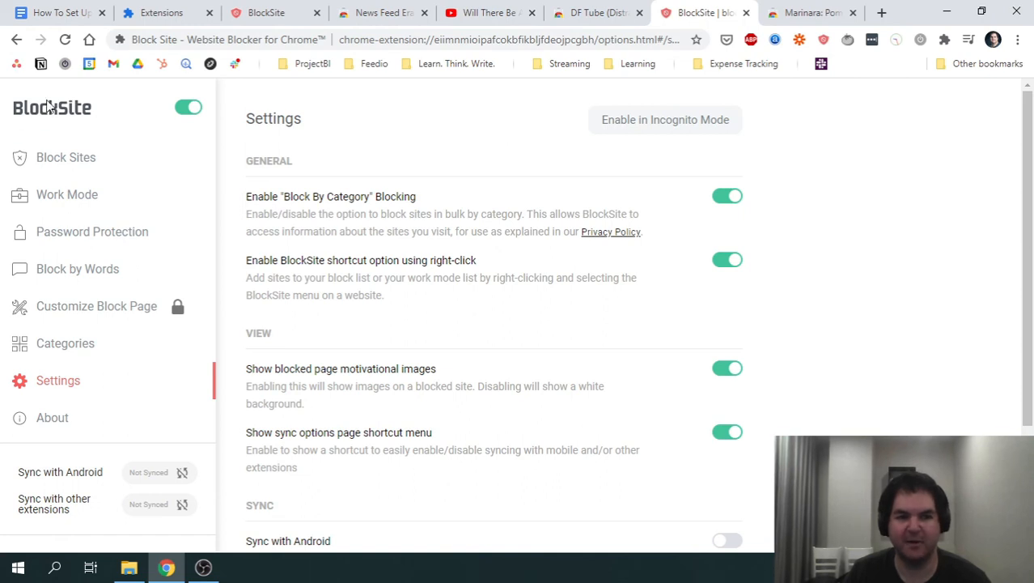
pyautogui.moveTo(353, 7)
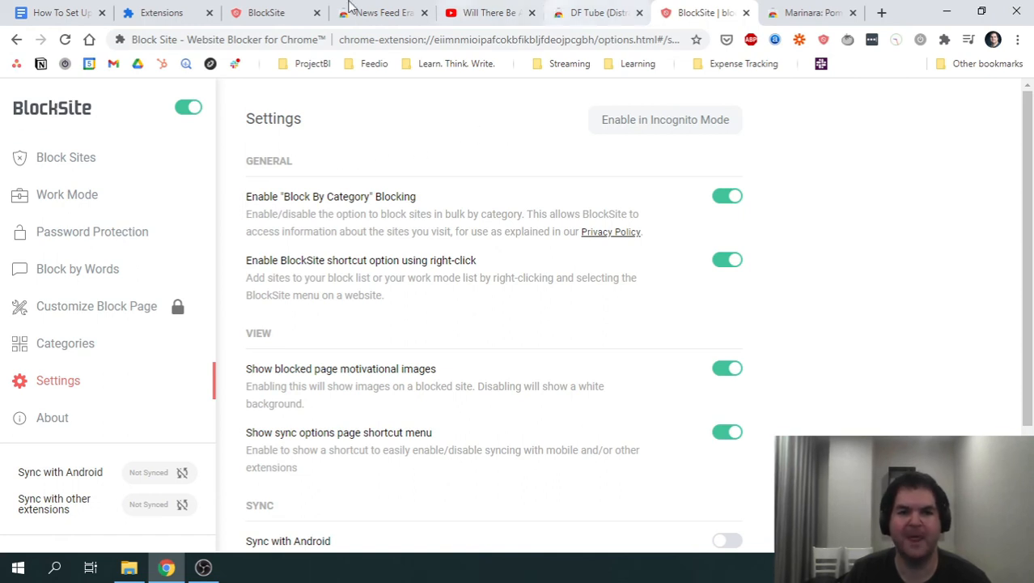
# Review the Marinara: Pomodoro Assistant store page, highlighting 'Pomodoro' and its focus statistics.
pyautogui.click(57, 13)
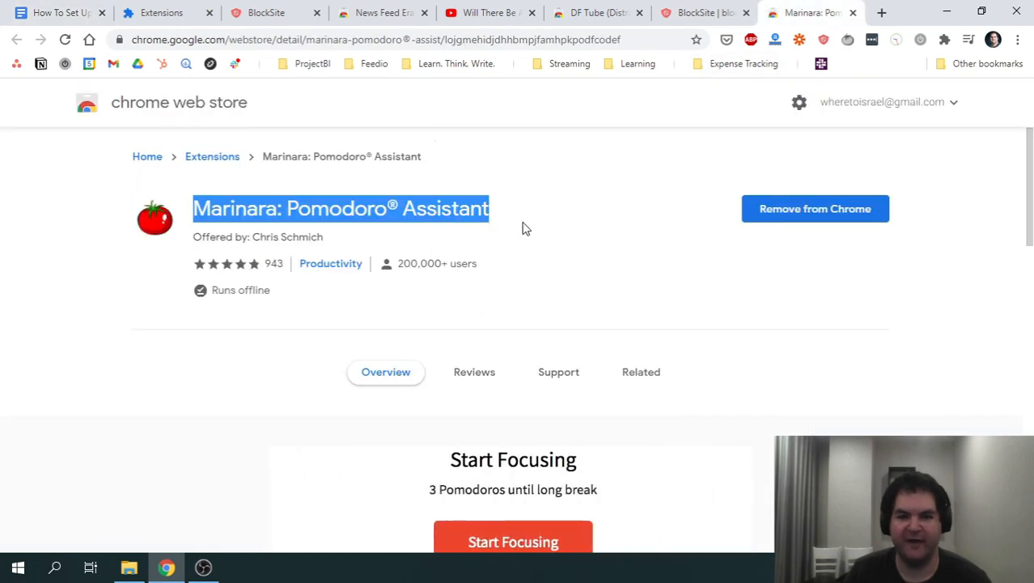
pyautogui.doubleClick(335, 207)
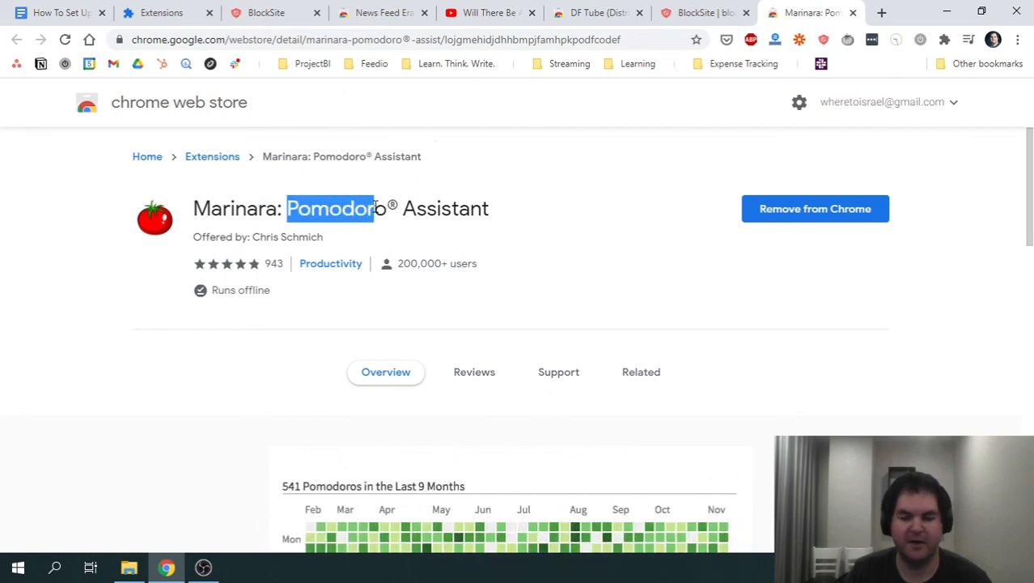
pyautogui.scroll(-3)
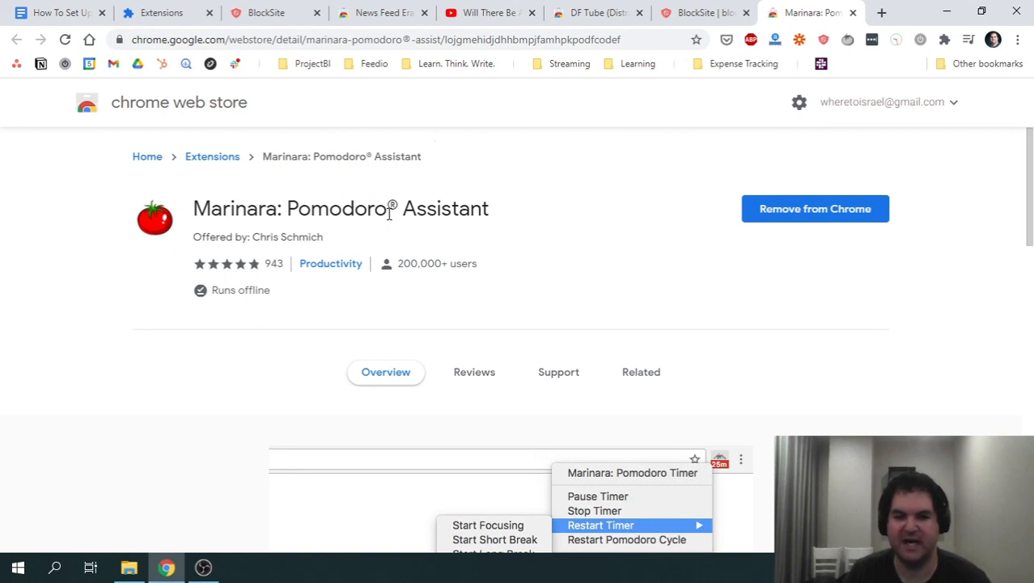
pyautogui.moveTo(416, 194)
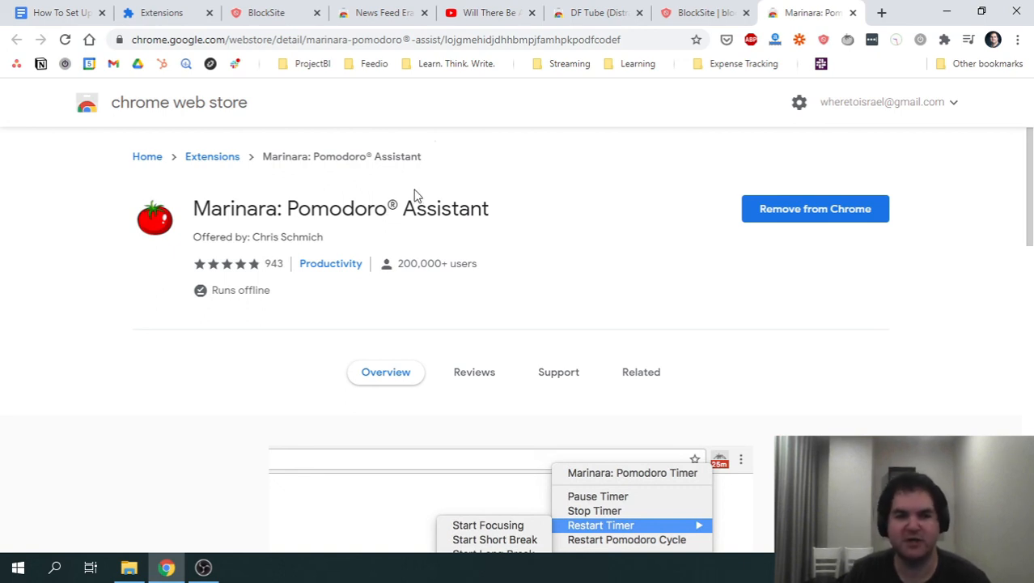
pyautogui.doubleClick(337, 207)
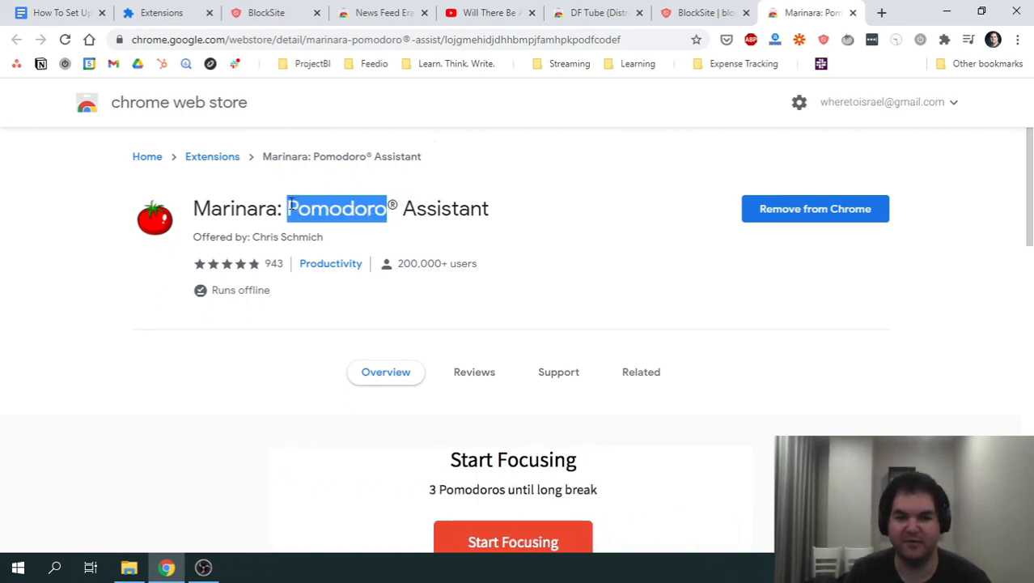
pyautogui.click(513, 224)
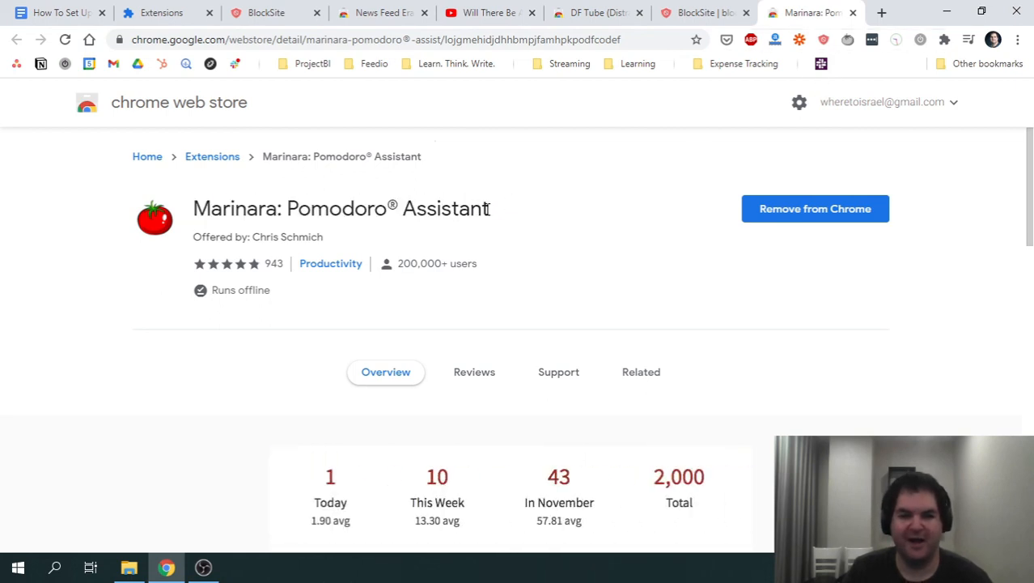
pyautogui.doubleClick(243, 207)
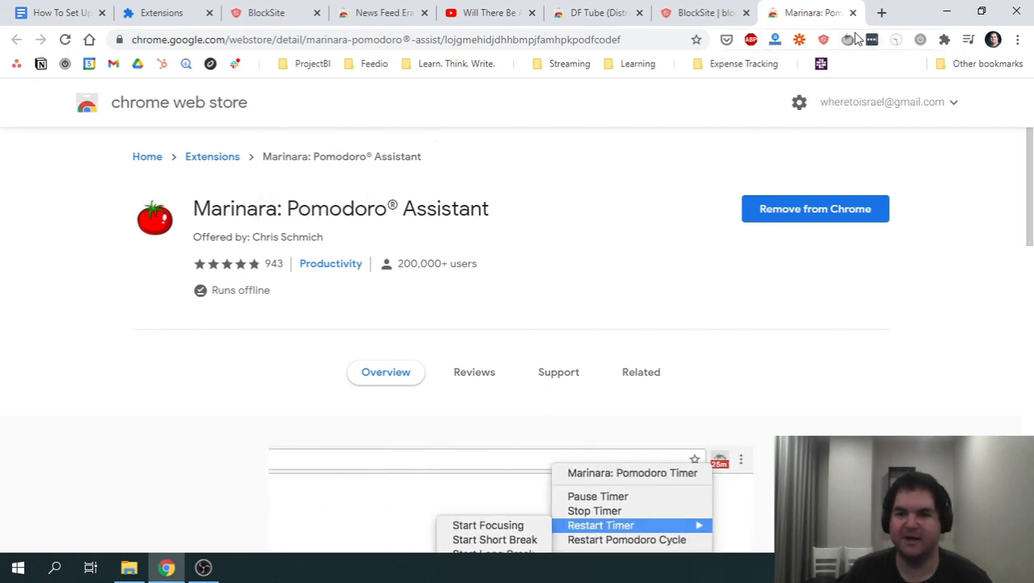
pyautogui.moveTo(840, 46)
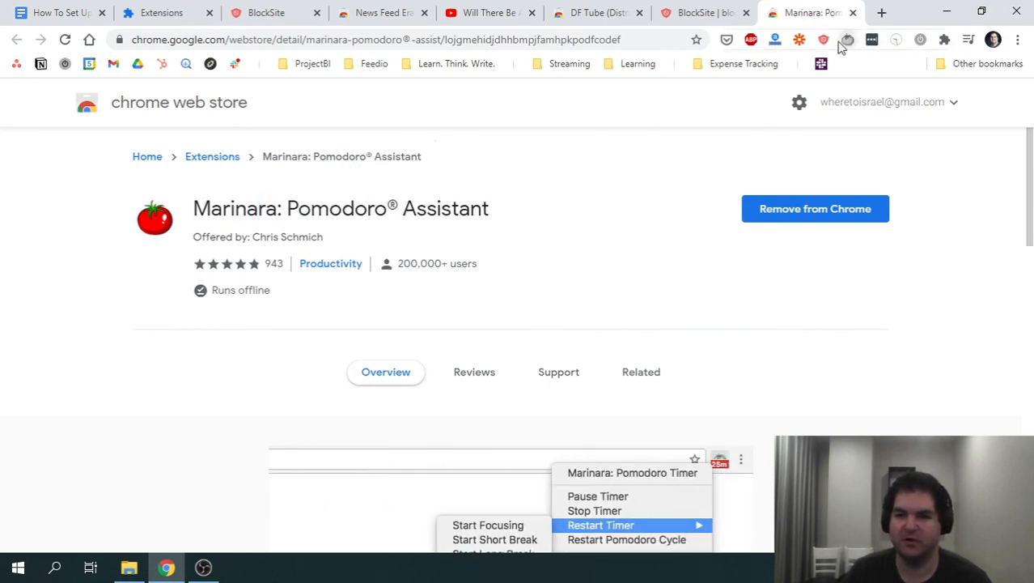
pyautogui.moveTo(845, 39)
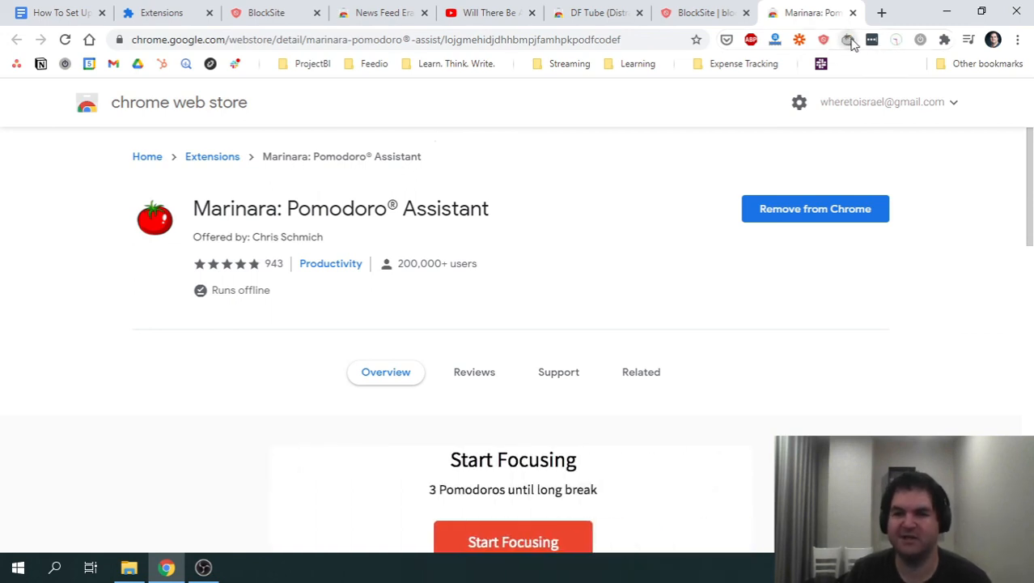
pyautogui.moveTo(853, 39)
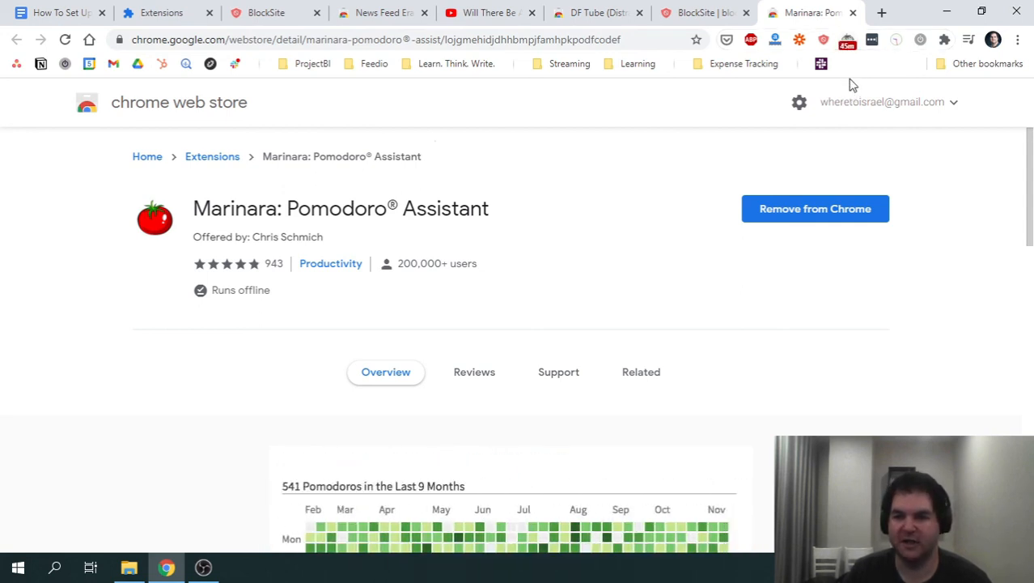
pyautogui.moveTo(856, 60)
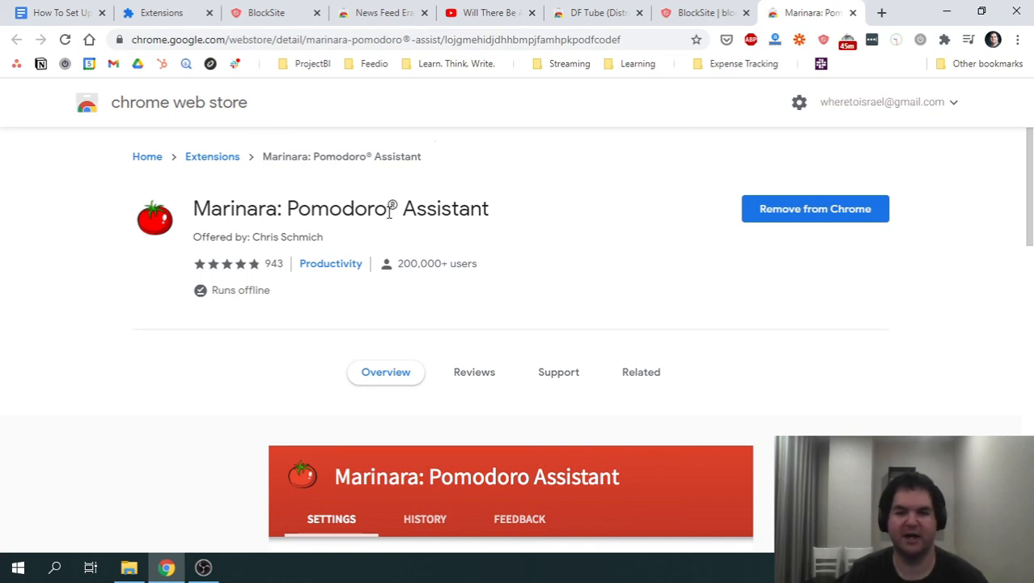
pyautogui.moveTo(855, 45)
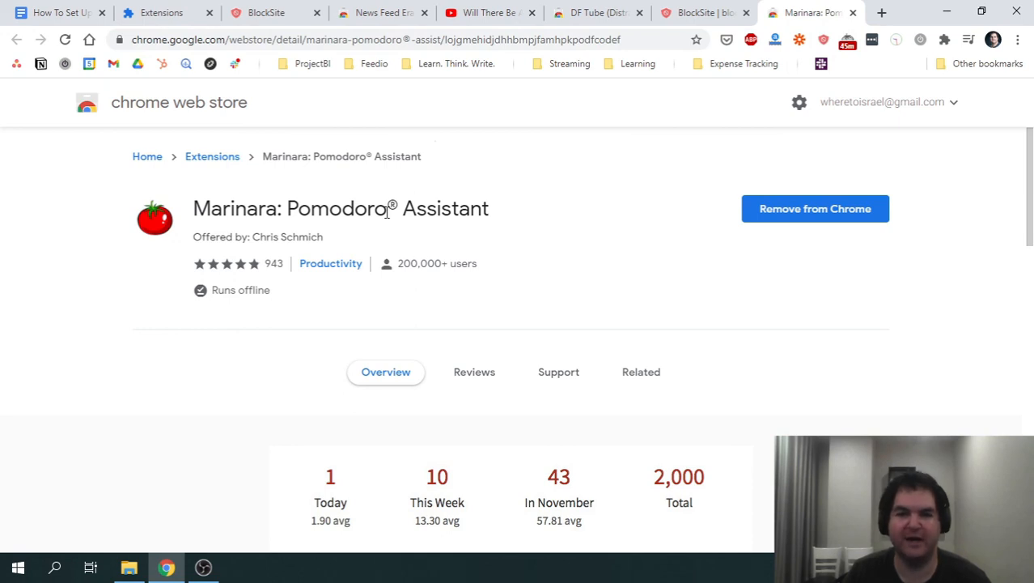
pyautogui.moveTo(422, 209)
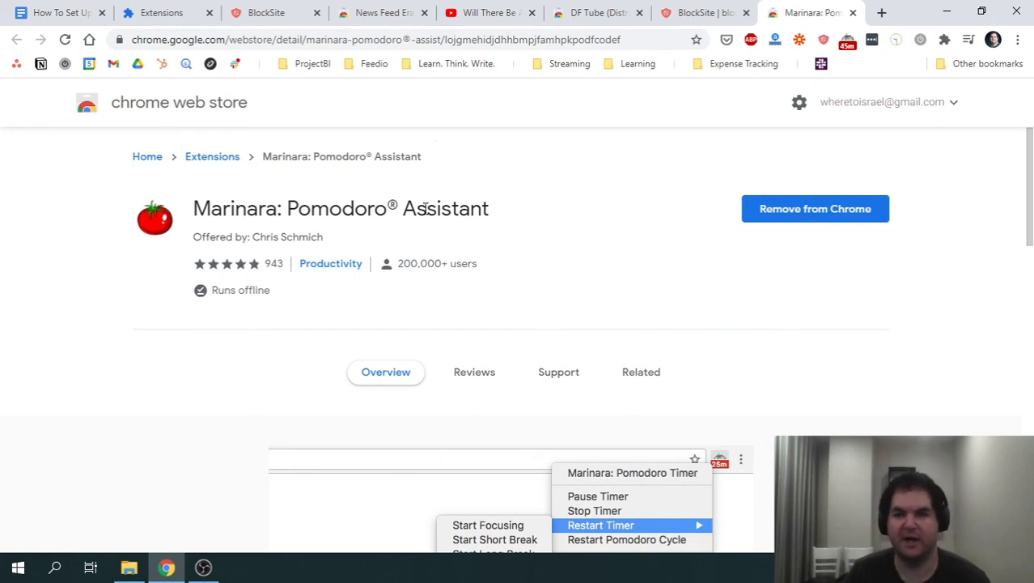
pyautogui.moveTo(851, 40)
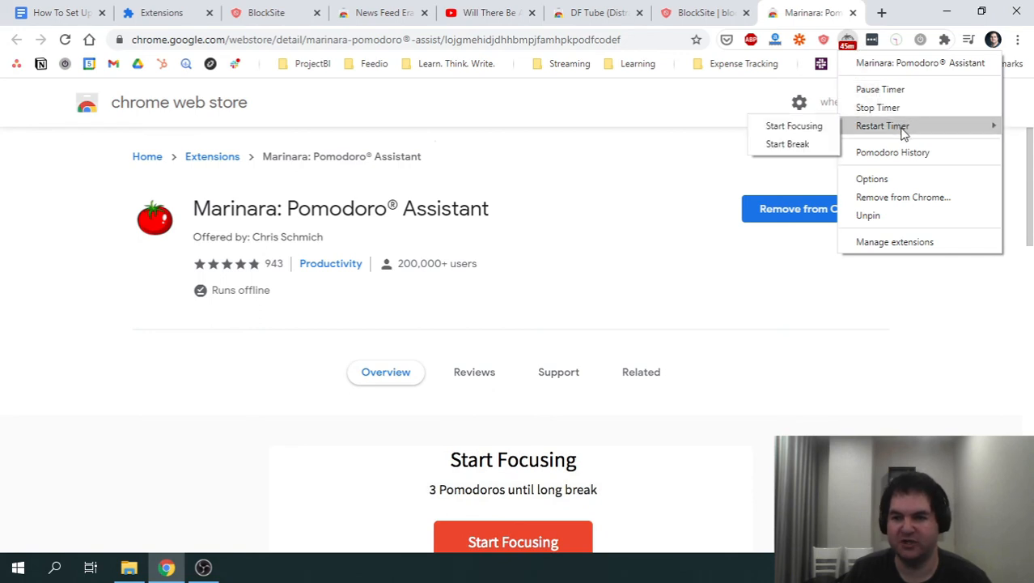
pyautogui.moveTo(673, 120)
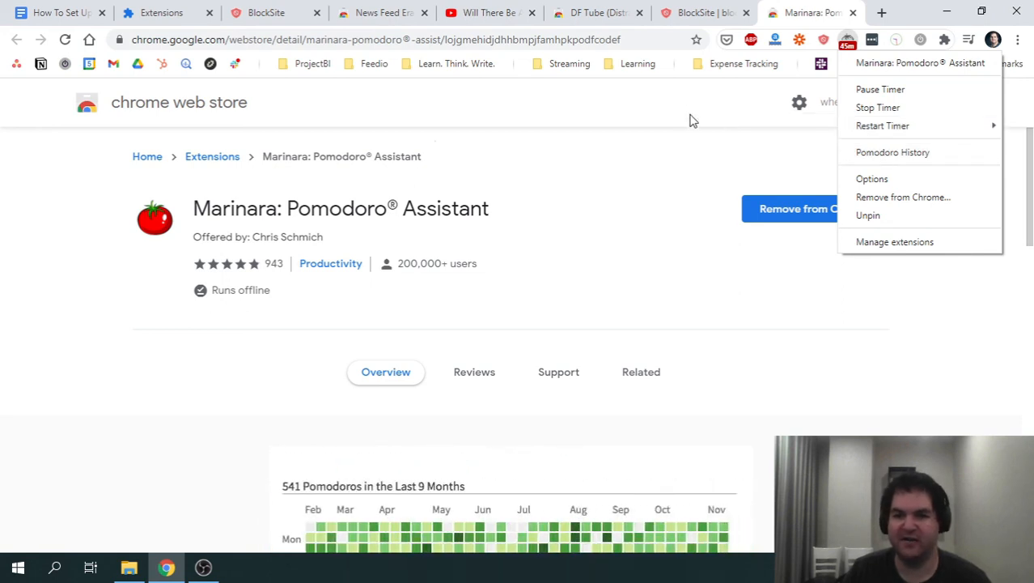
pyautogui.click(583, 240)
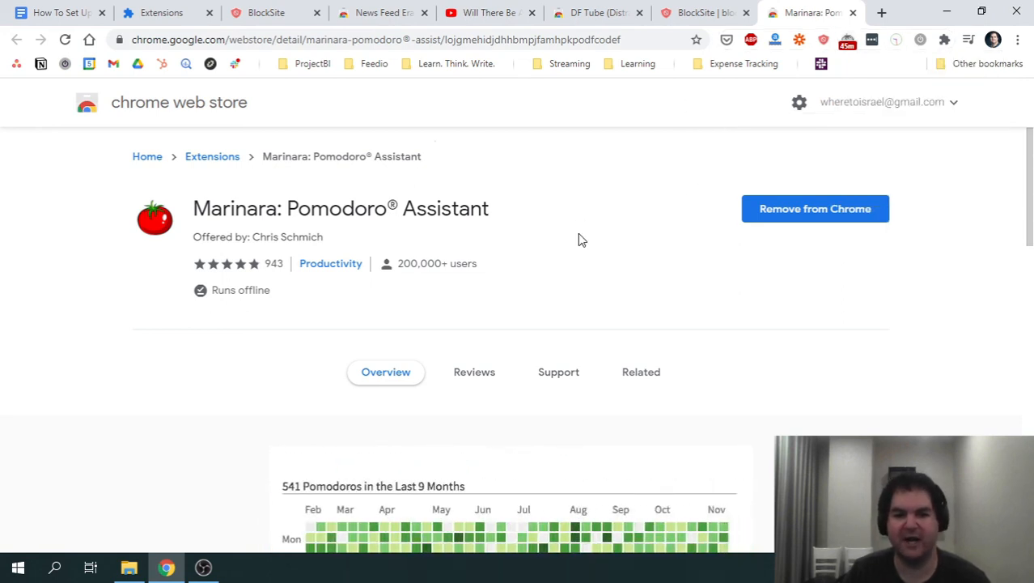
pyautogui.scroll(-3)
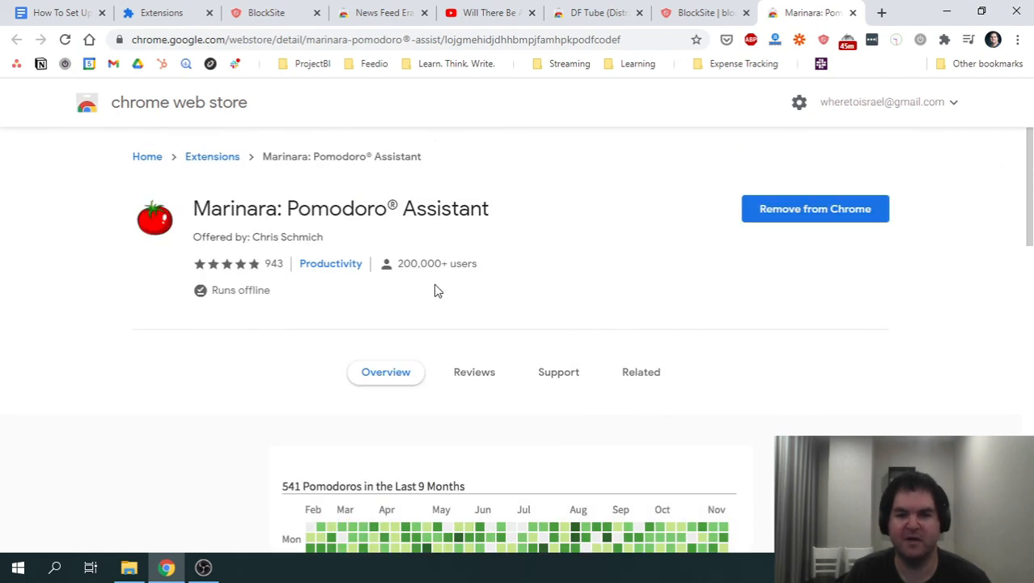
pyautogui.moveTo(330, 246)
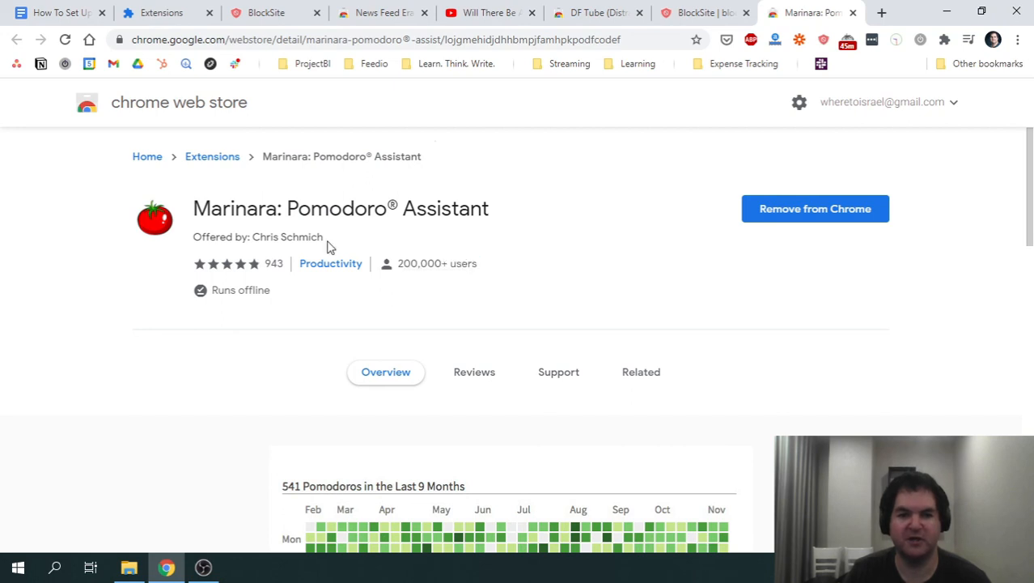
pyautogui.moveTo(343, 207); pyautogui.dragTo(479, 207)
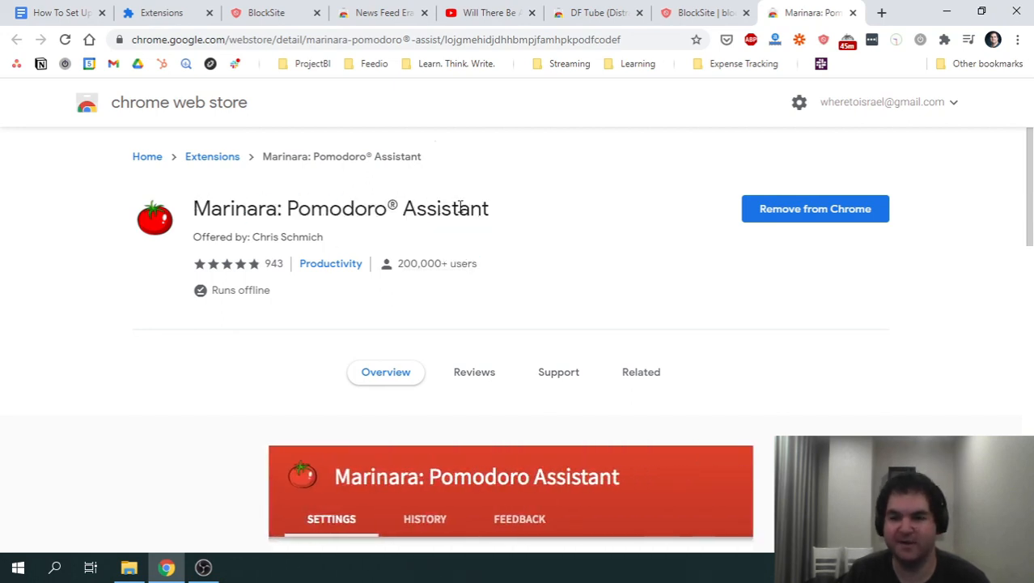
pyautogui.moveTo(223, 207); pyautogui.dragTo(388, 207)
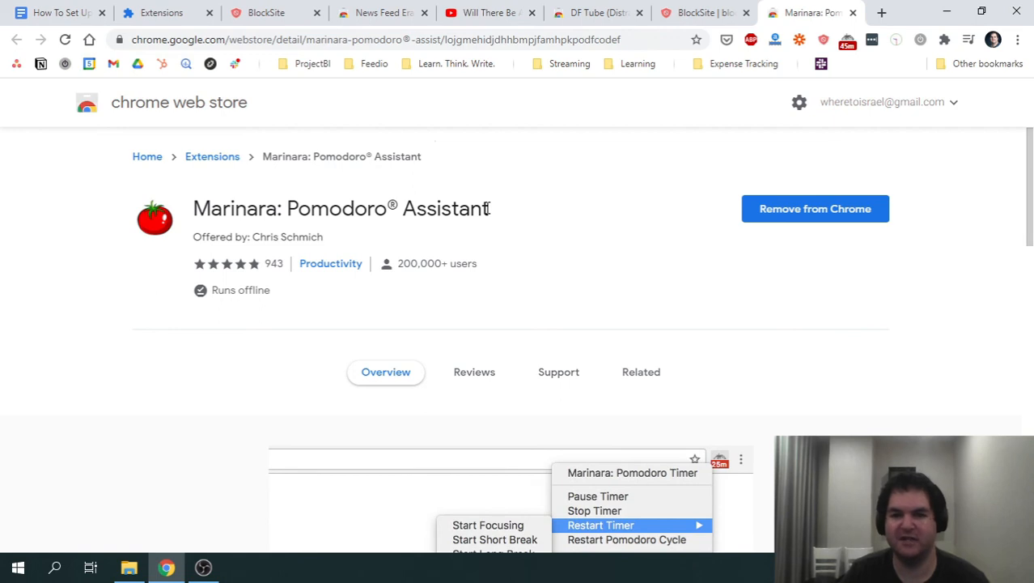
pyautogui.moveTo(343, 208); pyautogui.dragTo(469, 207)
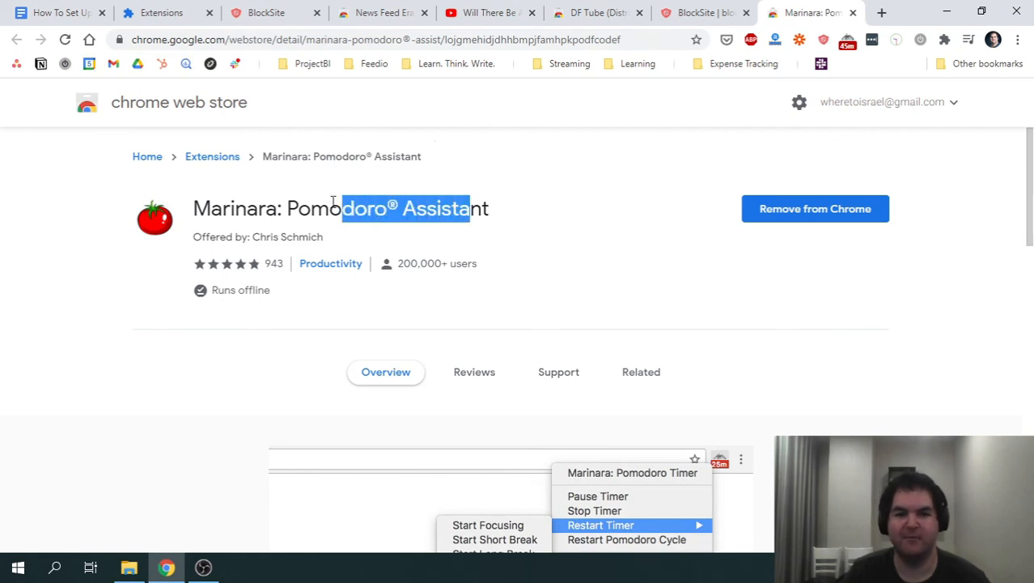